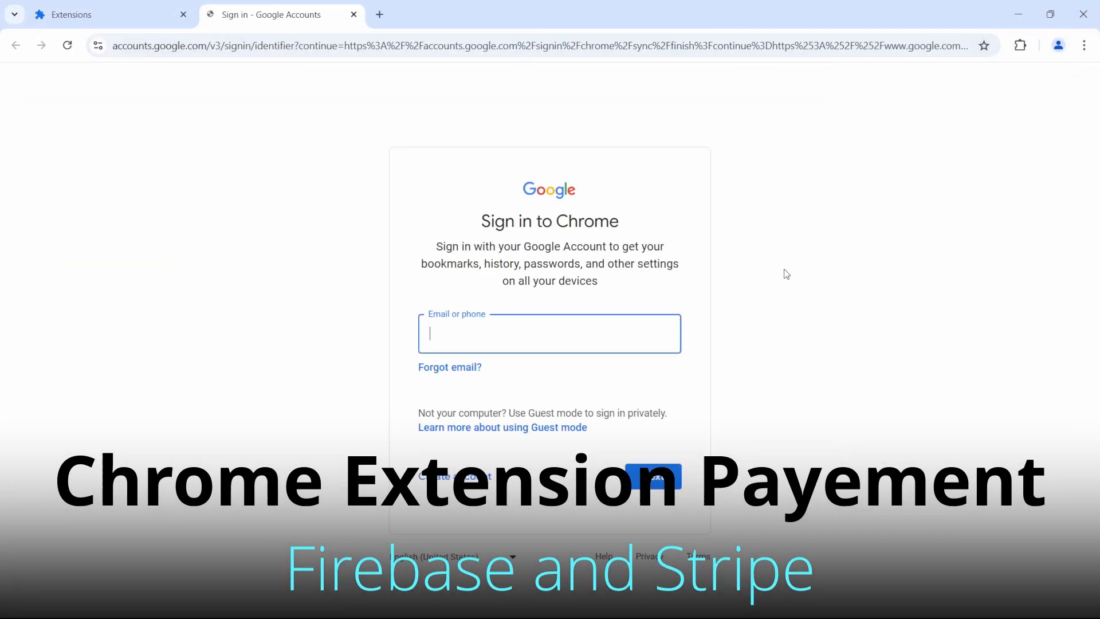
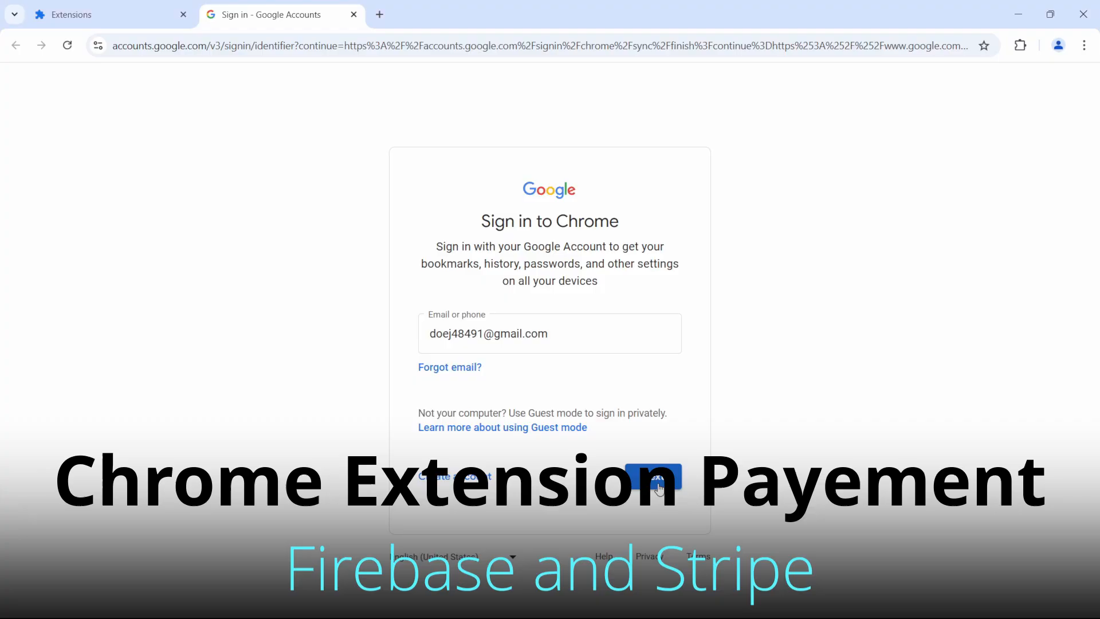
left_click(655, 479)
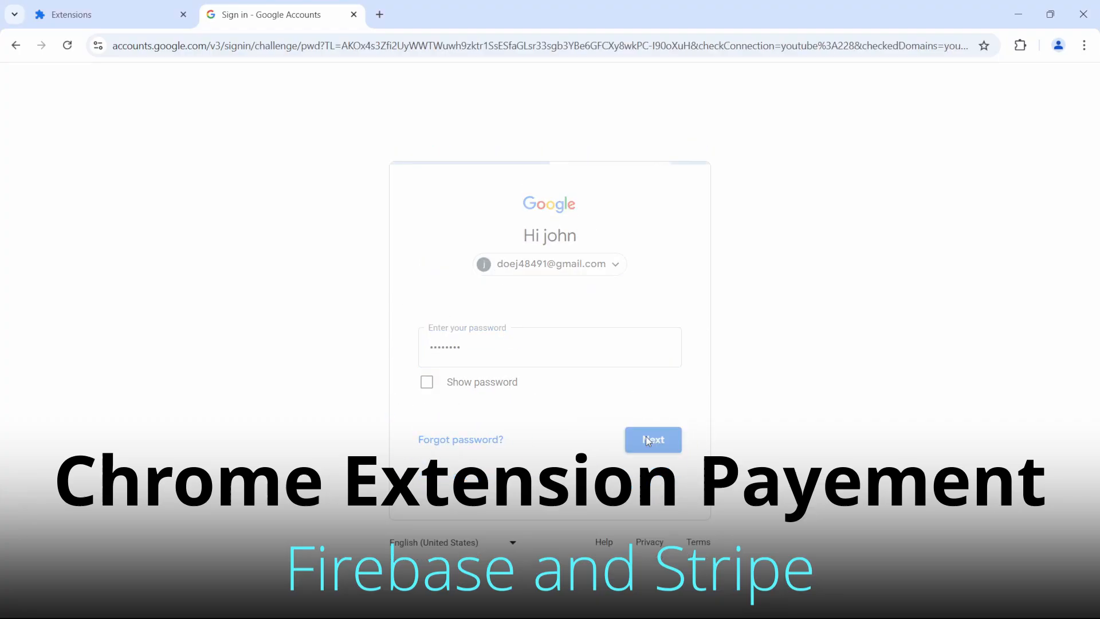
left_click(652, 439)
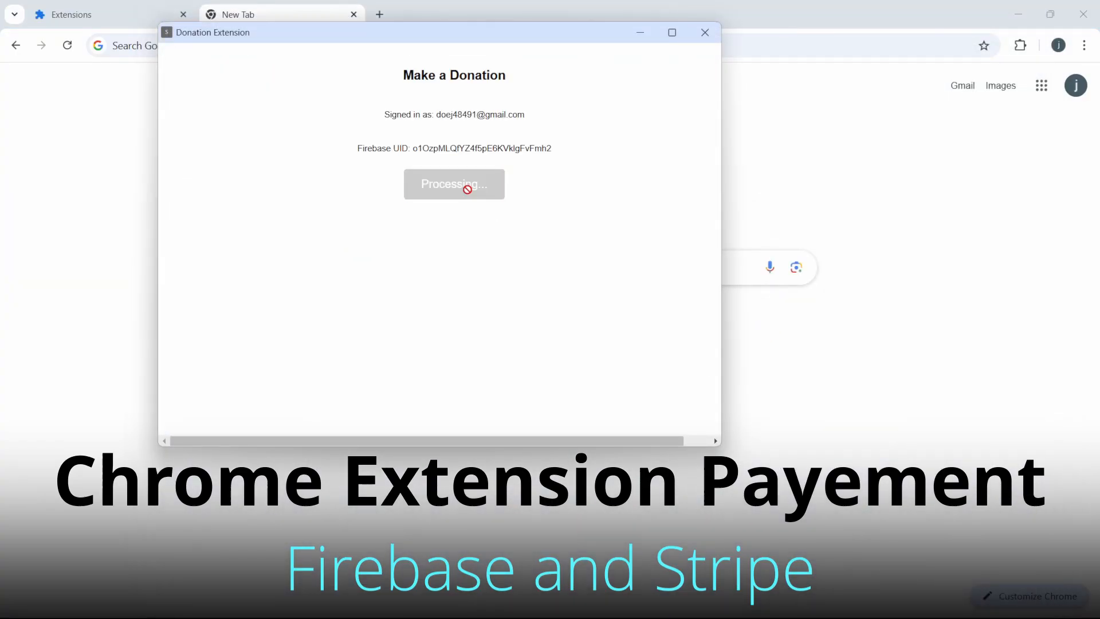
- Complete the extension's Stripe donation checkout with test billing details (john, buda, 121 stg, 111) without saving the card
left_click(453, 184)
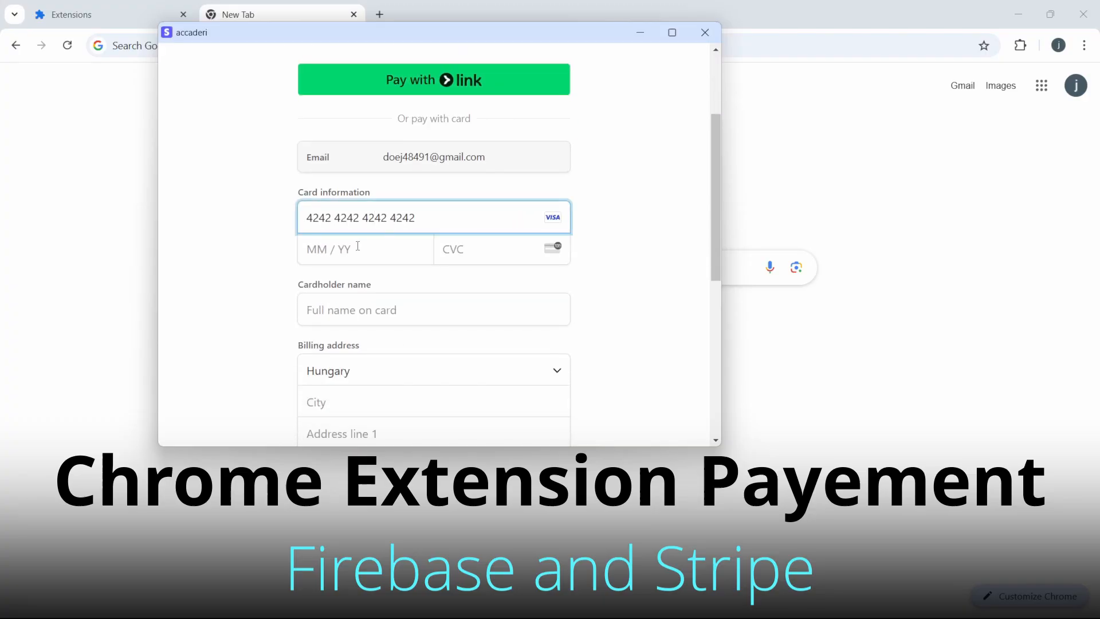
type("john")
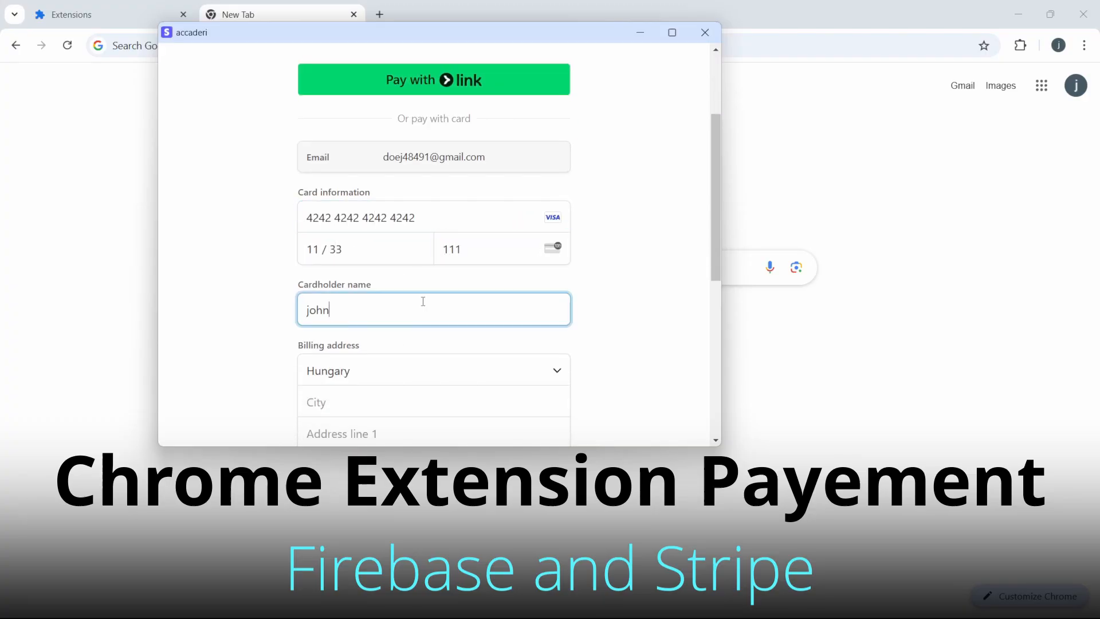
type("buda")
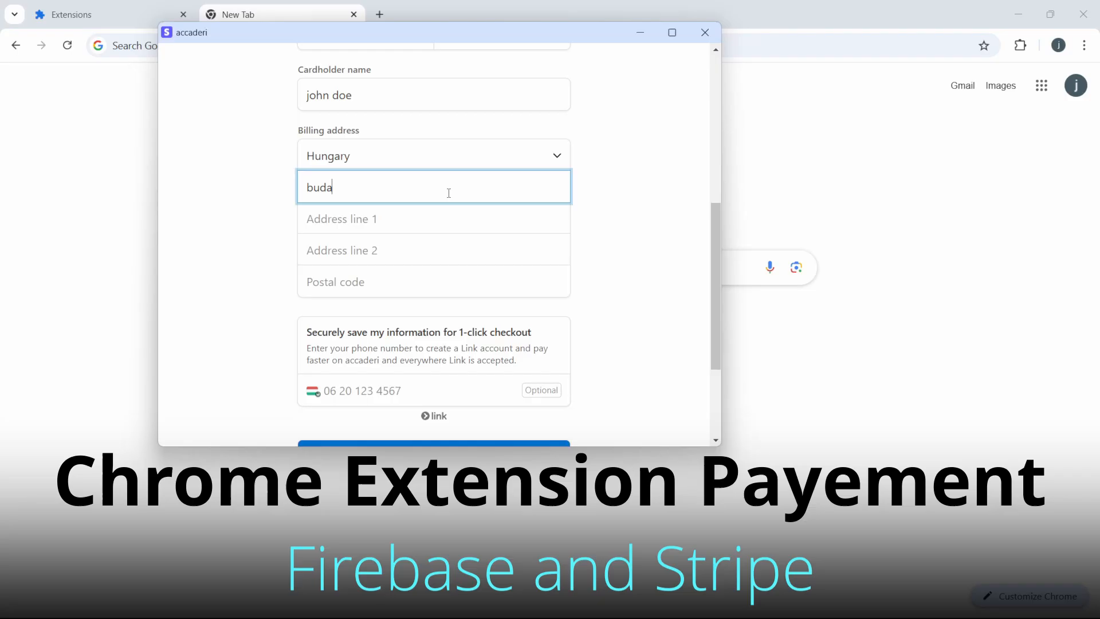
type("121 stg")
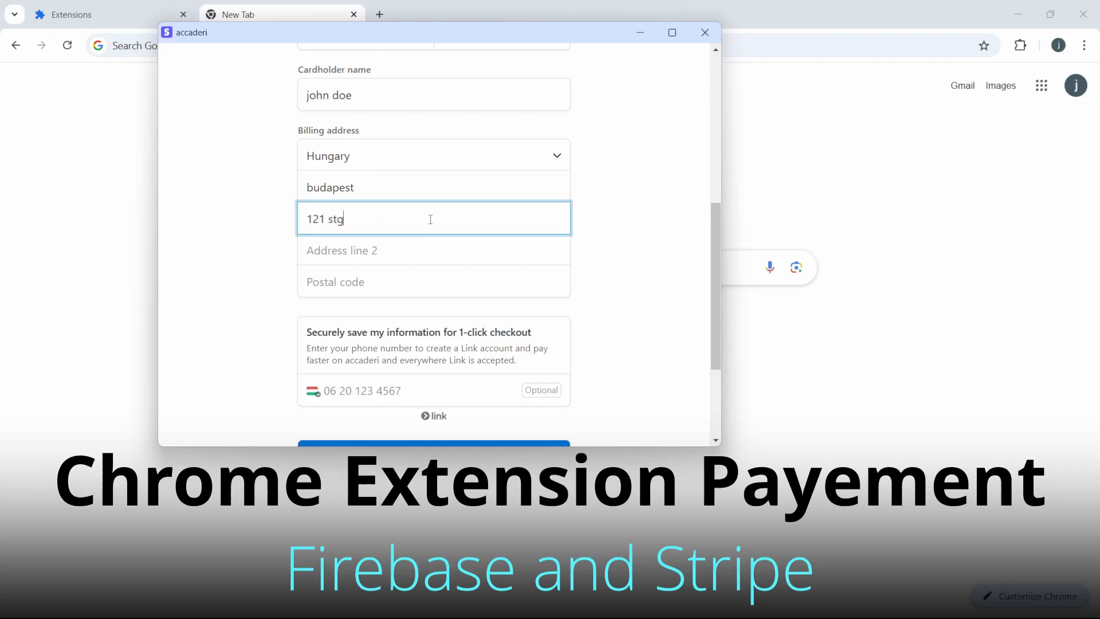
type("111")
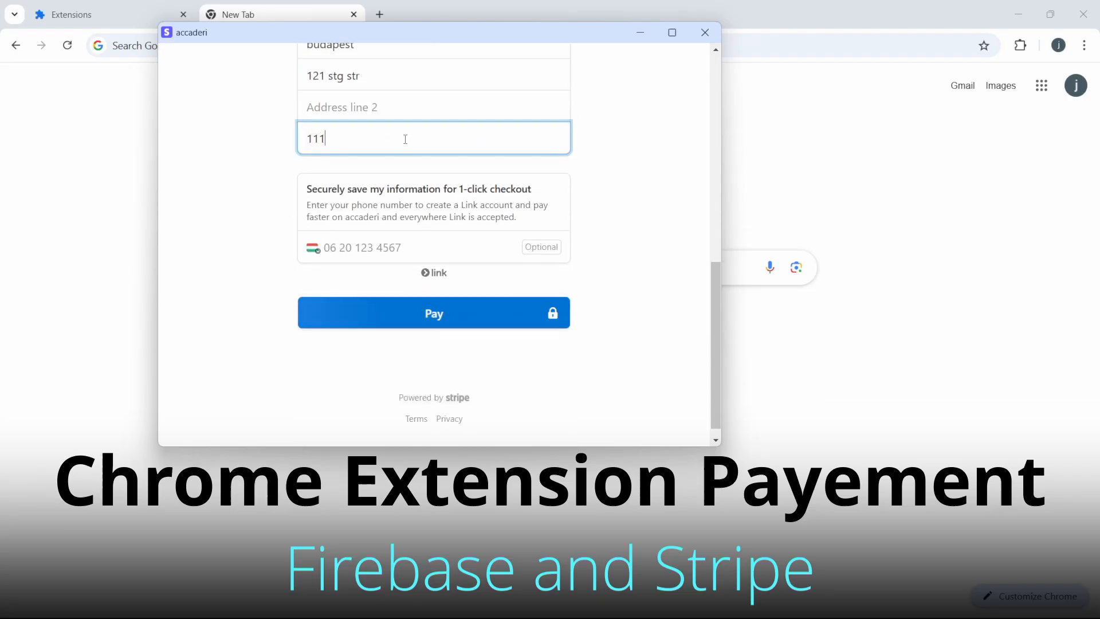
left_click(433, 313)
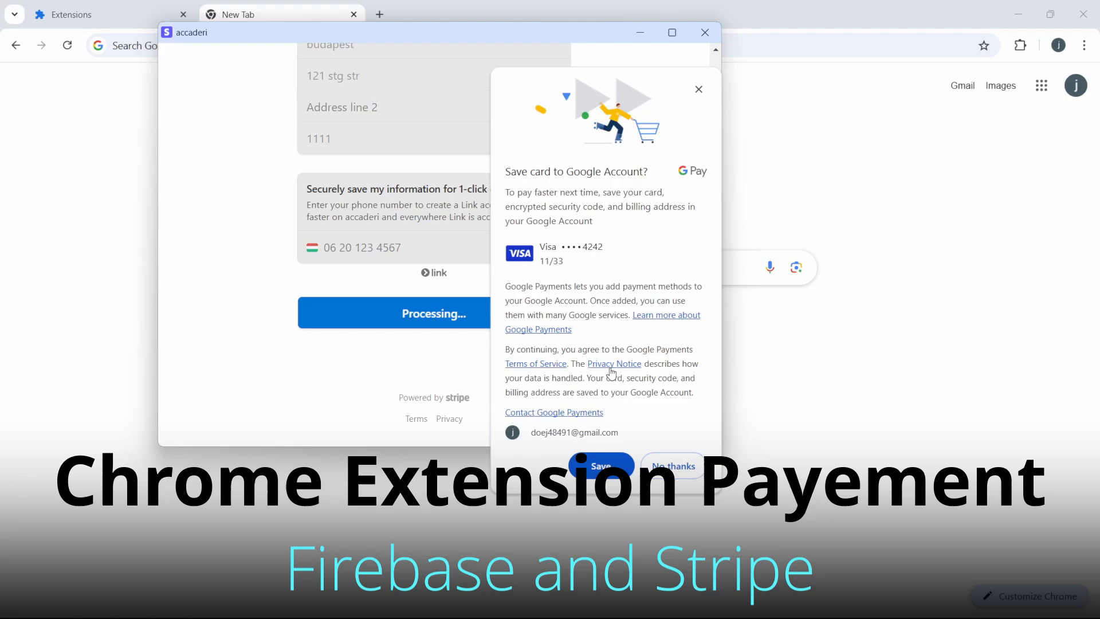
left_click(1020, 45)
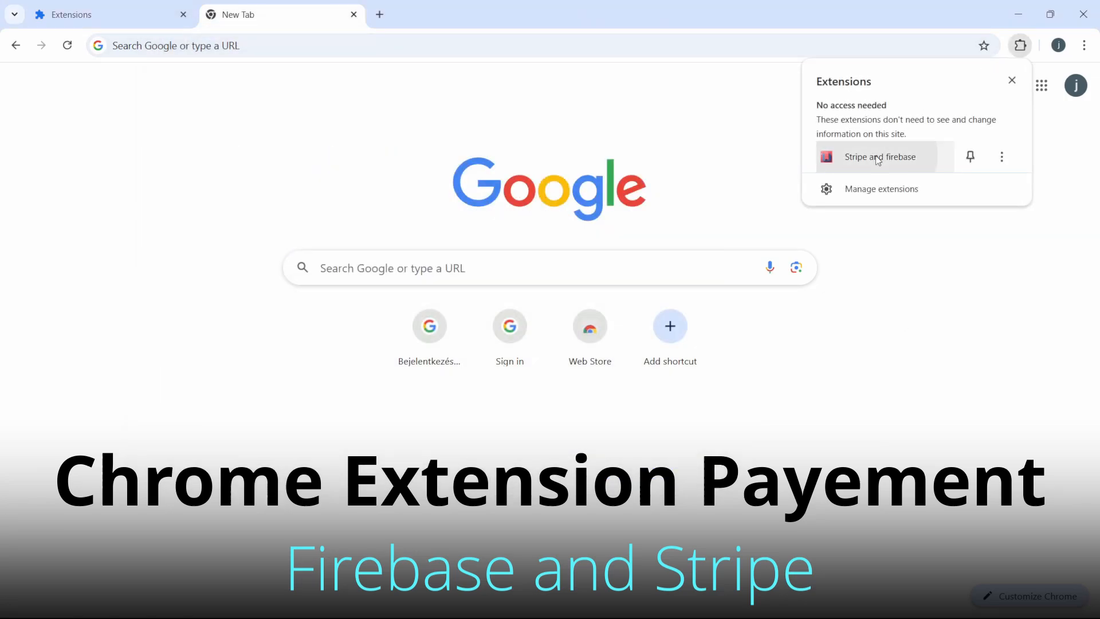
left_click(880, 157)
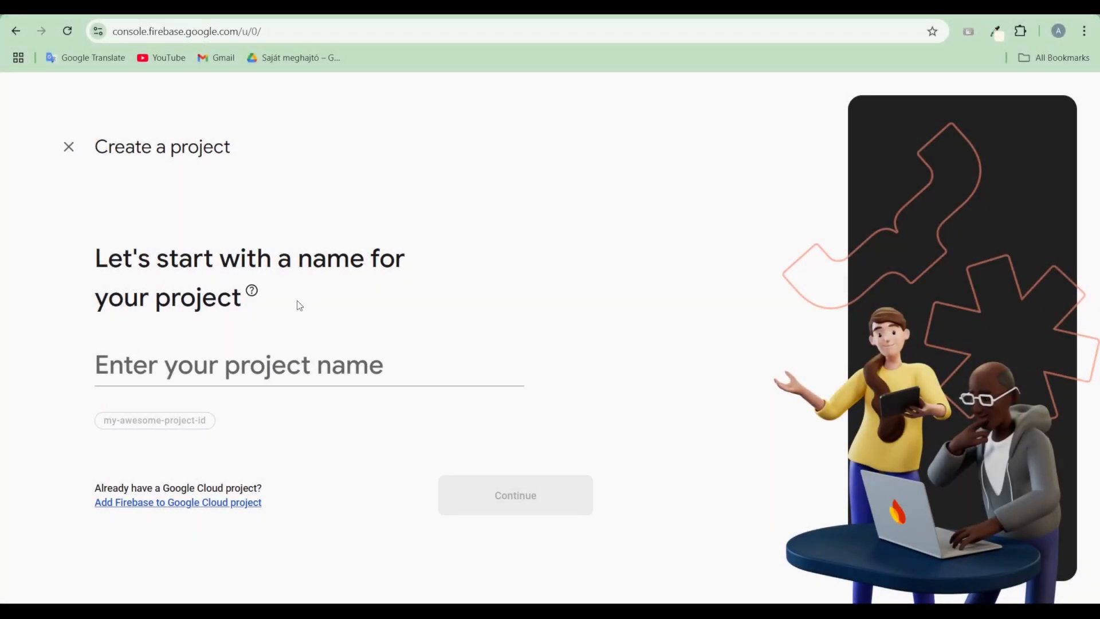
- Name the new Firebase project 'chrome extension' and continue
type("ch")
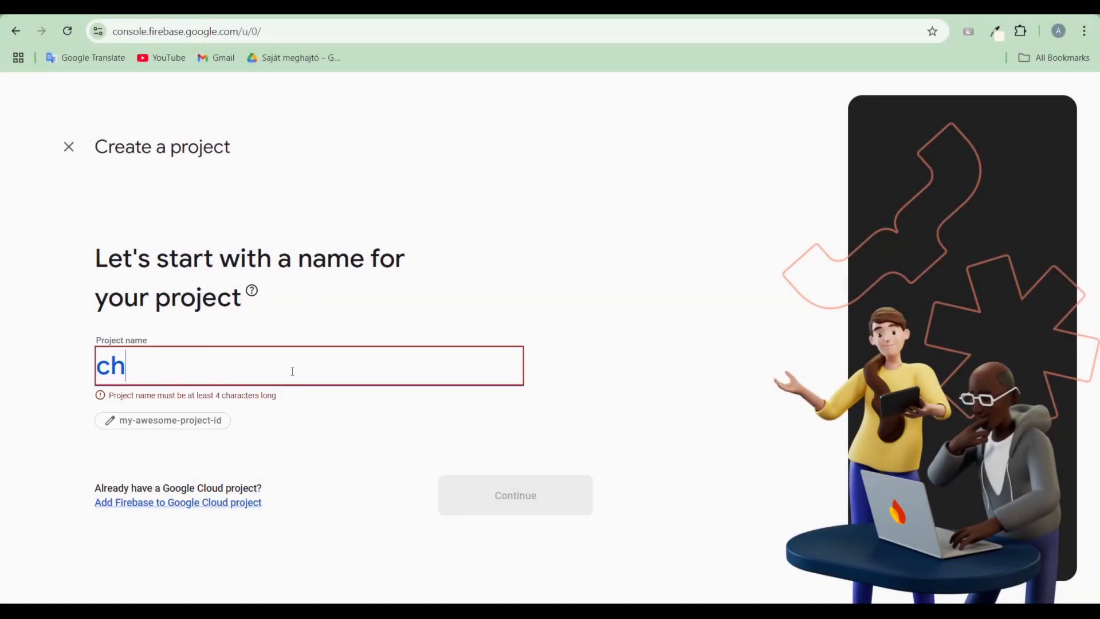
type("rome")
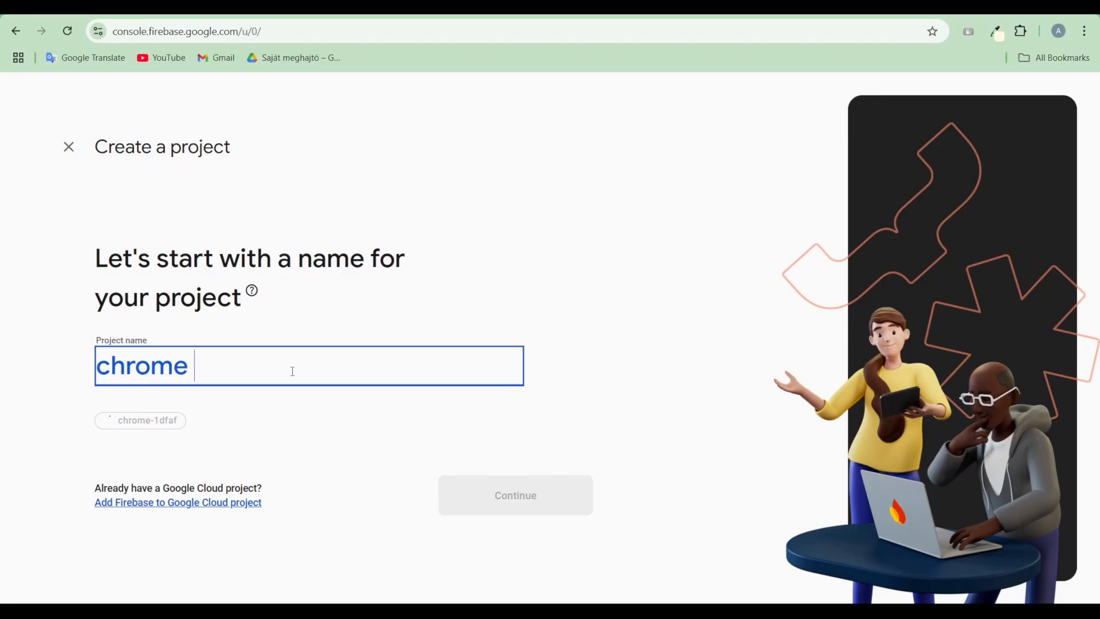
type("extension")
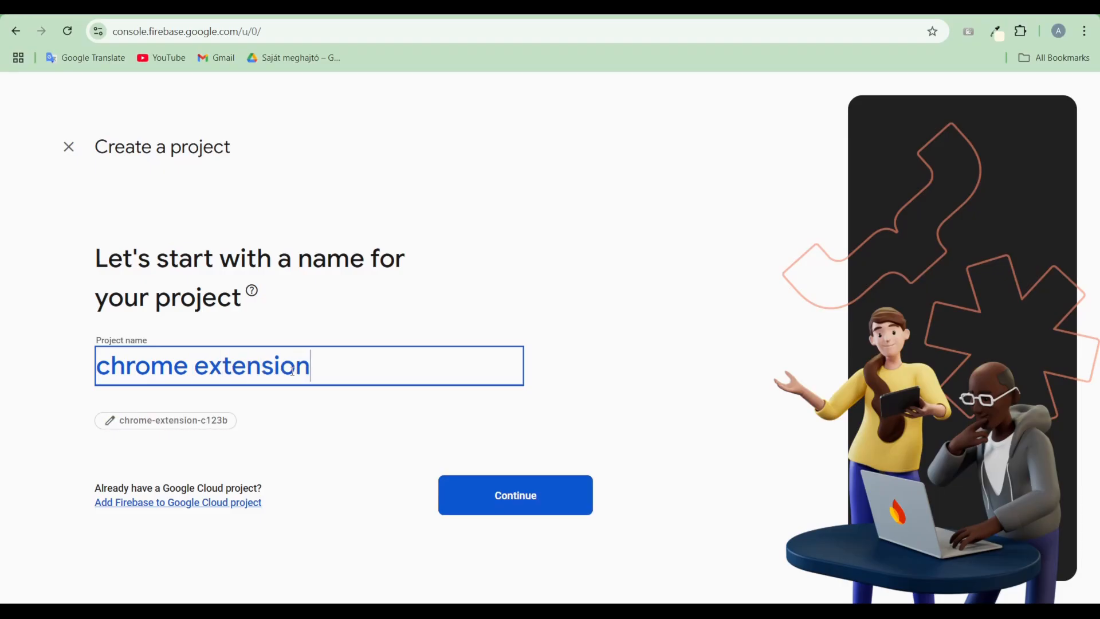
mouse_move(383, 428)
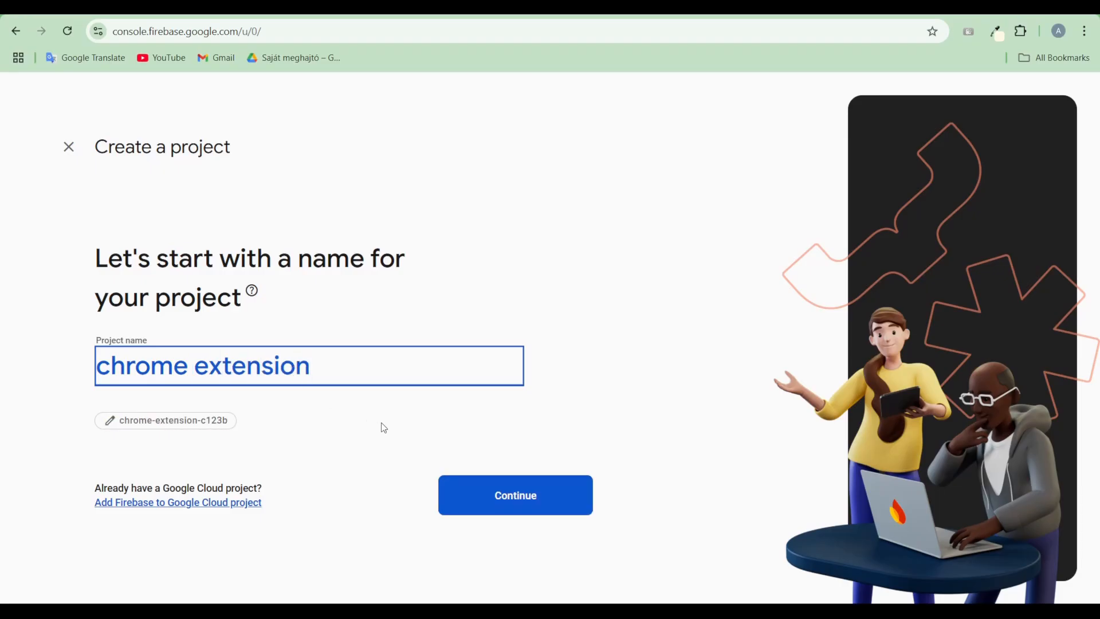
left_click(515, 495)
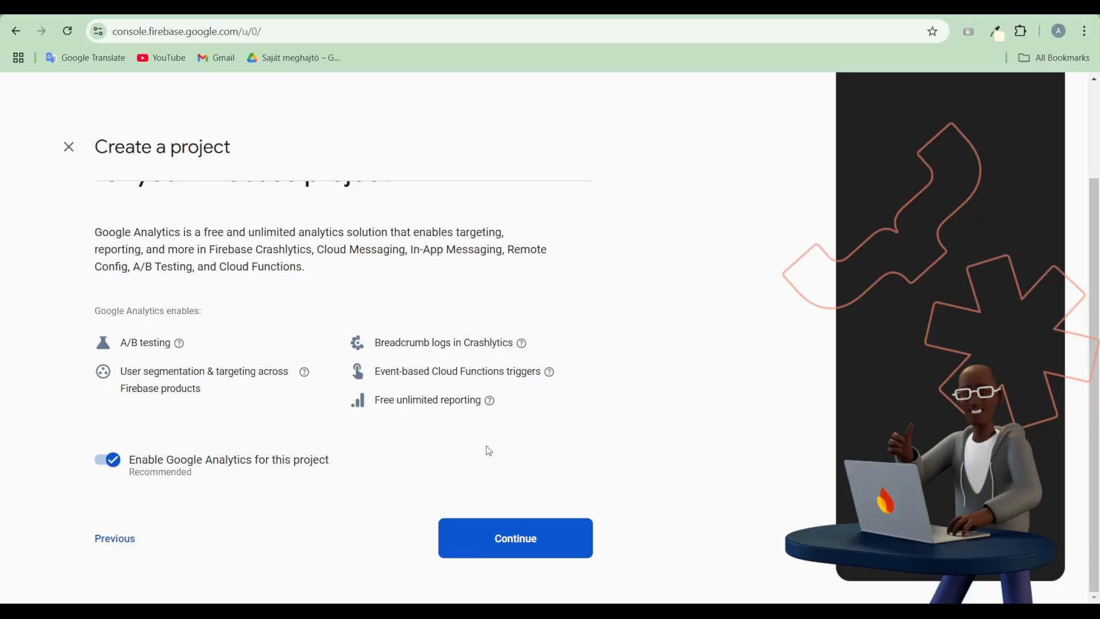
- Keep Google Analytics enabled, link the Default Account for Firebase, and create the project
left_click(514, 538)
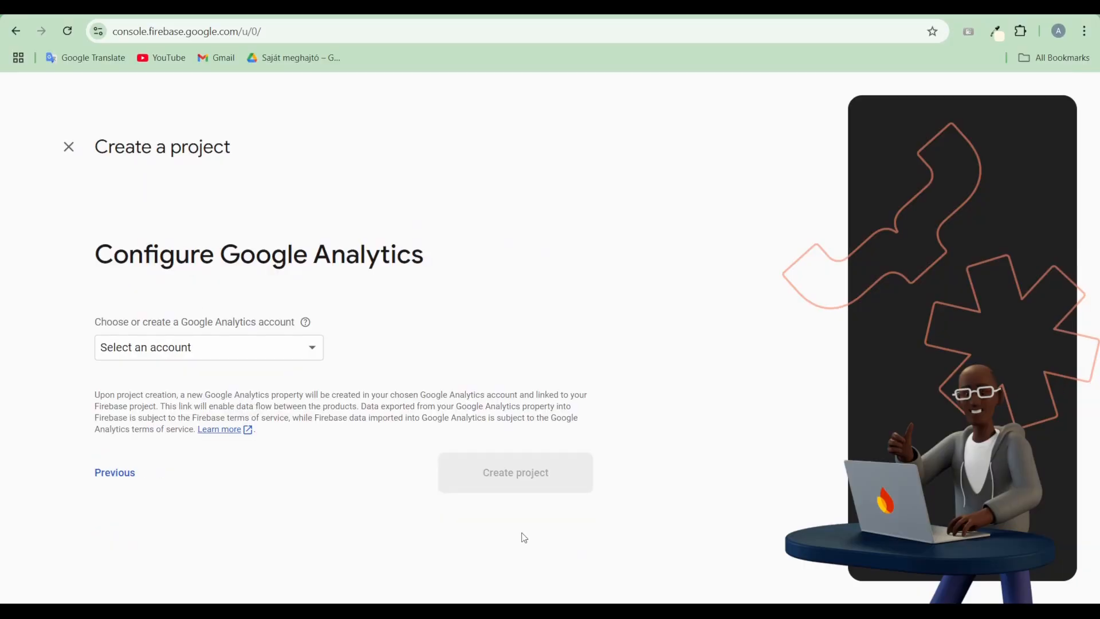
left_click(209, 346)
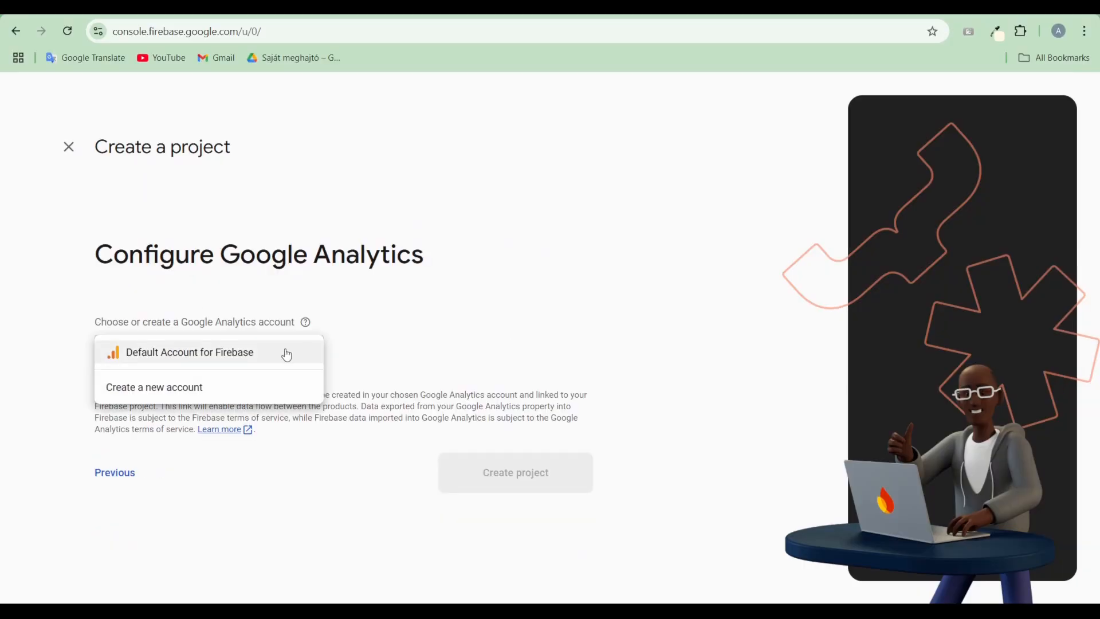
left_click(189, 351)
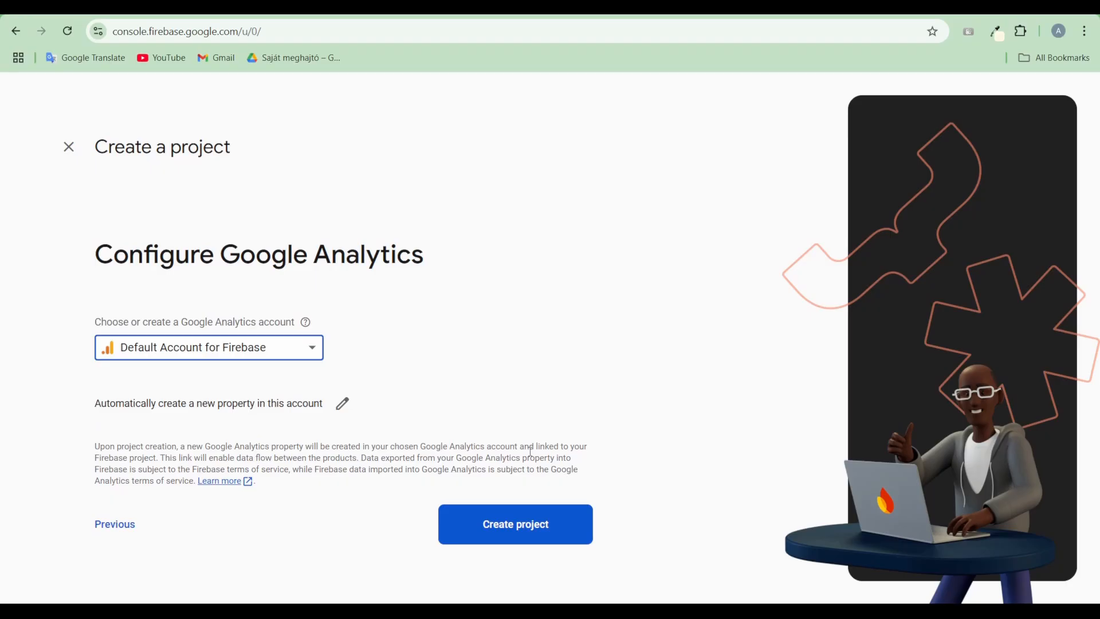
left_click(514, 524)
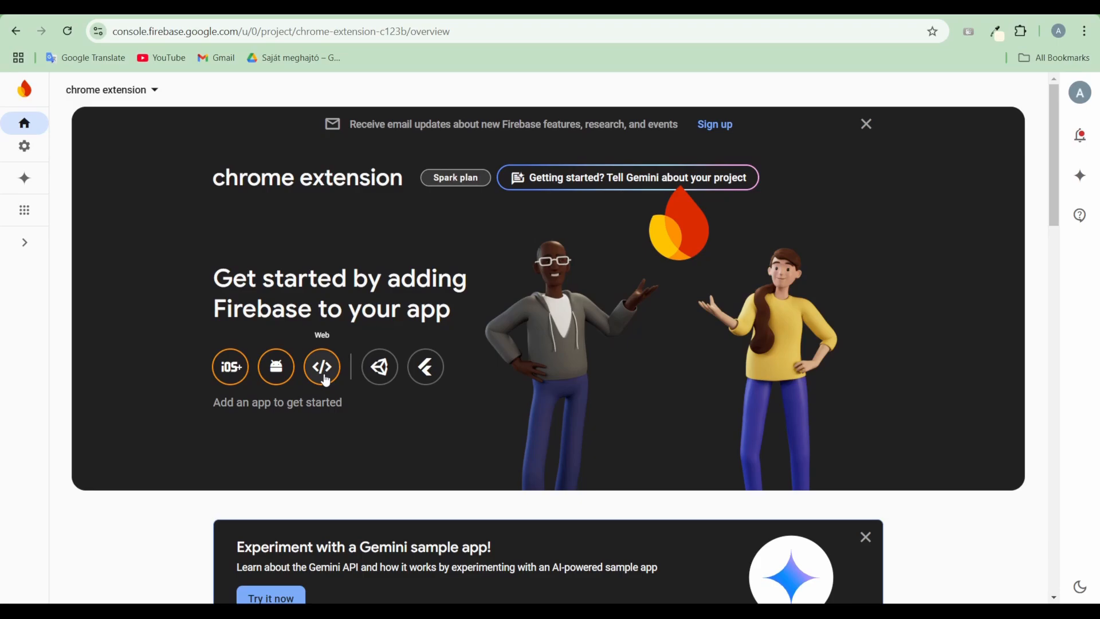
- Register a web app nicknamed 'chrome extension' and view the SDK setup instructions
left_click(322, 367)
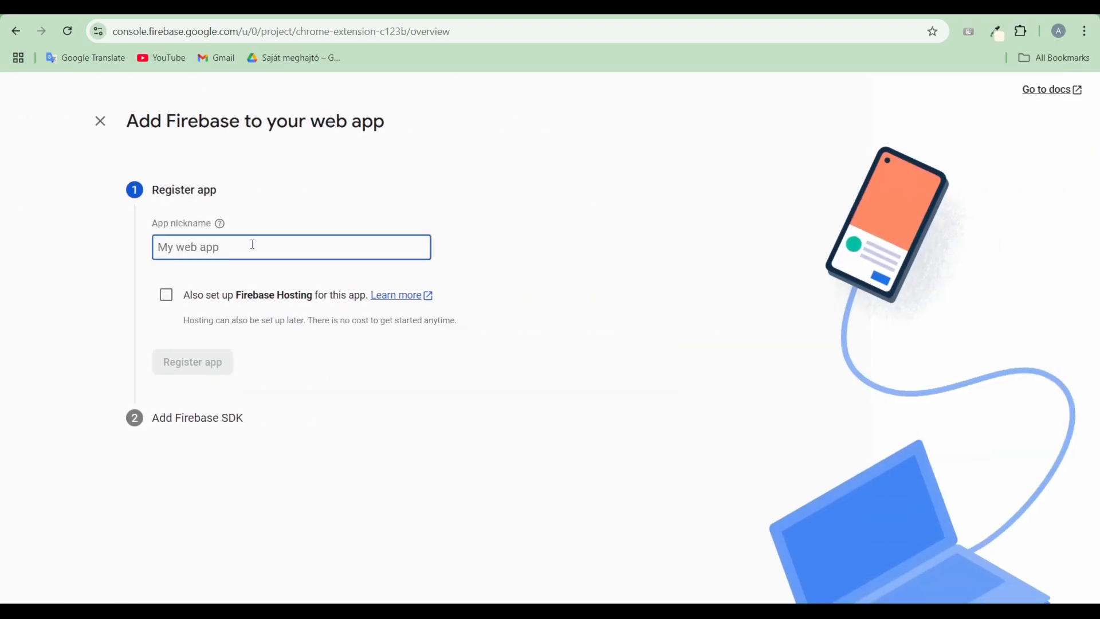
type("chrome extension")
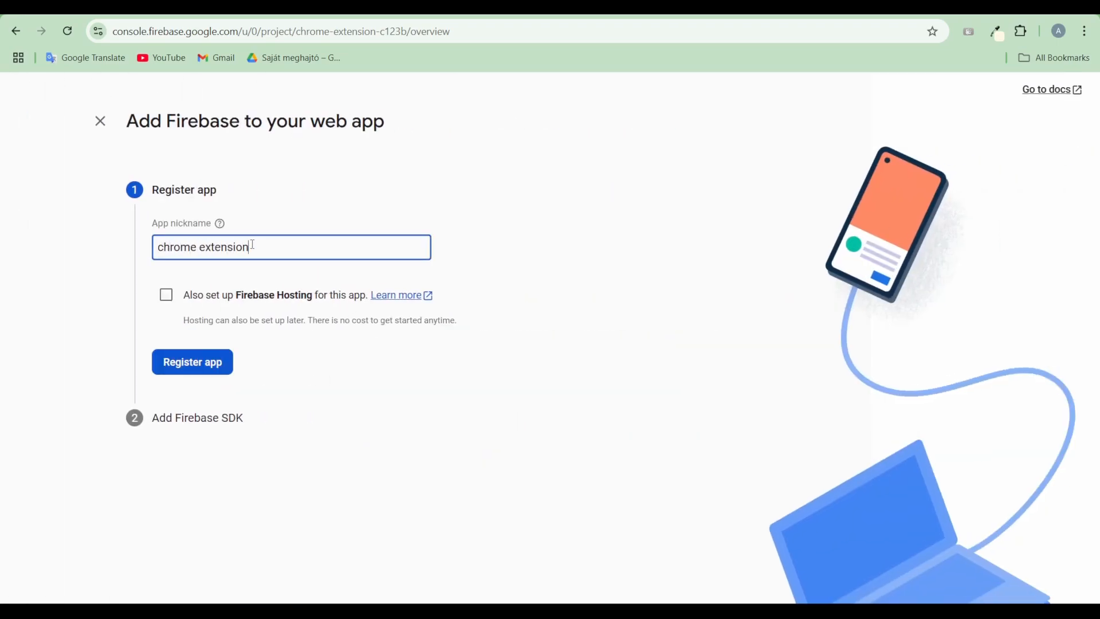
mouse_move(214, 355)
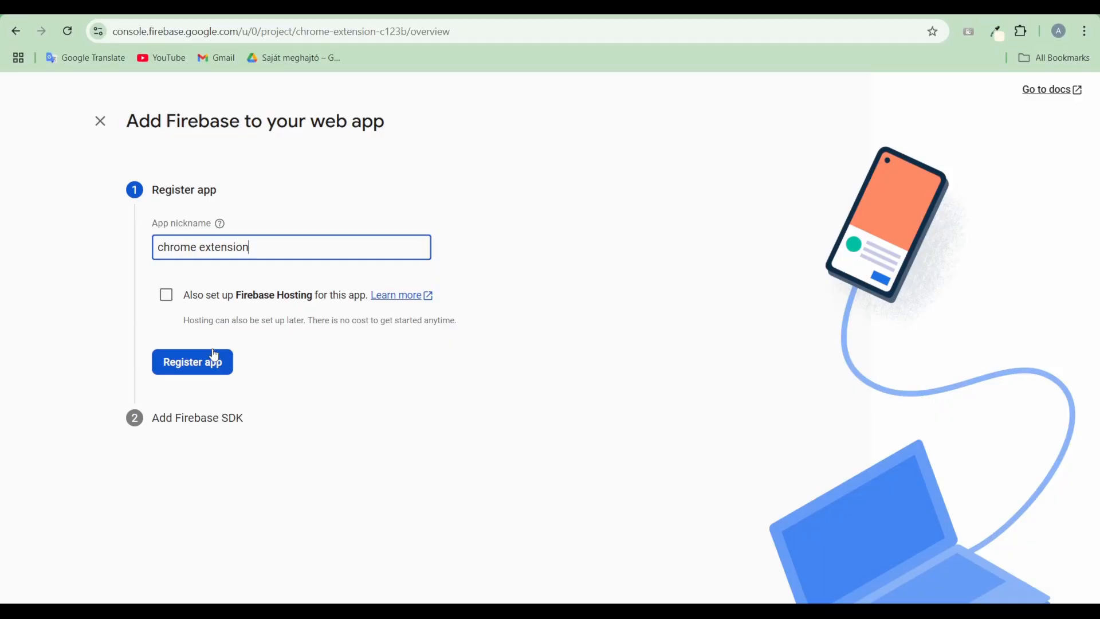
left_click(193, 361)
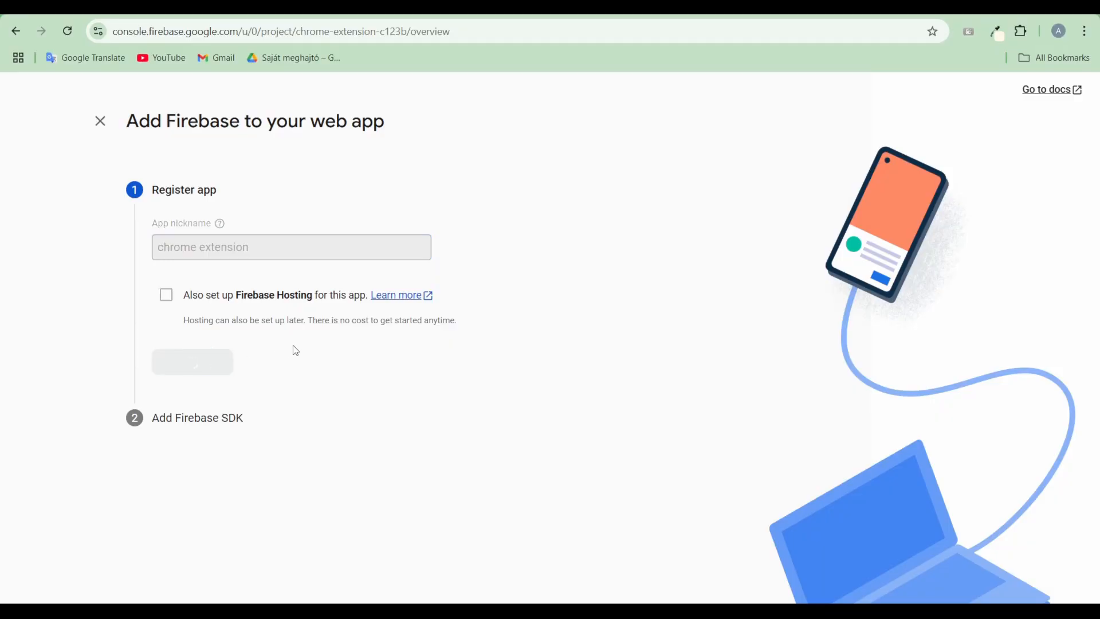
left_click(192, 361)
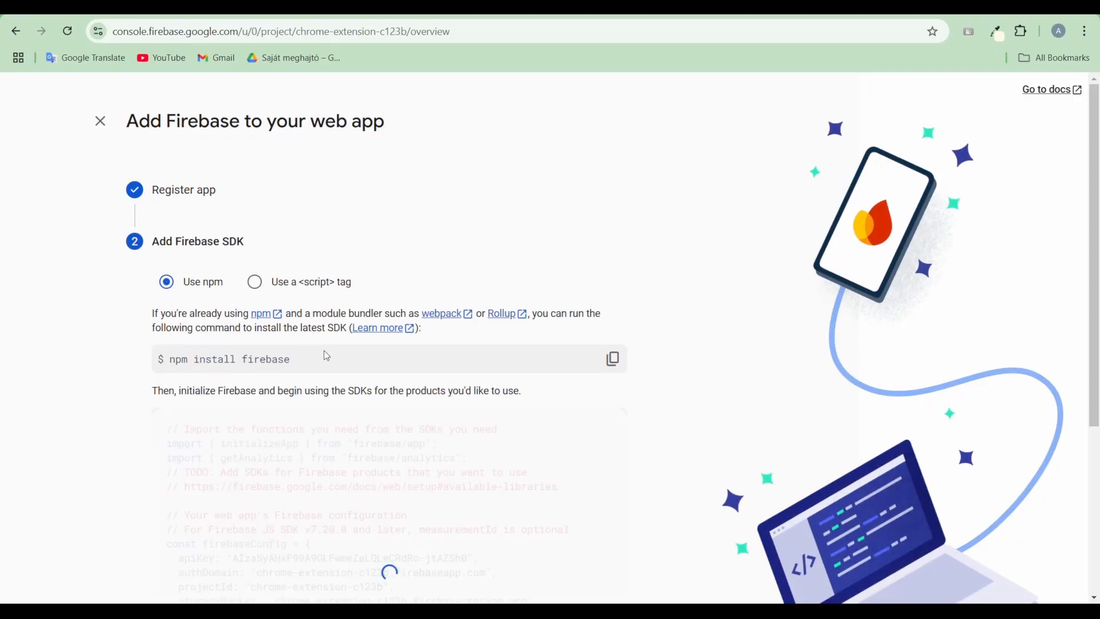
scroll("down", 3)
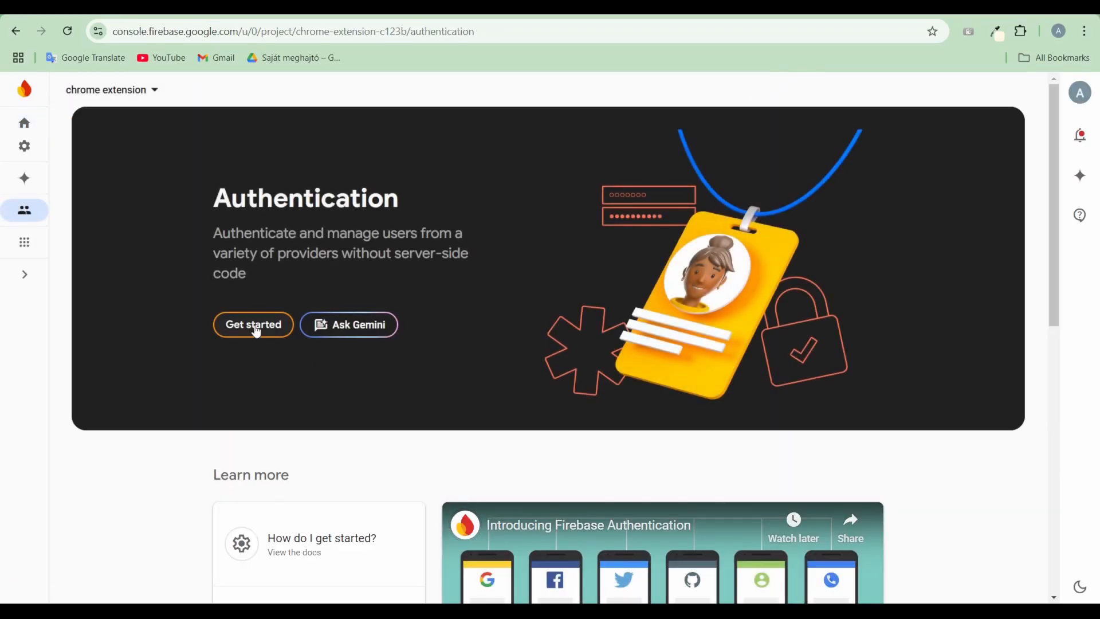
- Enable Google as a sign-in provider with the project's support email and save
left_click(252, 324)
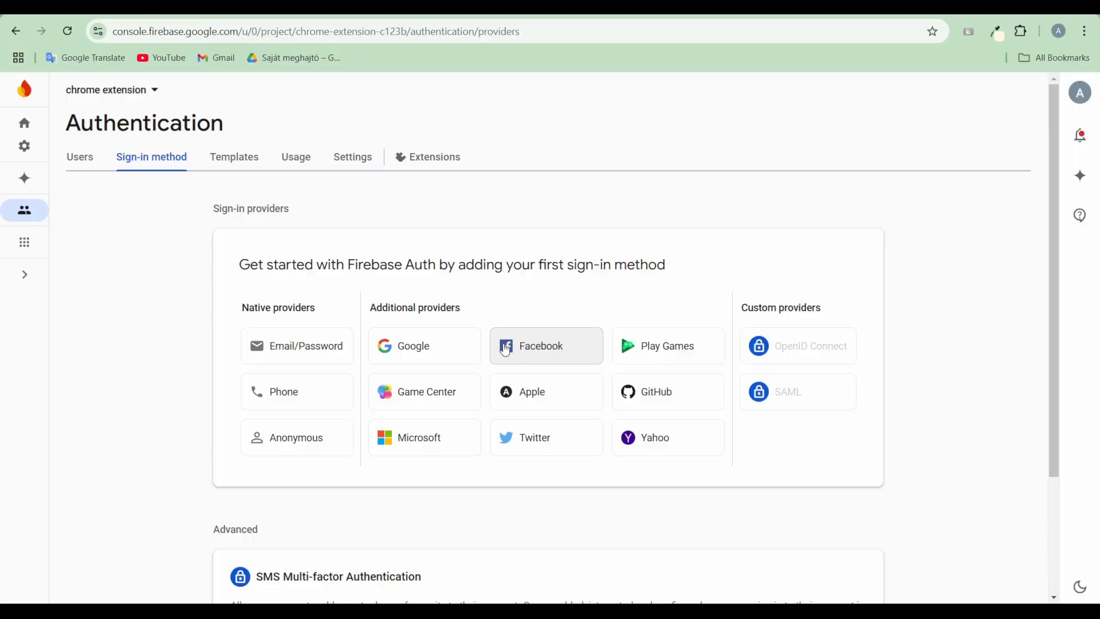
left_click(414, 346)
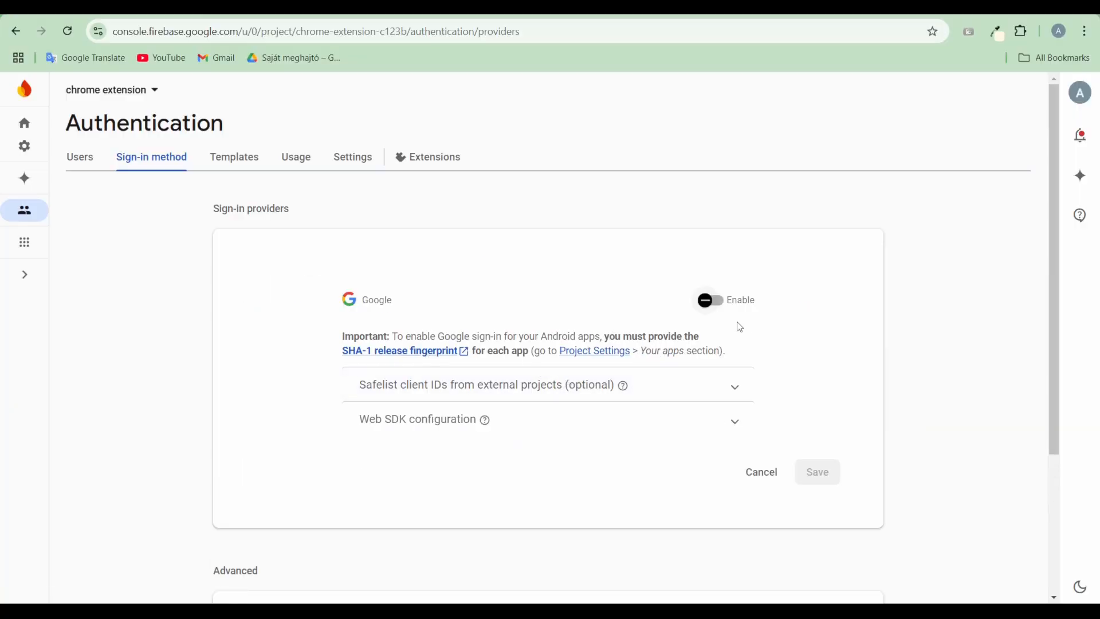
left_click(709, 299)
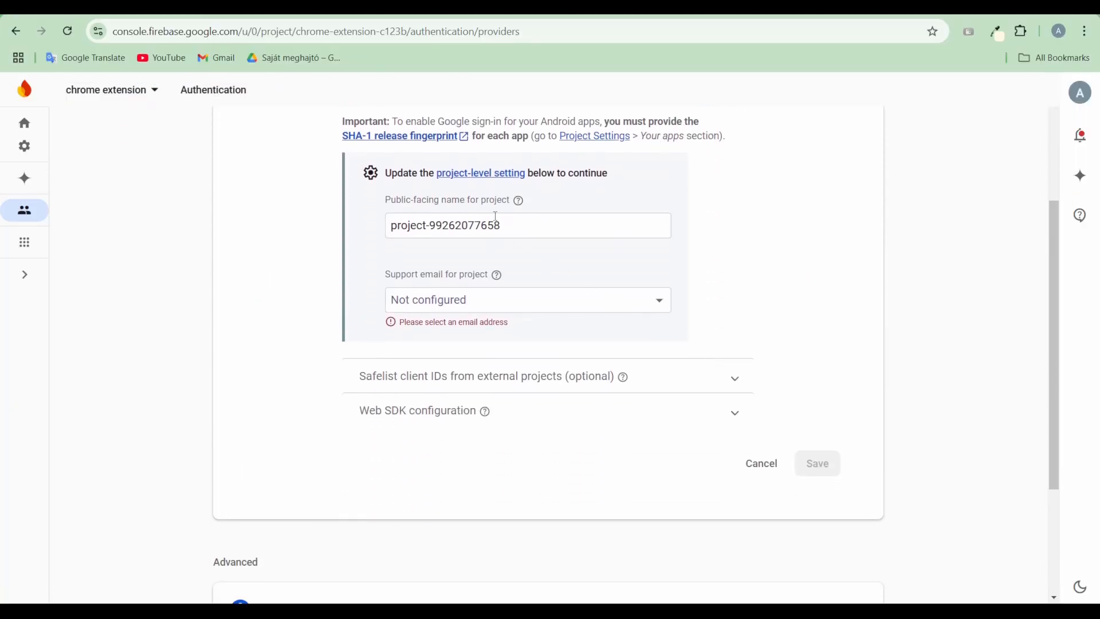
left_click(527, 299)
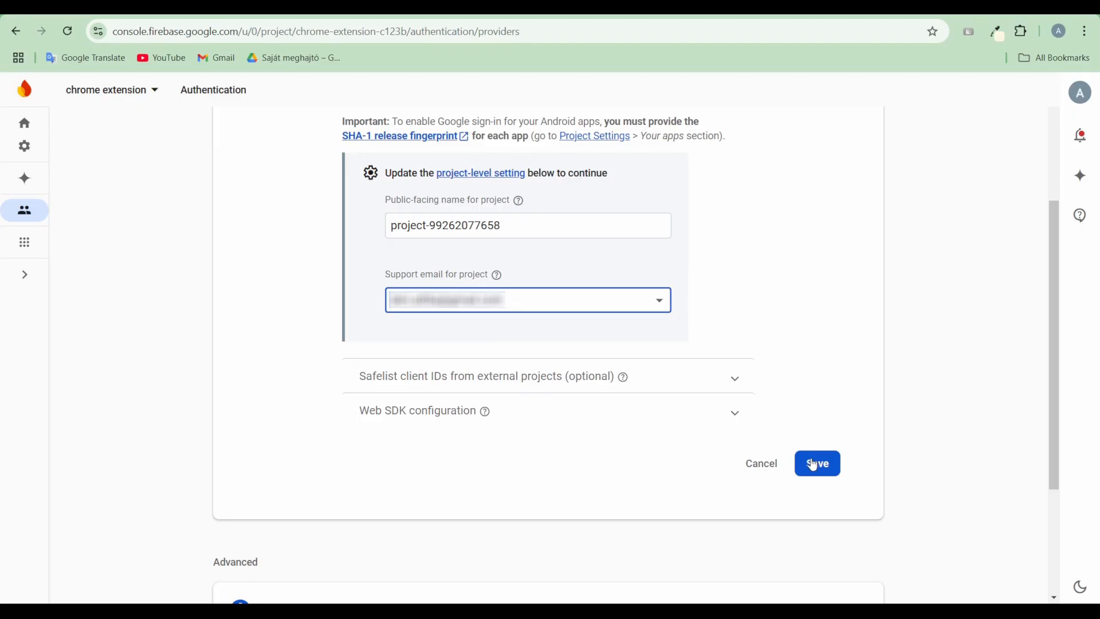
left_click(817, 463)
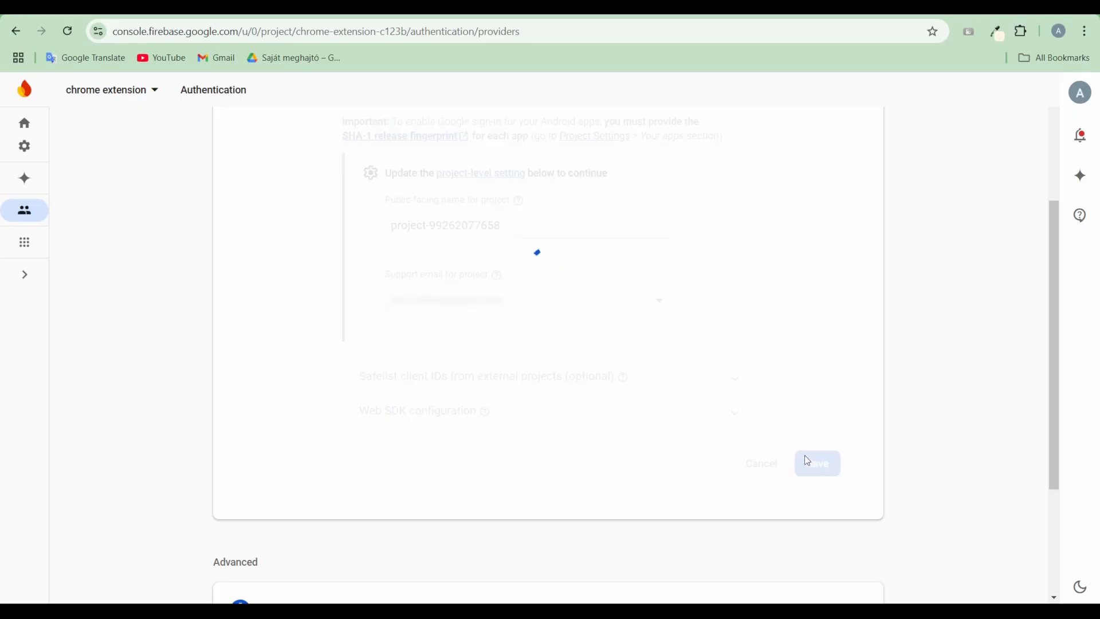
left_click(817, 463)
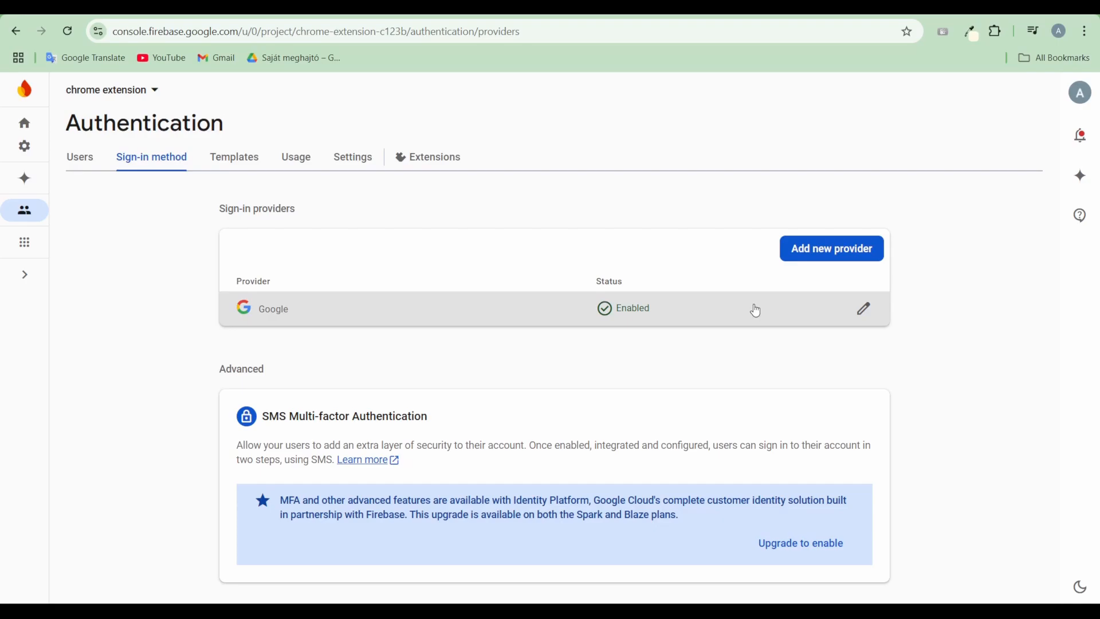
- Review the Google provider settings, then return to the project overview
left_click(864, 308)
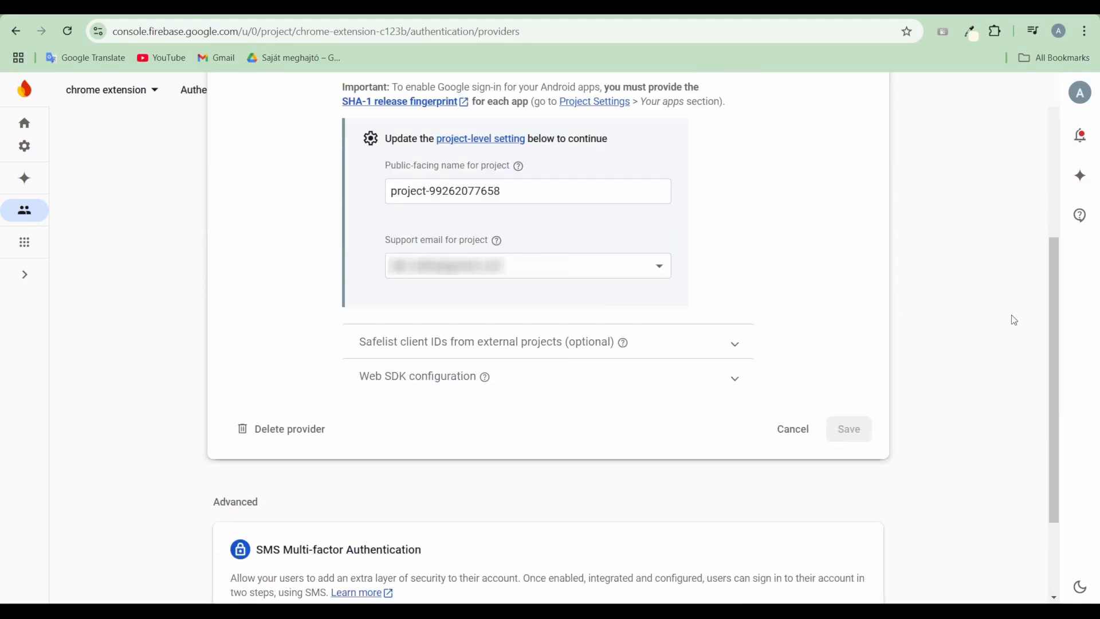
left_click(480, 138)
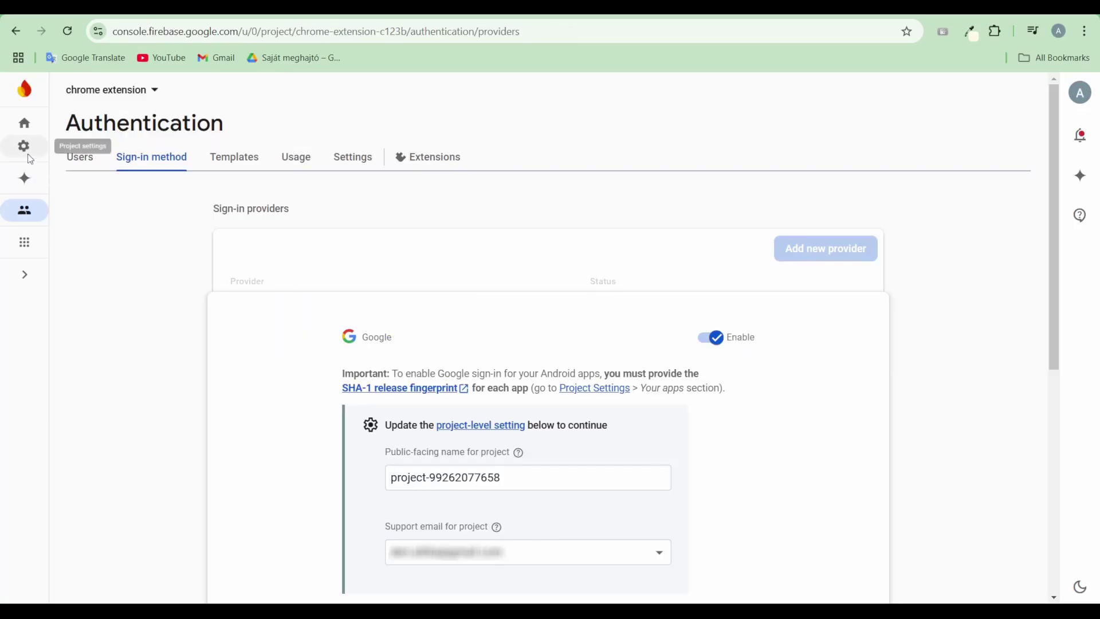
left_click(24, 123)
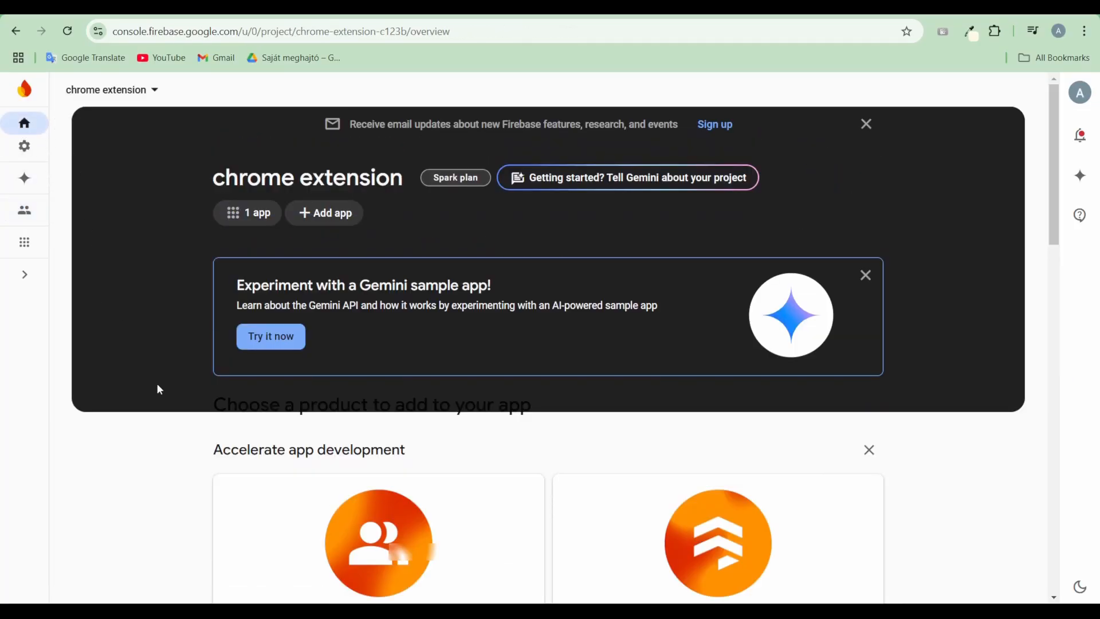
- Create the default Cloud Firestore database at the nam5 location in production mode
left_click(24, 233)
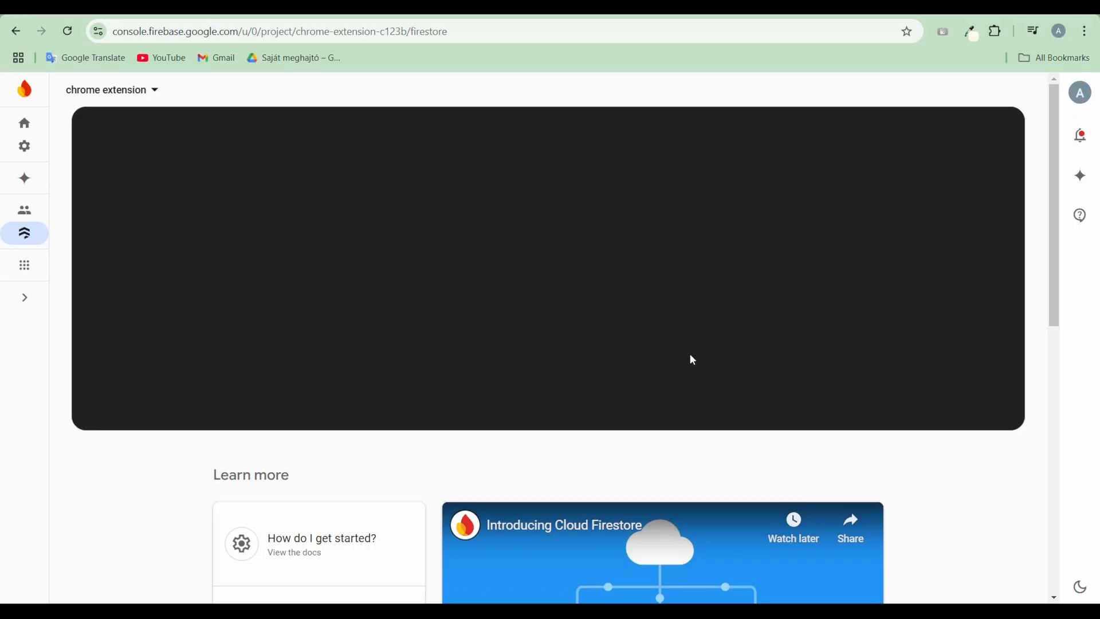
left_click(238, 314)
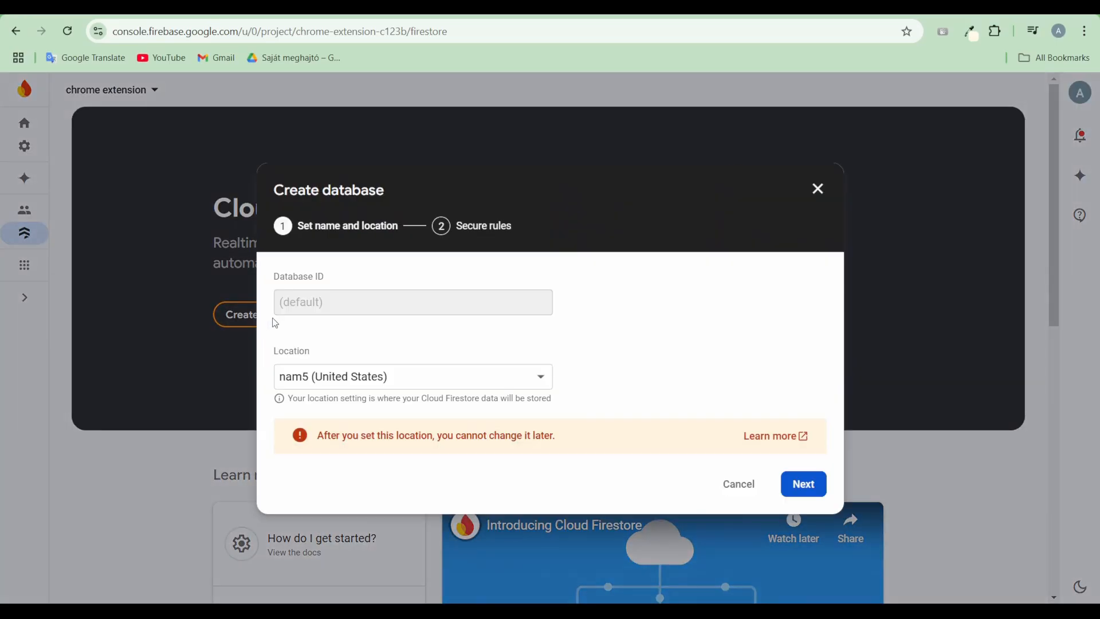
mouse_move(691, 440)
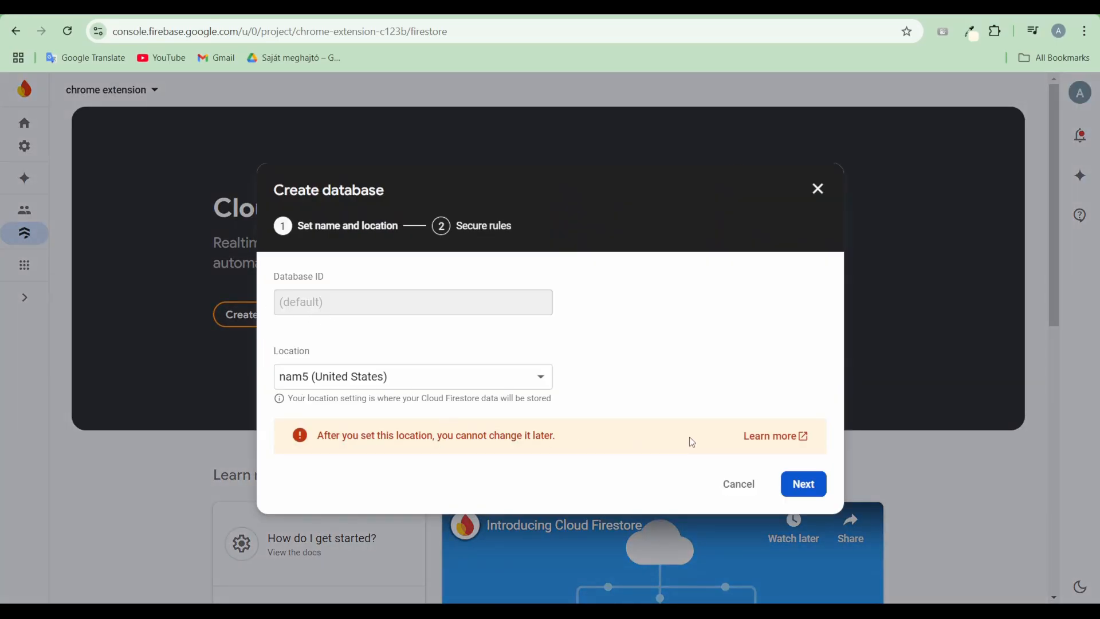
left_click(802, 484)
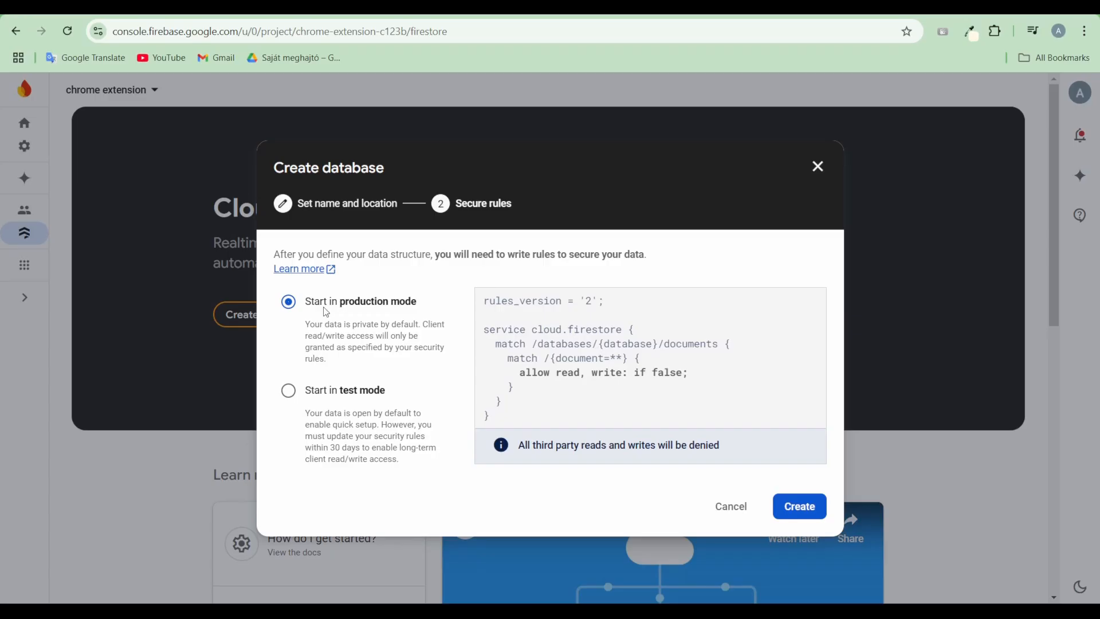
left_click(799, 505)
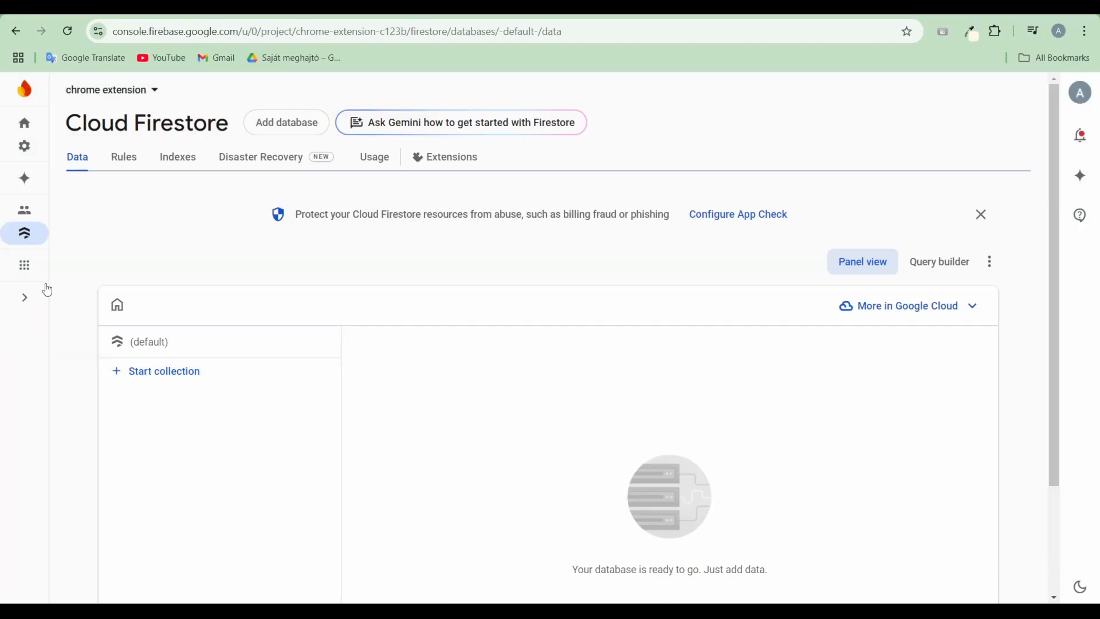
- From Firestore's Extensions tab, reach the install page for Invertase's Run Payments with Stripe
left_click(452, 157)
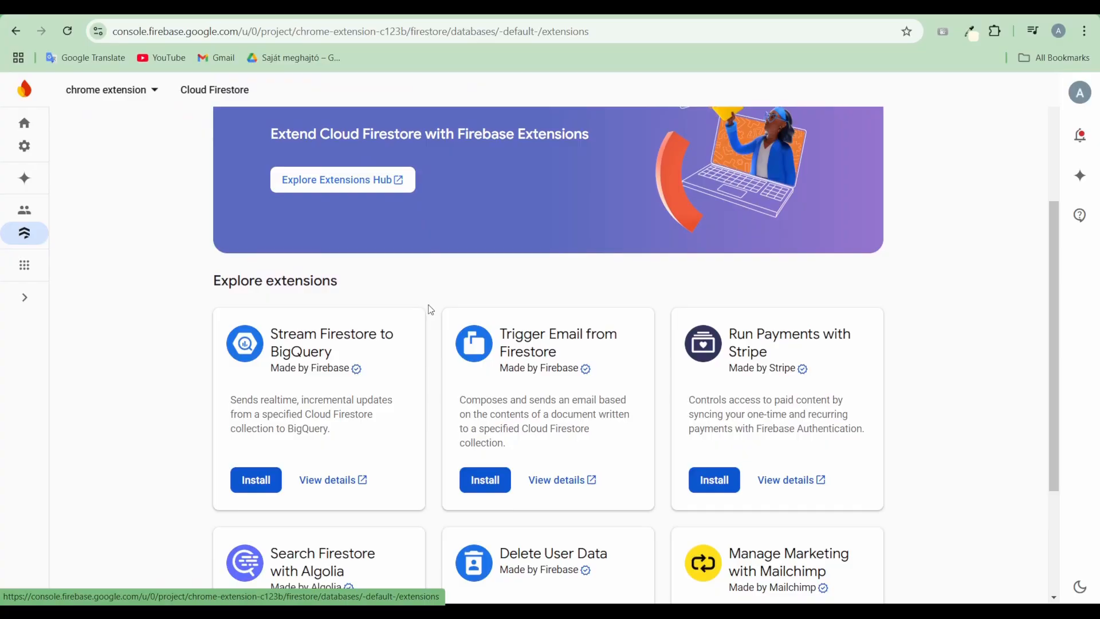
mouse_move(791, 479)
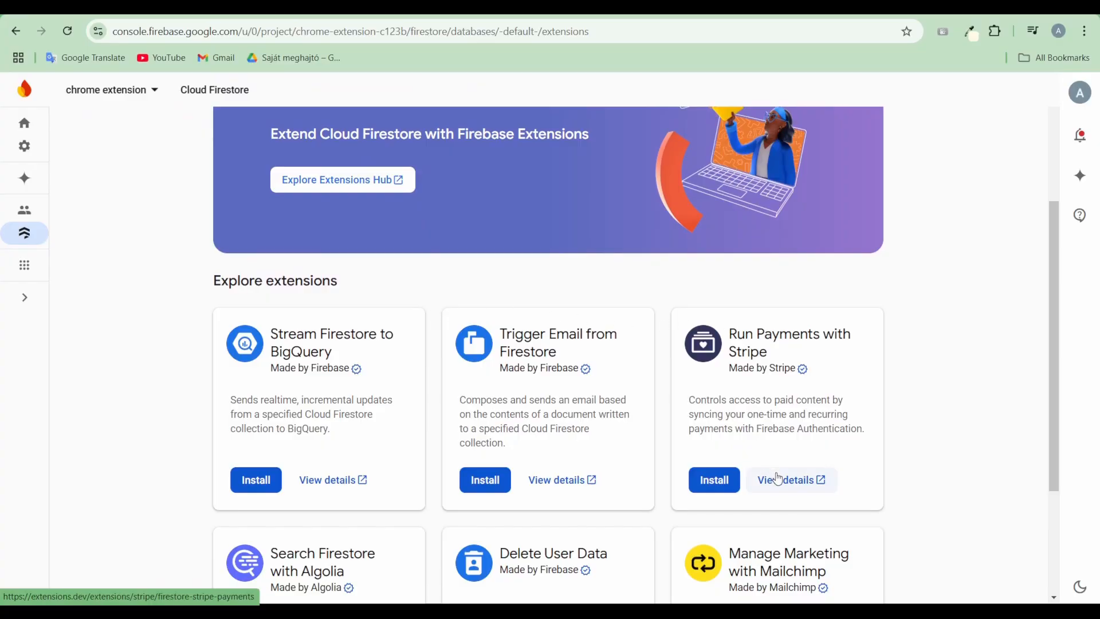
left_click(791, 479)
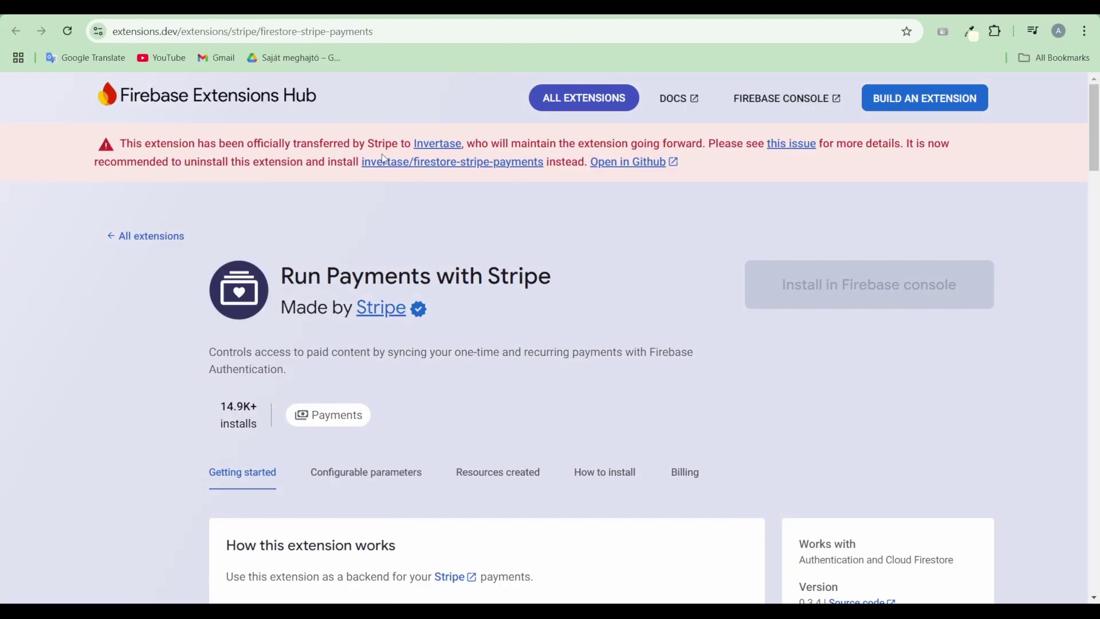
left_click(452, 162)
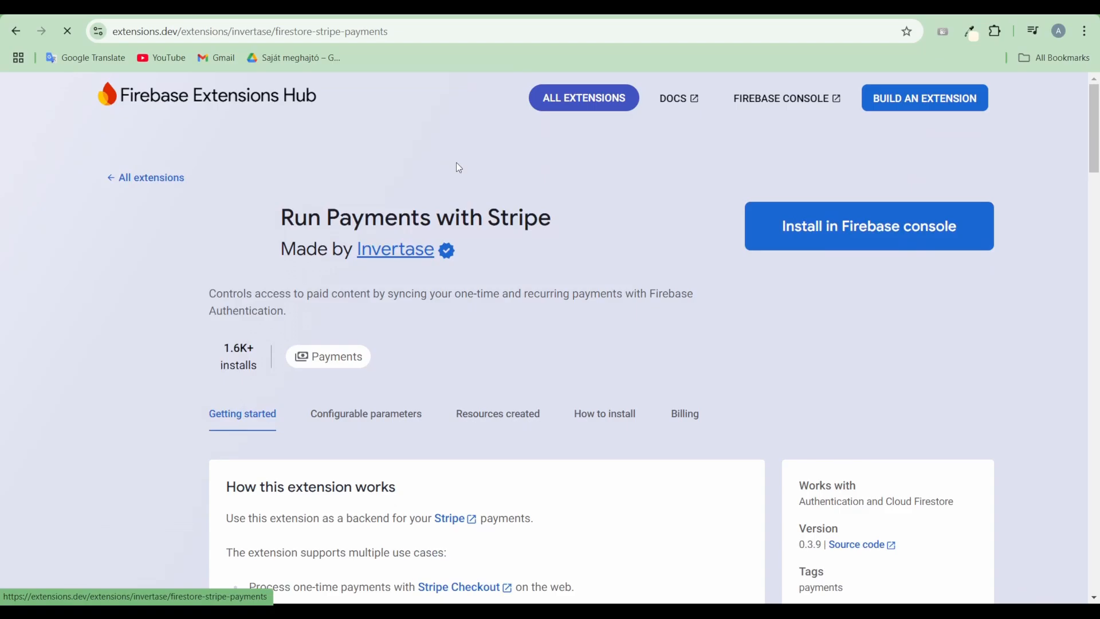
left_click(867, 226)
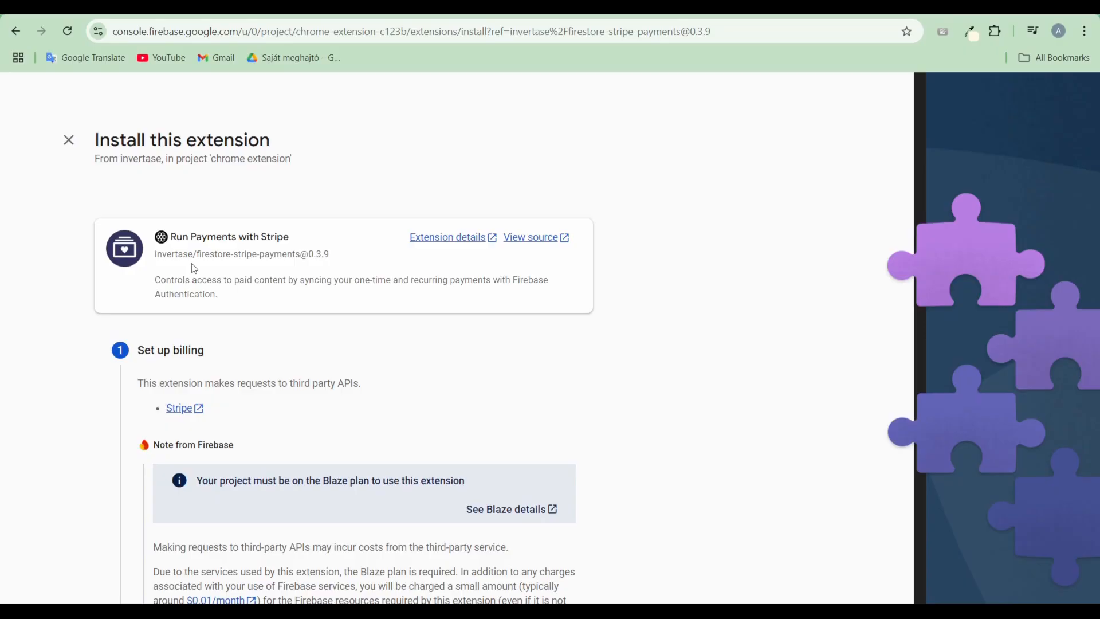
- Start the Blaze upgrade, creating a new Cloud Billing account with the billing country confirmed
scroll("down", 3)
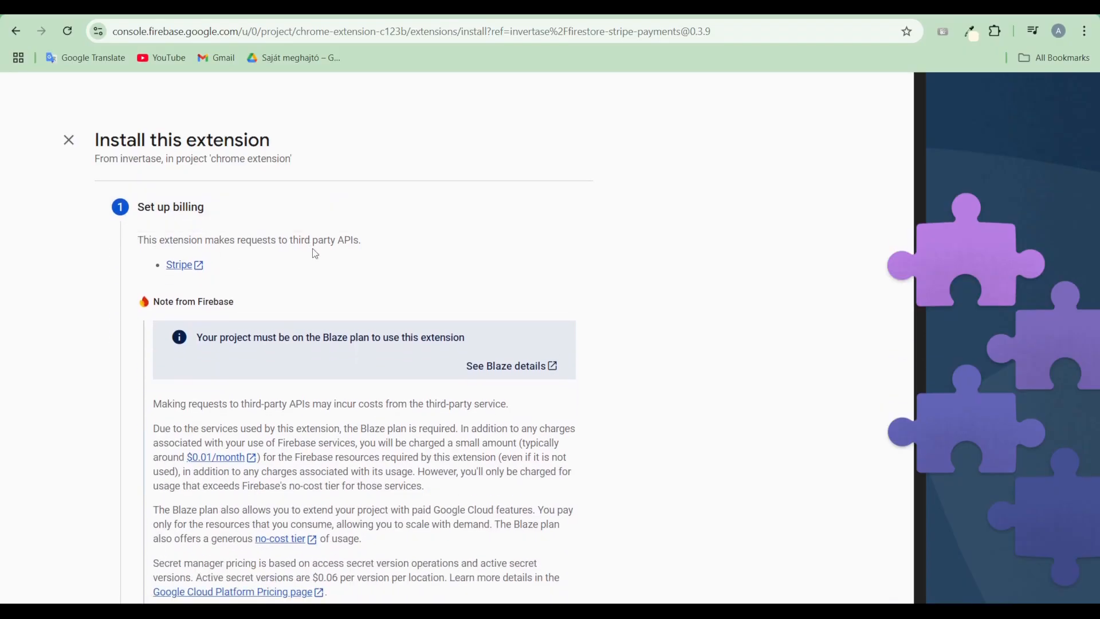
scroll("down", 3)
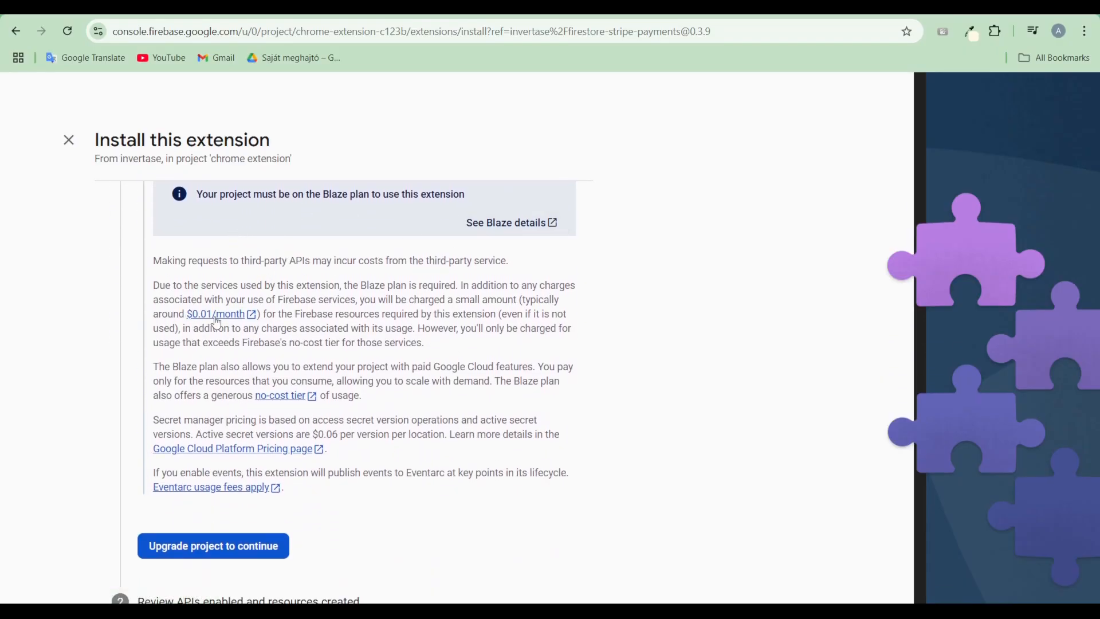
left_click(213, 545)
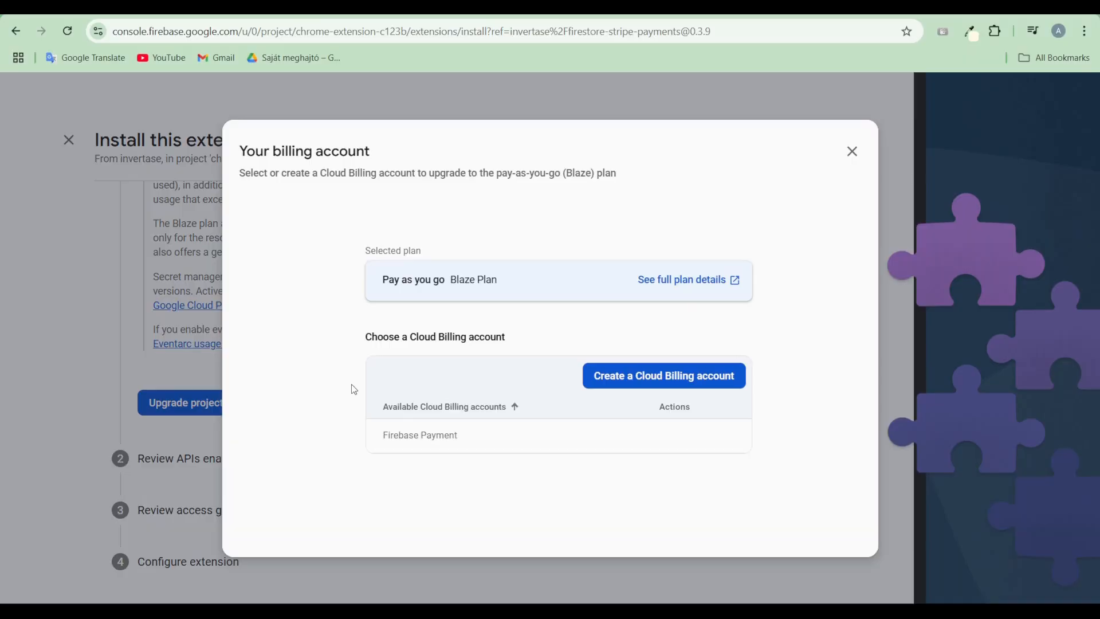
mouse_move(630, 347)
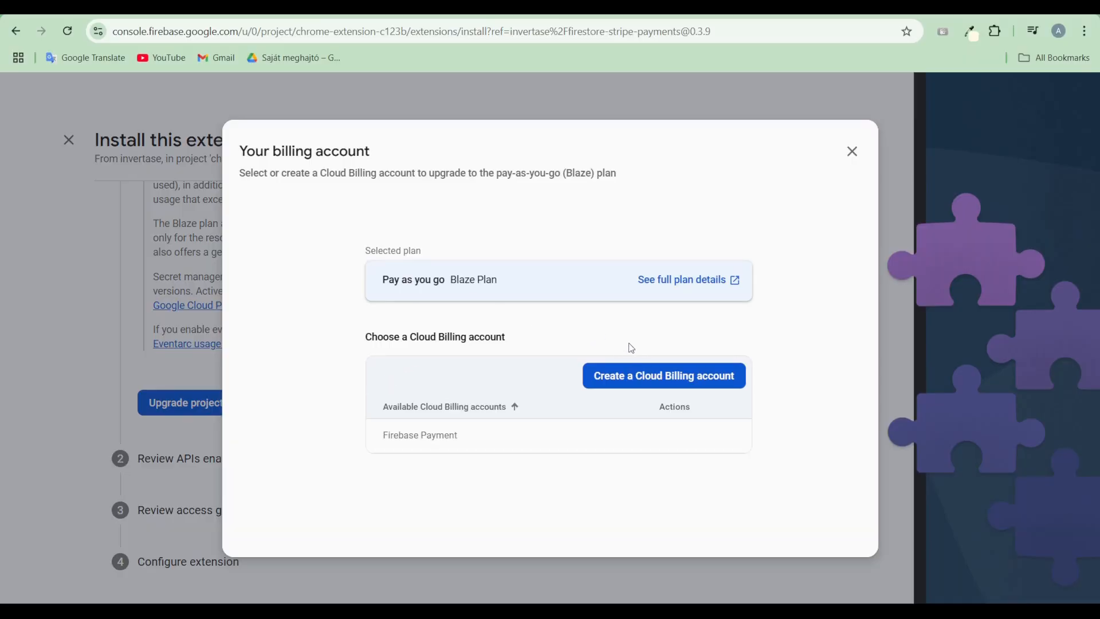
left_click(662, 376)
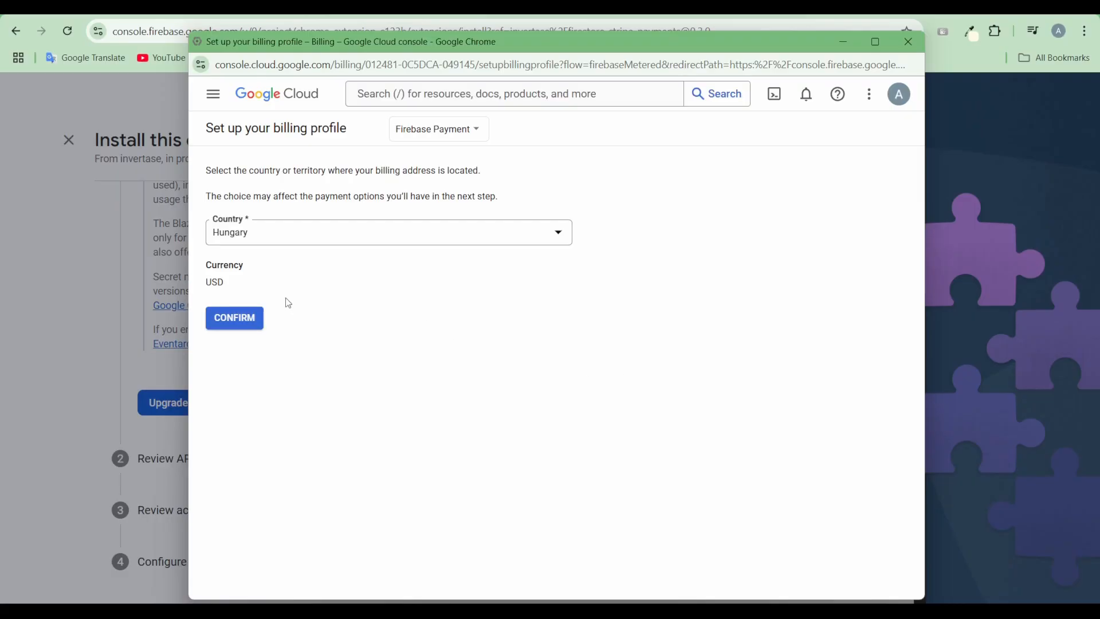
left_click(234, 318)
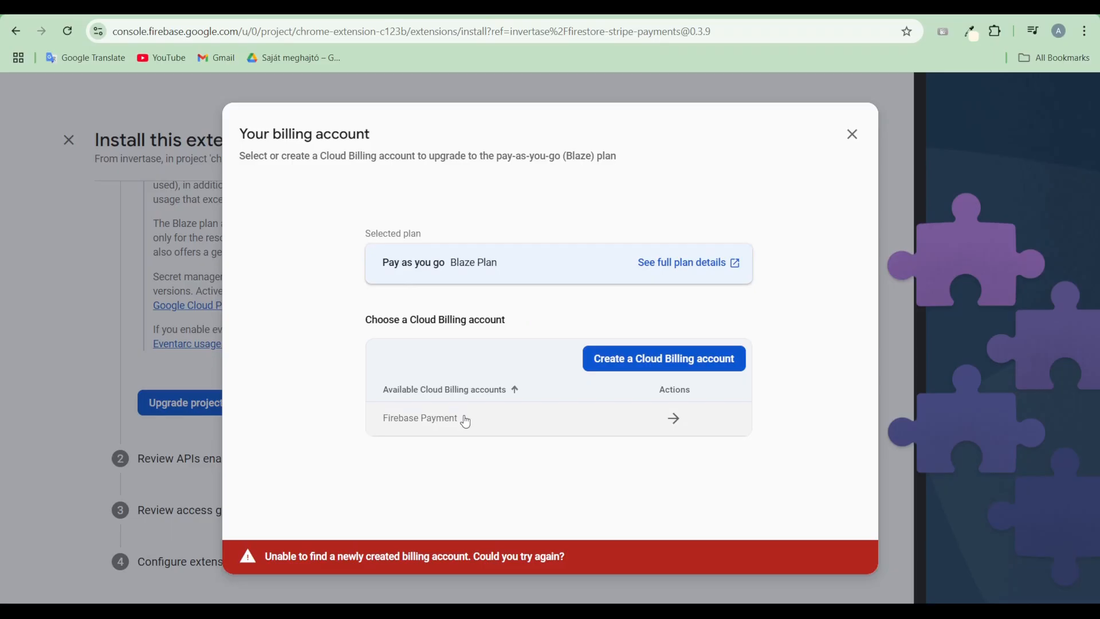
- Link the Firebase Payment billing account, skip the budget, and finish the plan change
left_click(673, 418)
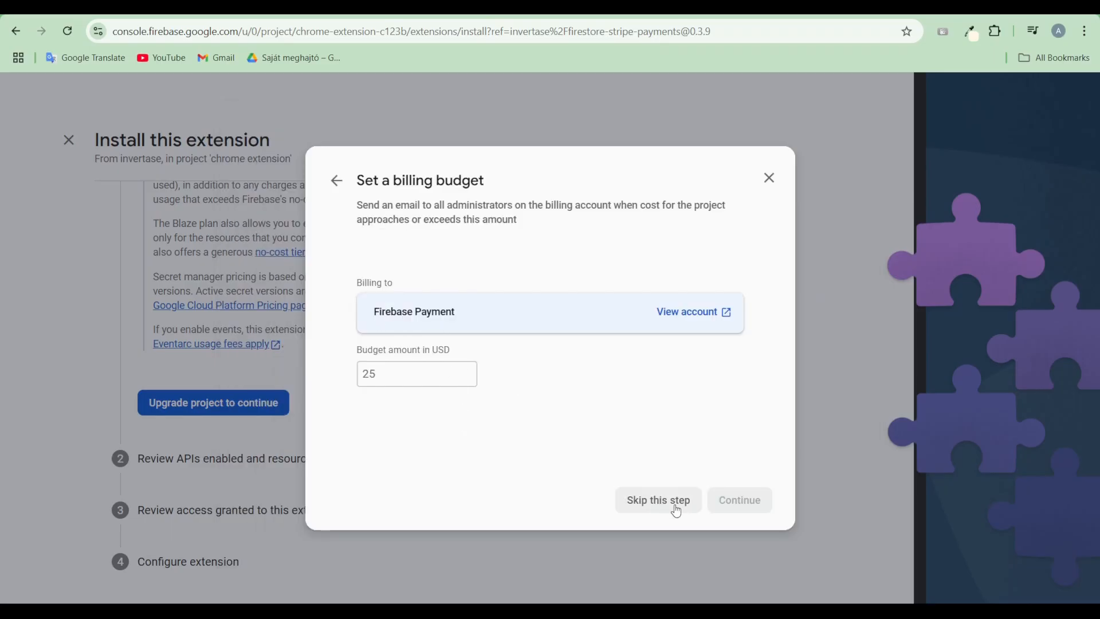
left_click(658, 499)
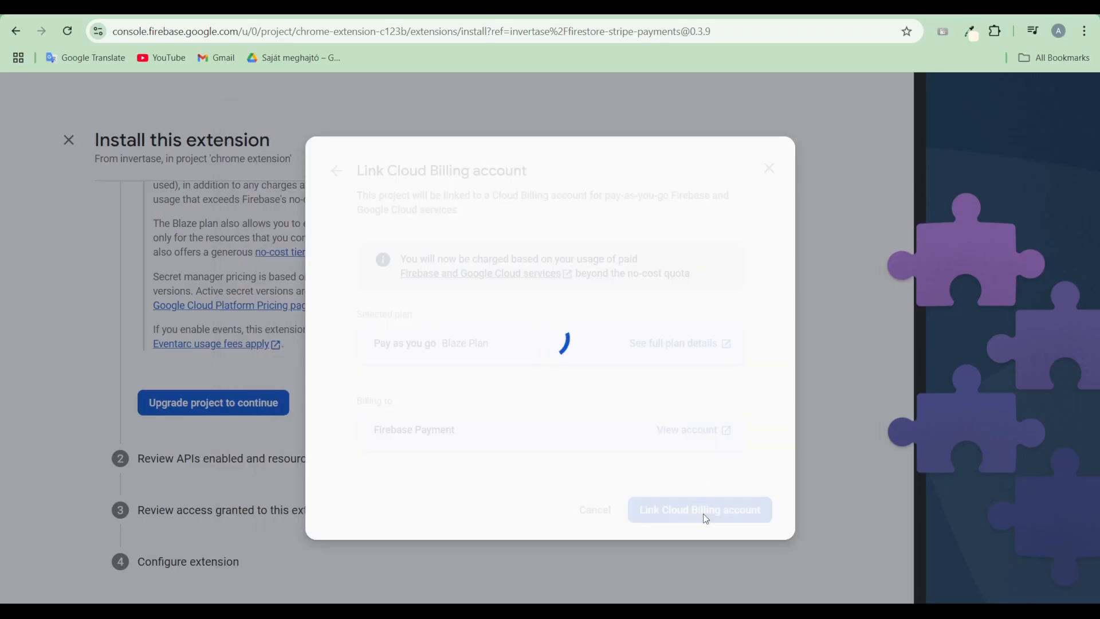
left_click(699, 509)
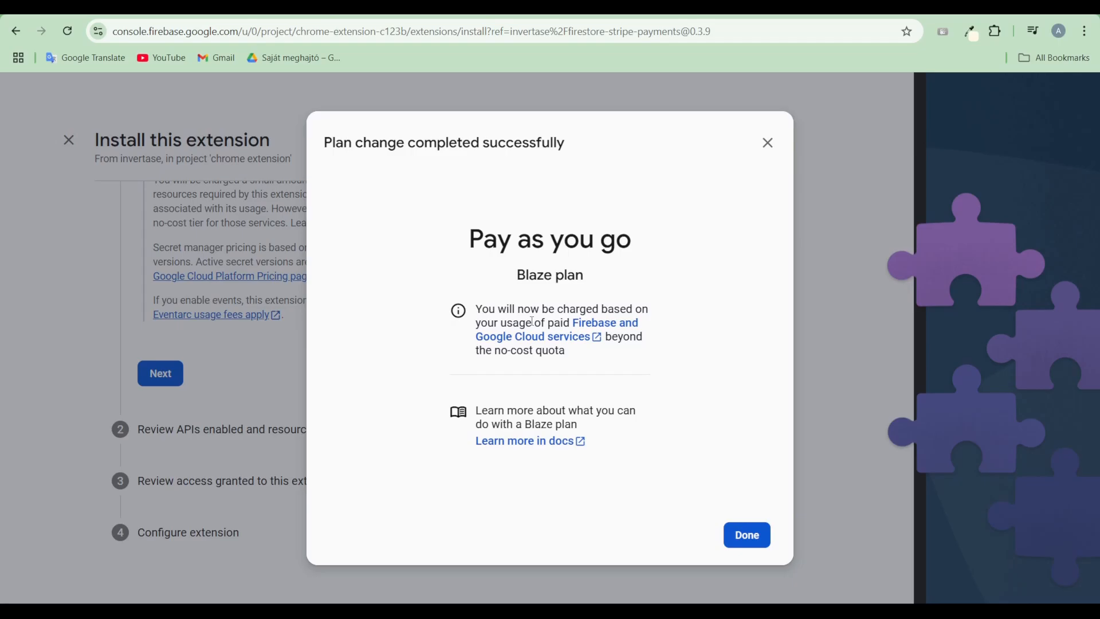
left_click(746, 536)
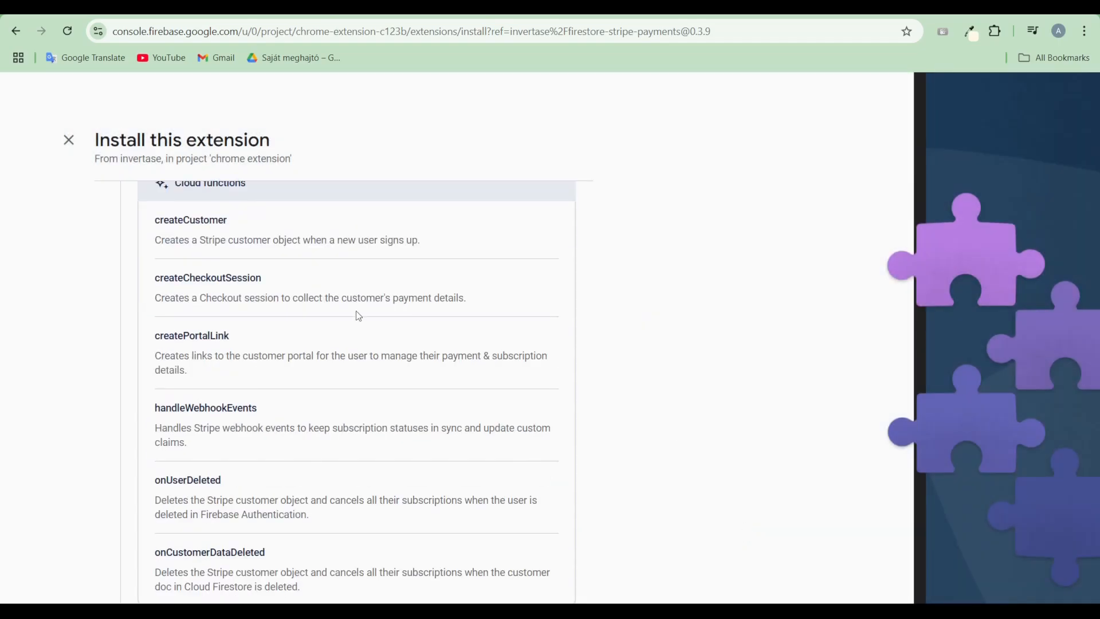
- Enable the Secret Manager service and advance through access review to the Configure extension step
scroll("down", 3)
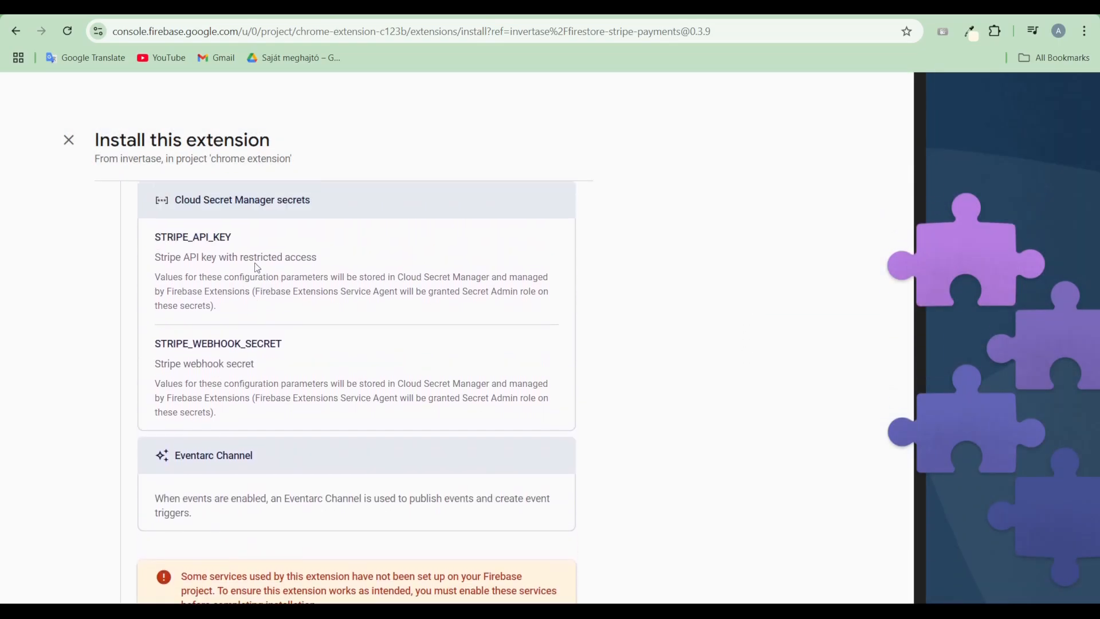
scroll("down", 3)
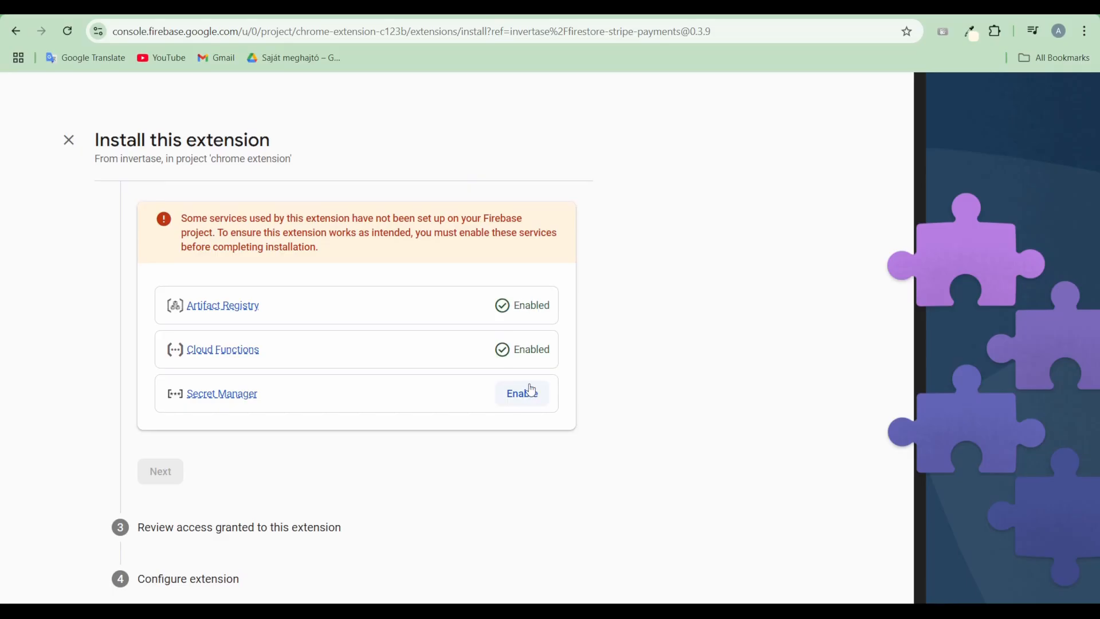
left_click(521, 393)
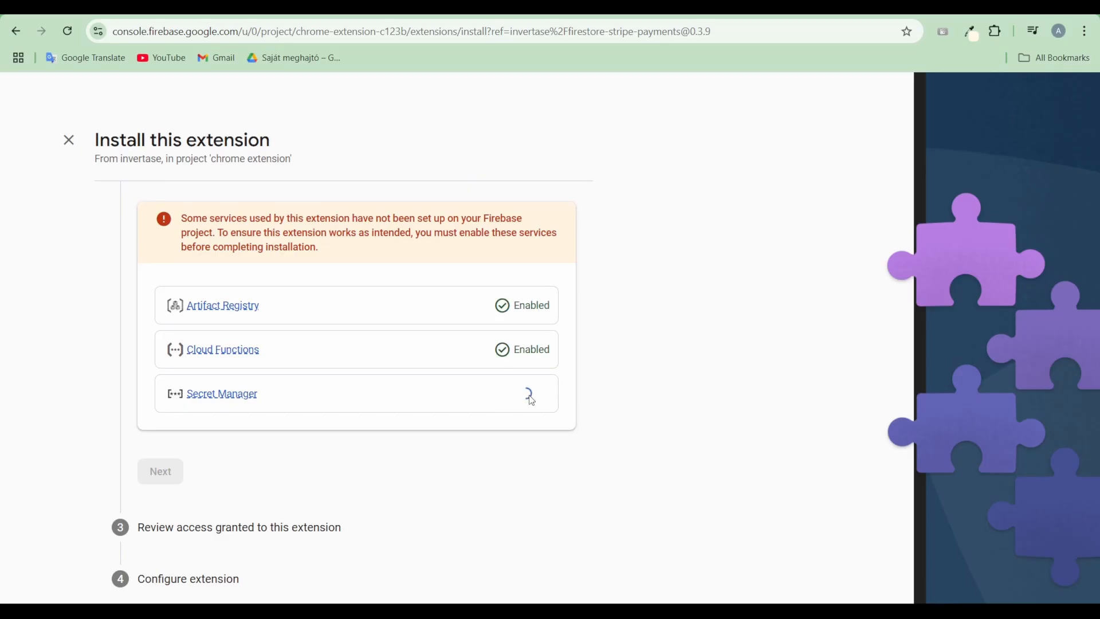
left_click(161, 471)
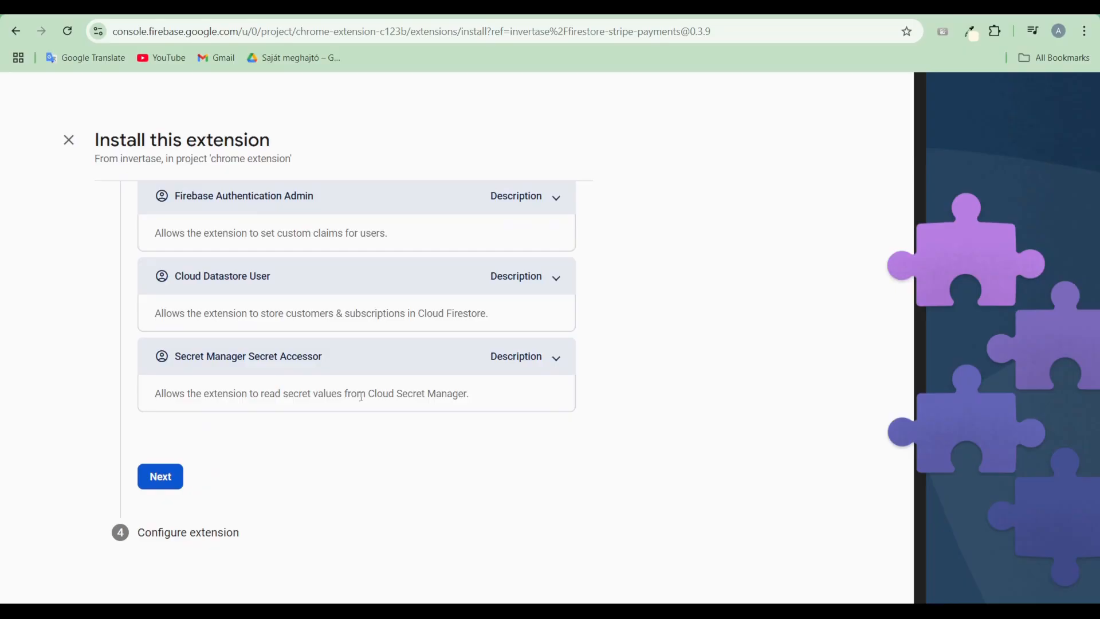
left_click(160, 477)
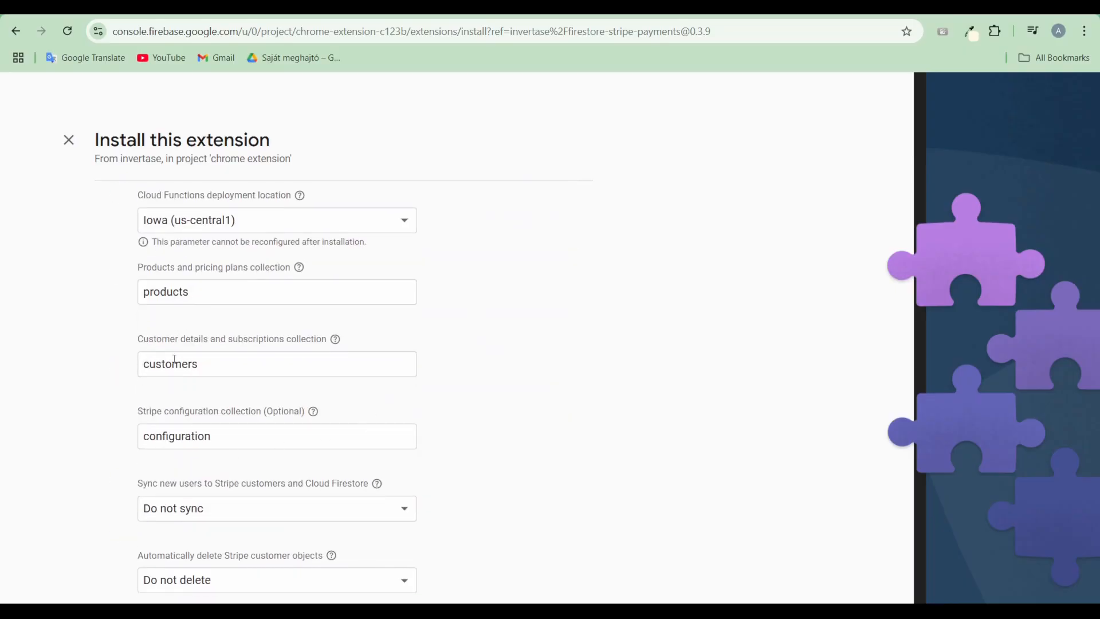
scroll("down", 3)
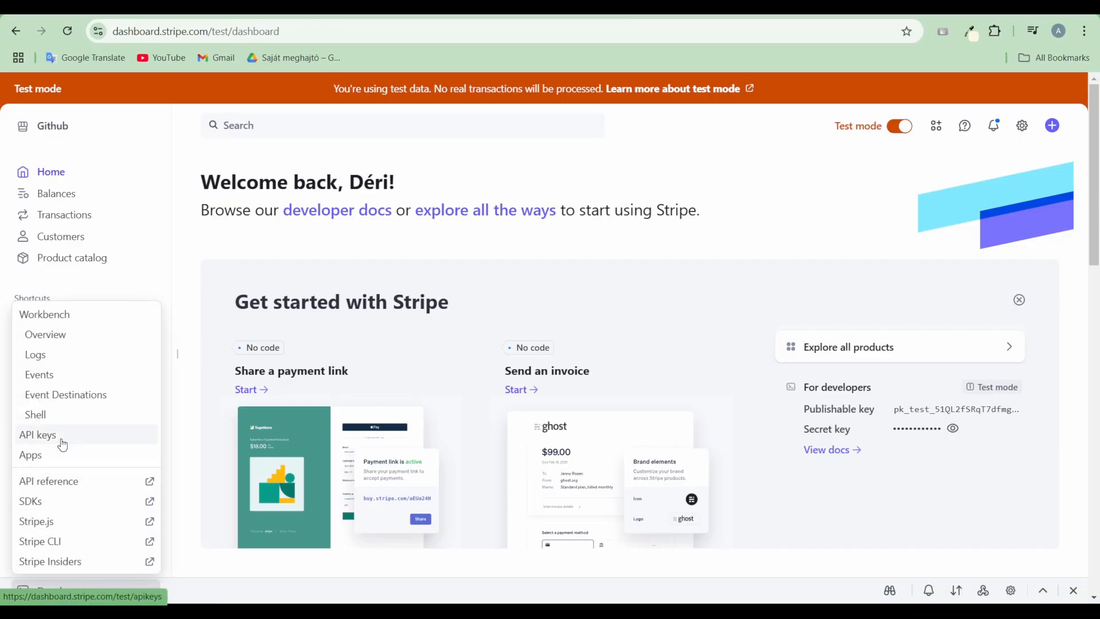
- Start creating a restricted API key intended for another website
left_click(37, 435)
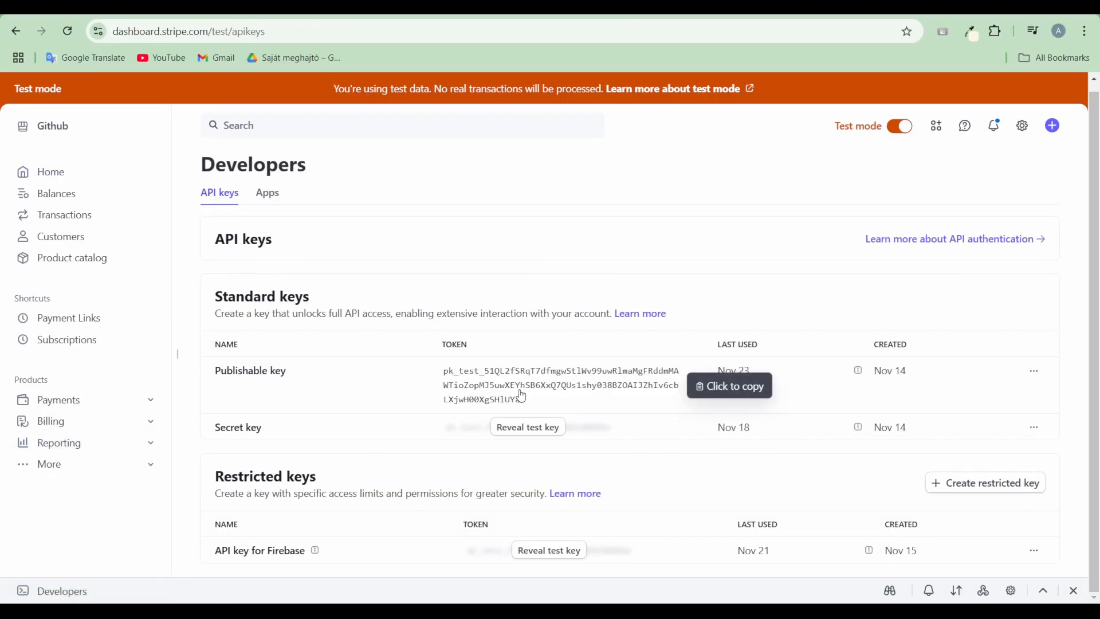
mouse_move(702, 535)
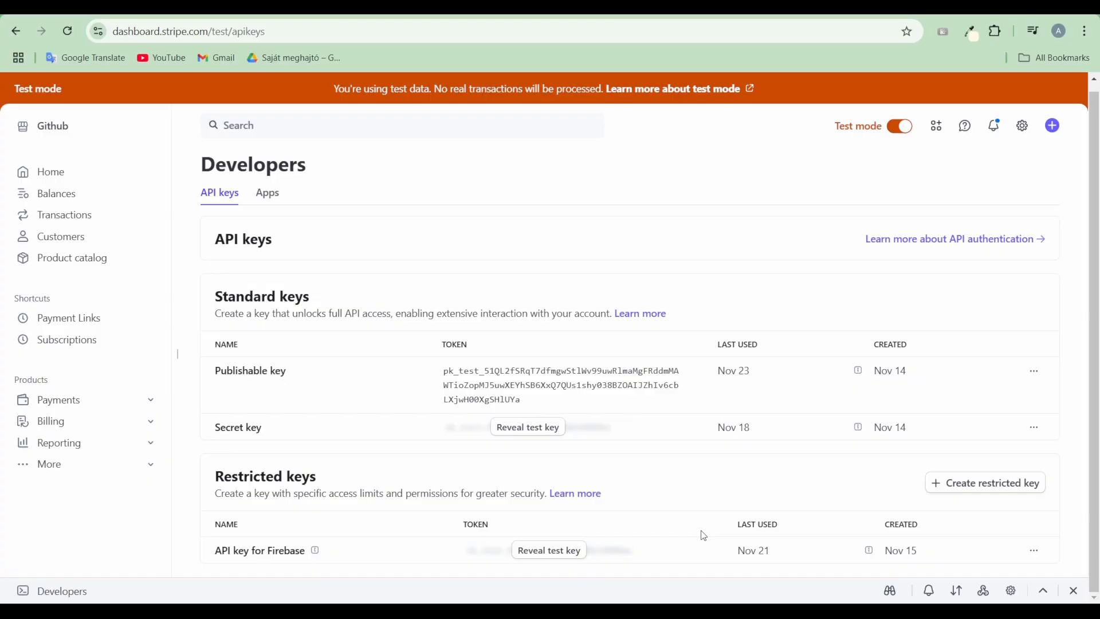
left_click(984, 483)
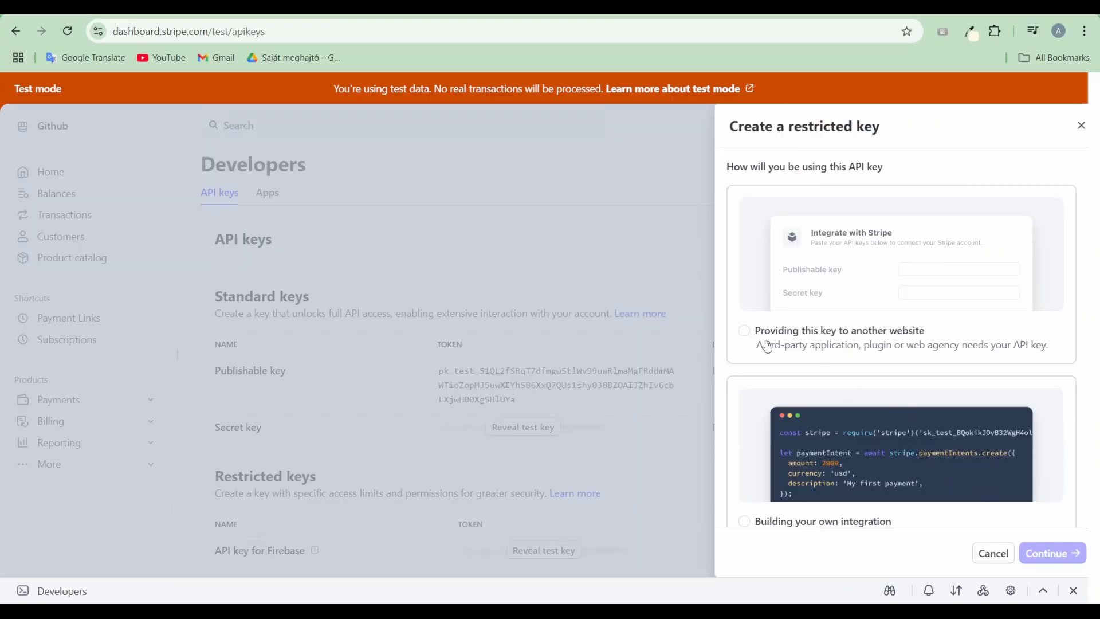
left_click(1052, 552)
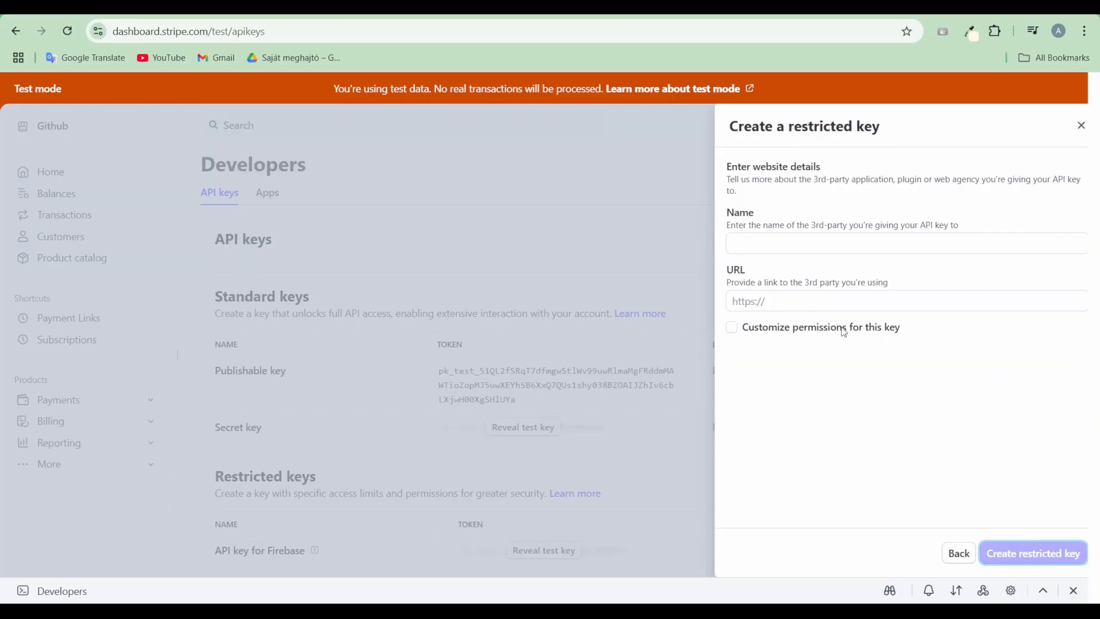
type("chrome extens")
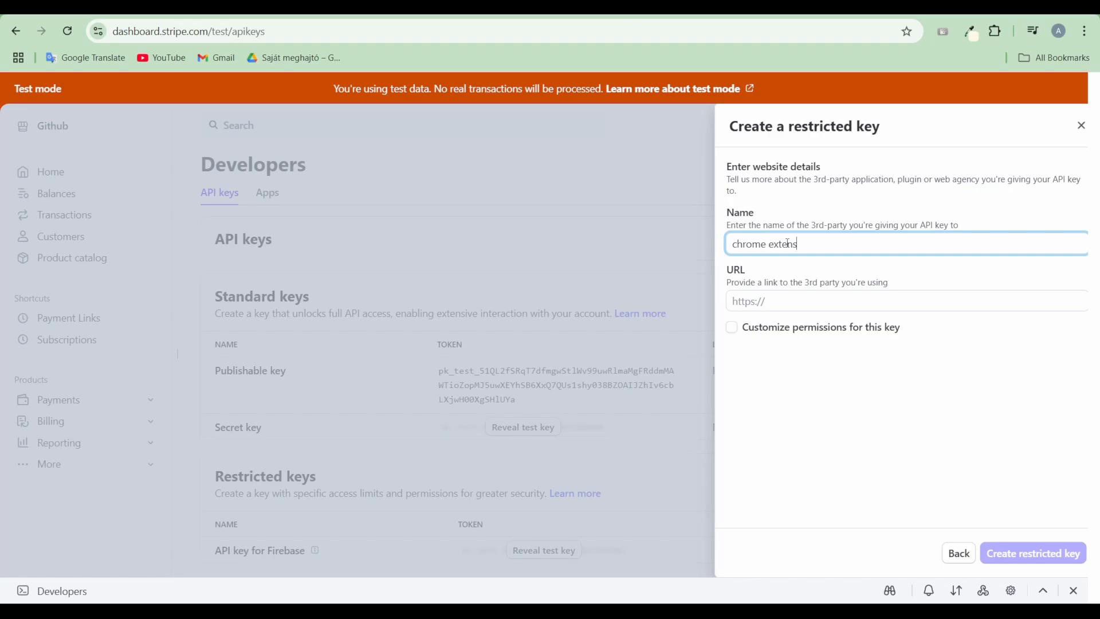
type("ion firebas")
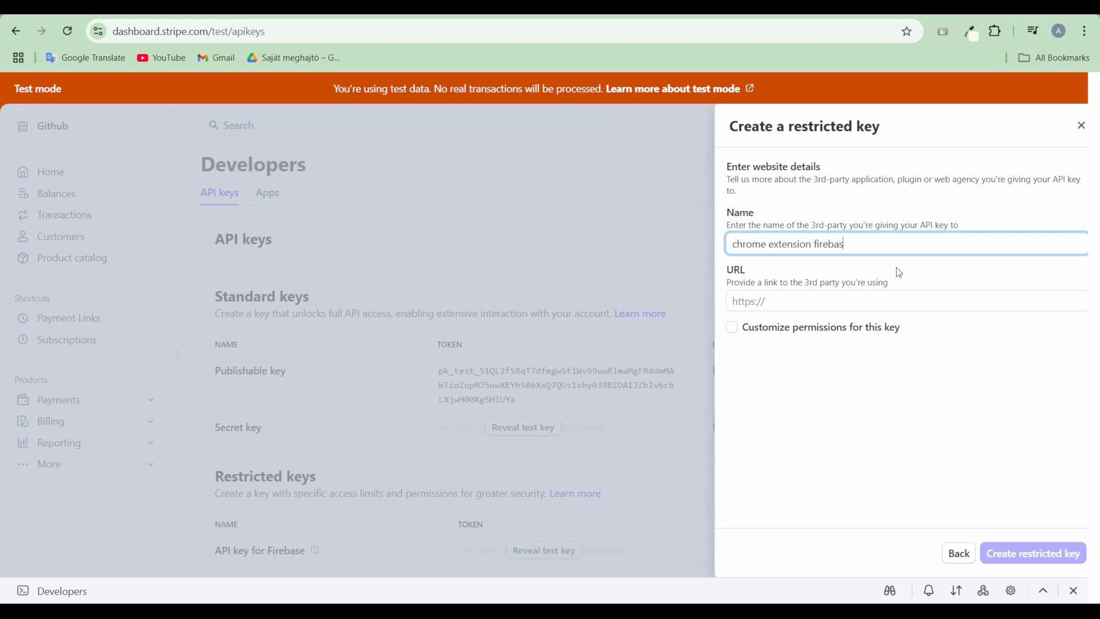
type("https://console.firebase.google.com/")
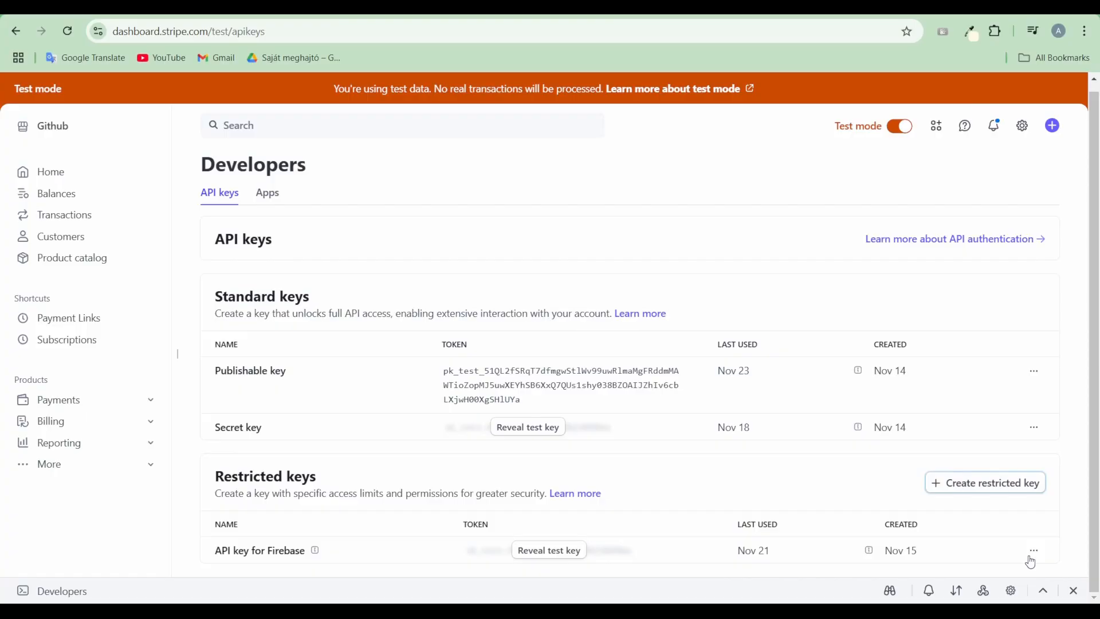
scroll("down", 3)
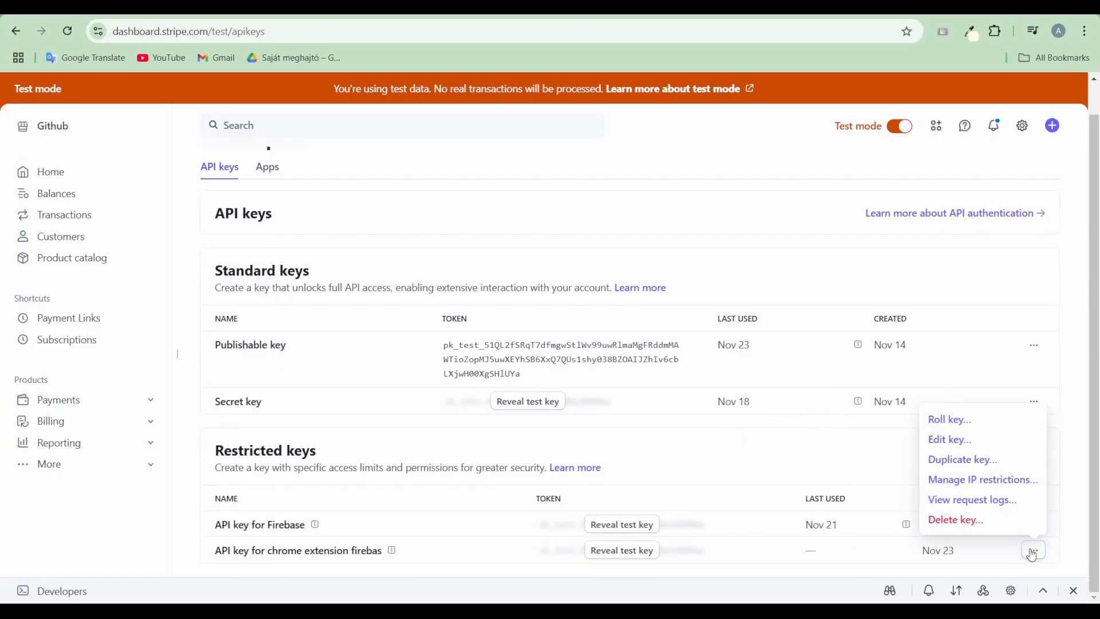
left_click(949, 438)
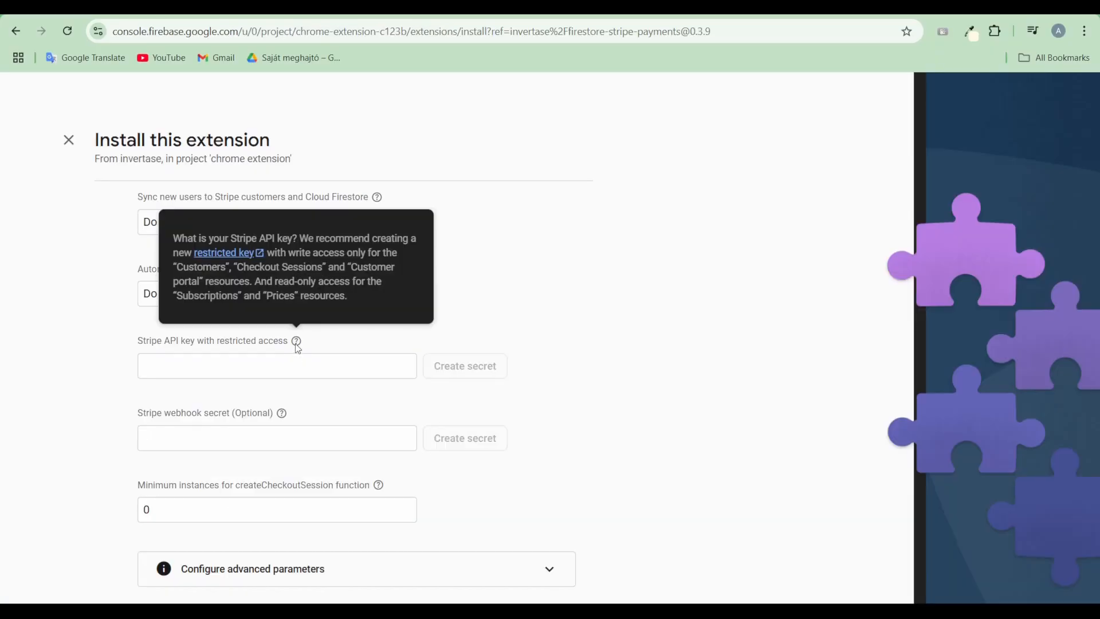
mouse_move(295, 343)
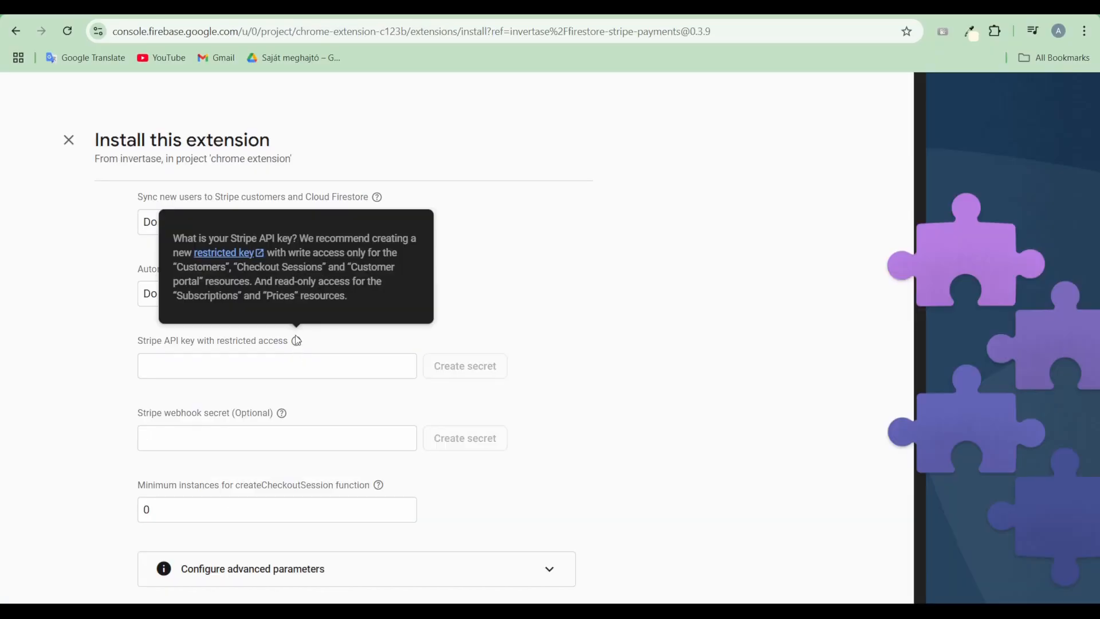
left_click(223, 253)
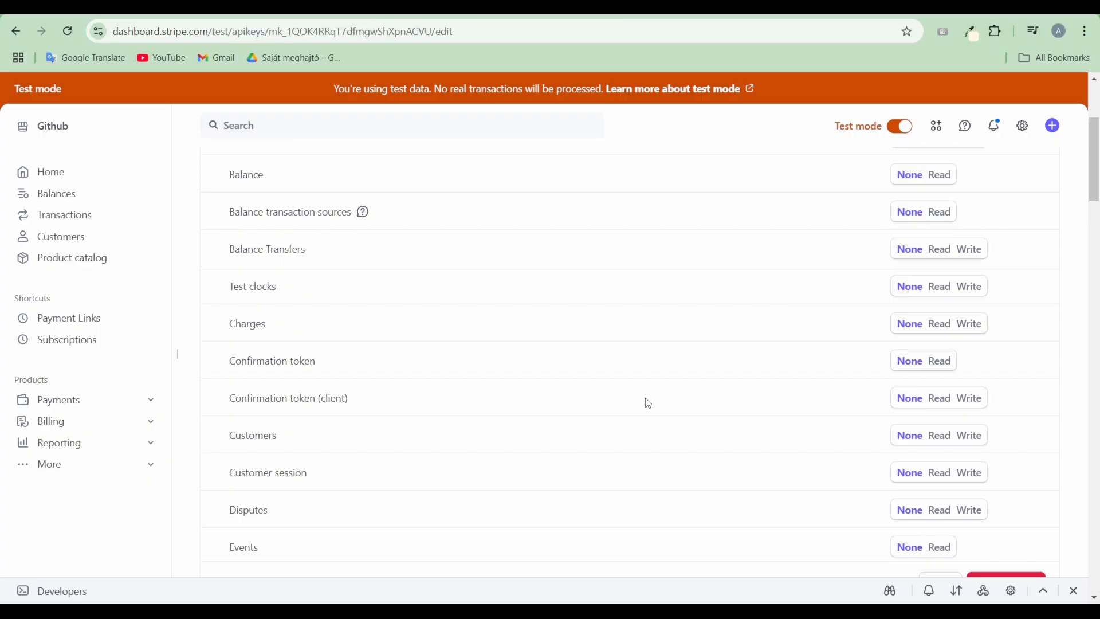
- Review the key's resource permissions and install the Run Payments with Stripe extension with this configuration
scroll("down", 3)
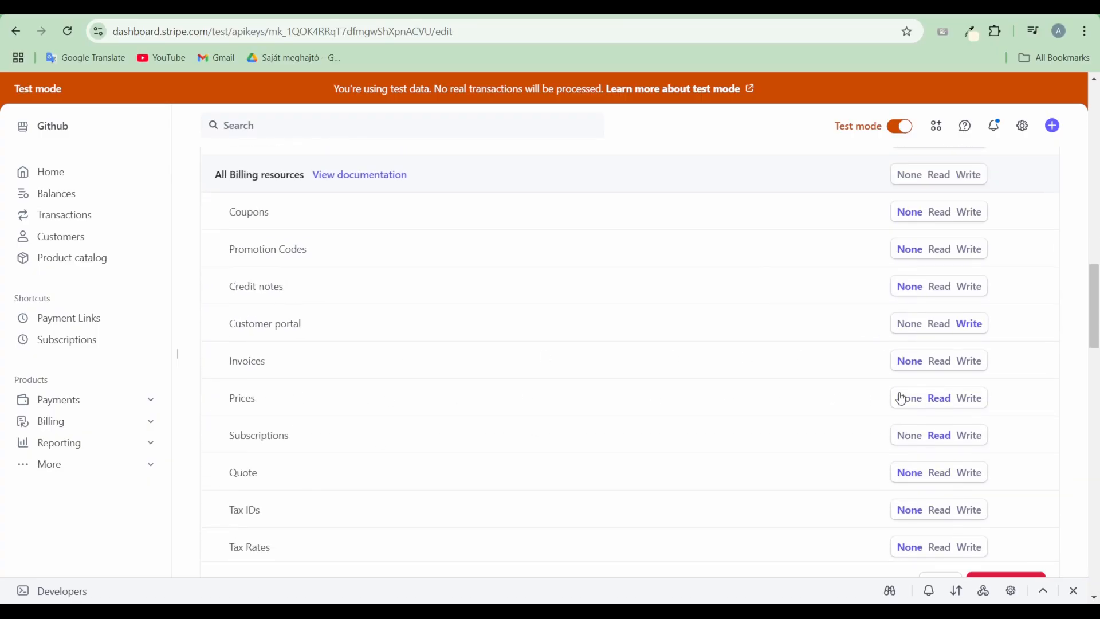
scroll("down", 3)
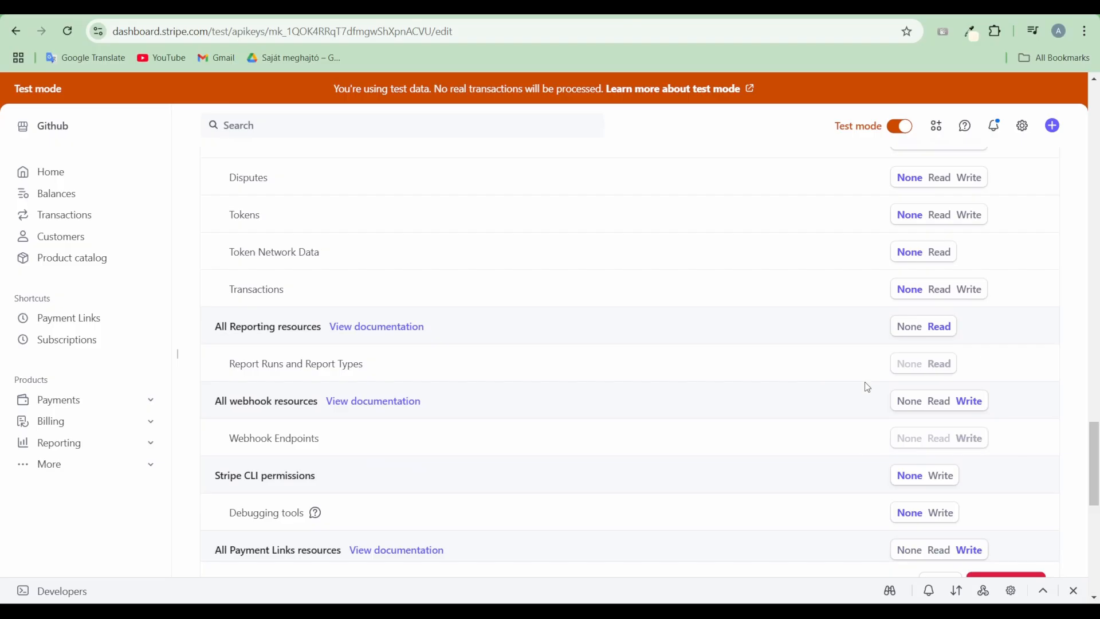
scroll("down", 3)
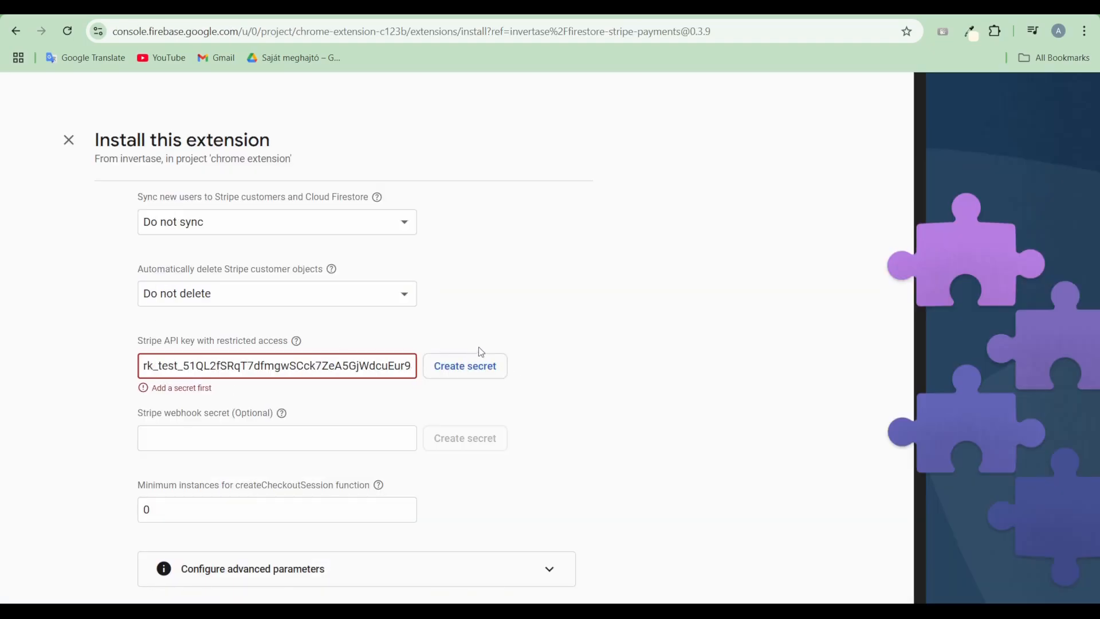
scroll("down", 3)
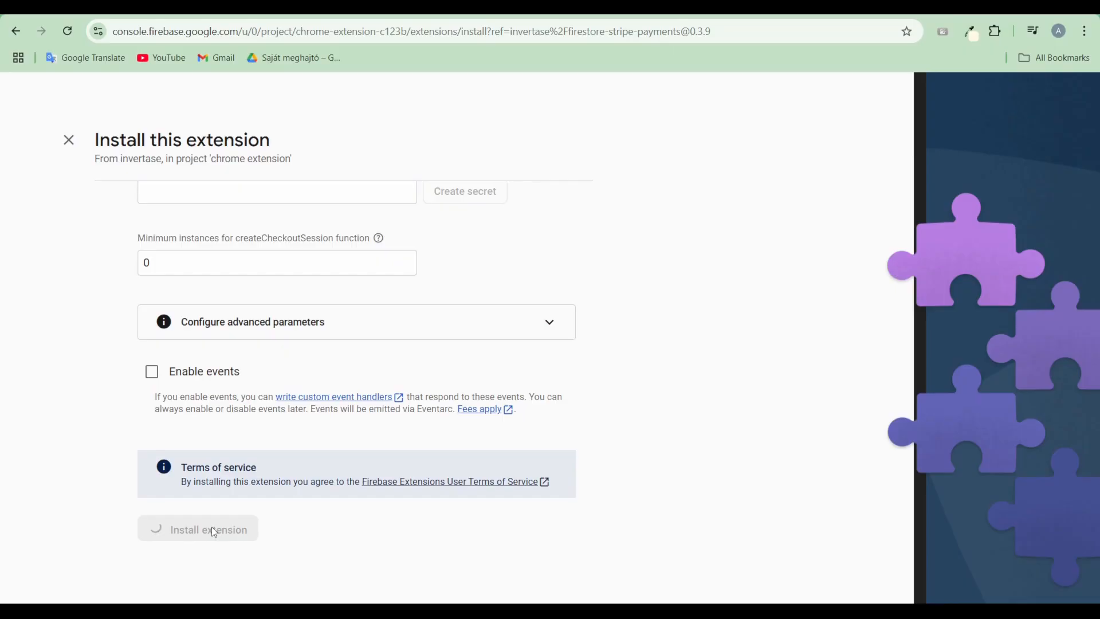
left_click(207, 530)
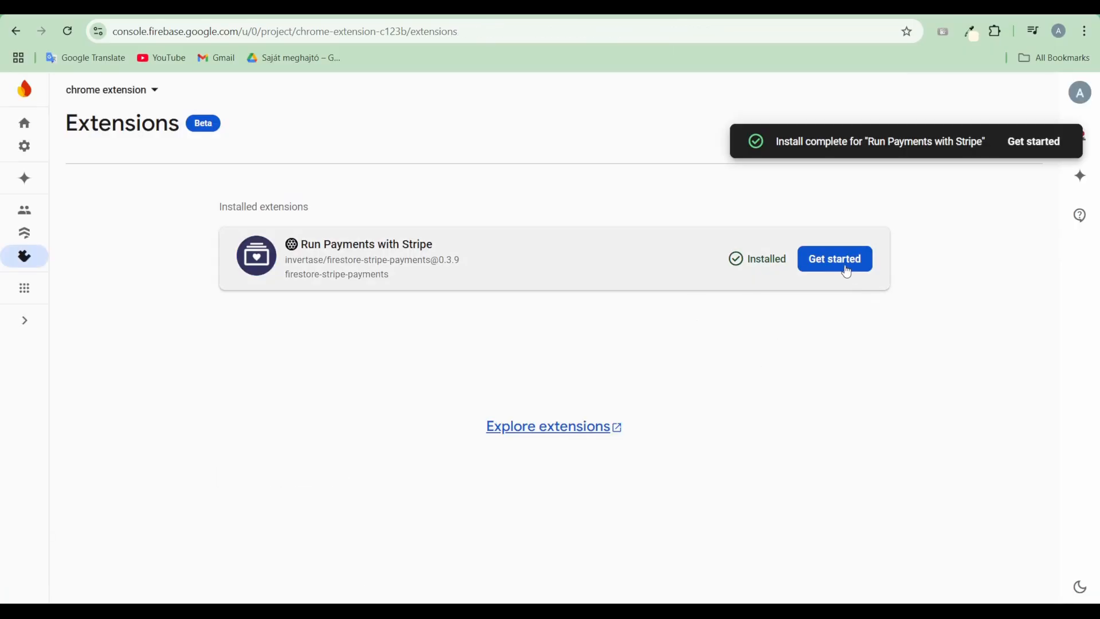
- Publish the updated Cloud Firestore security rules for the Stripe extension's collections
left_click(834, 258)
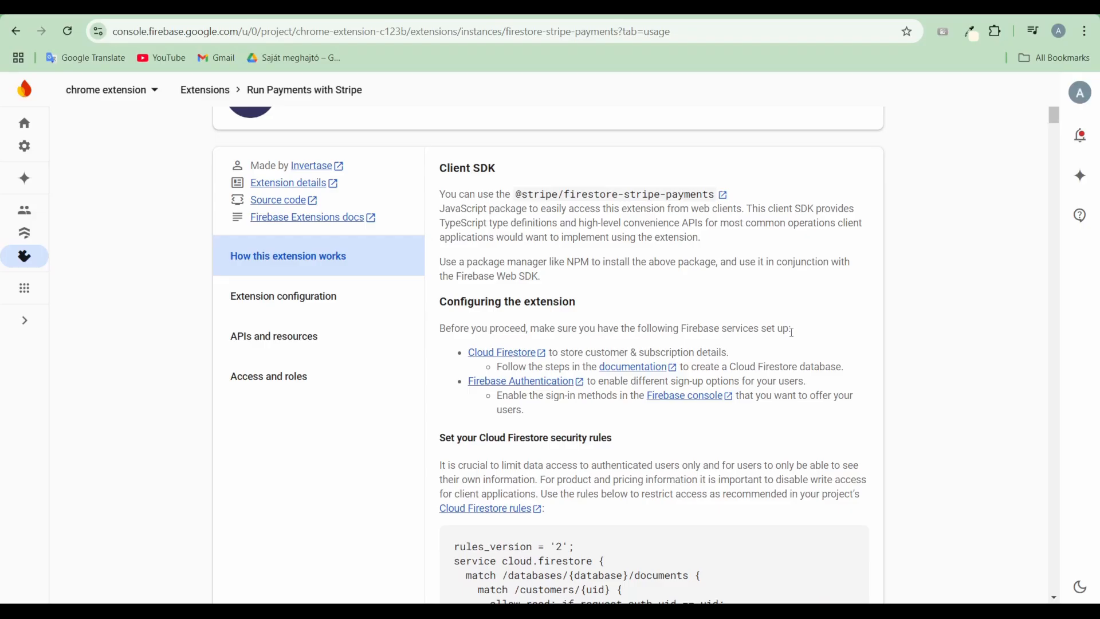
scroll("down", 3)
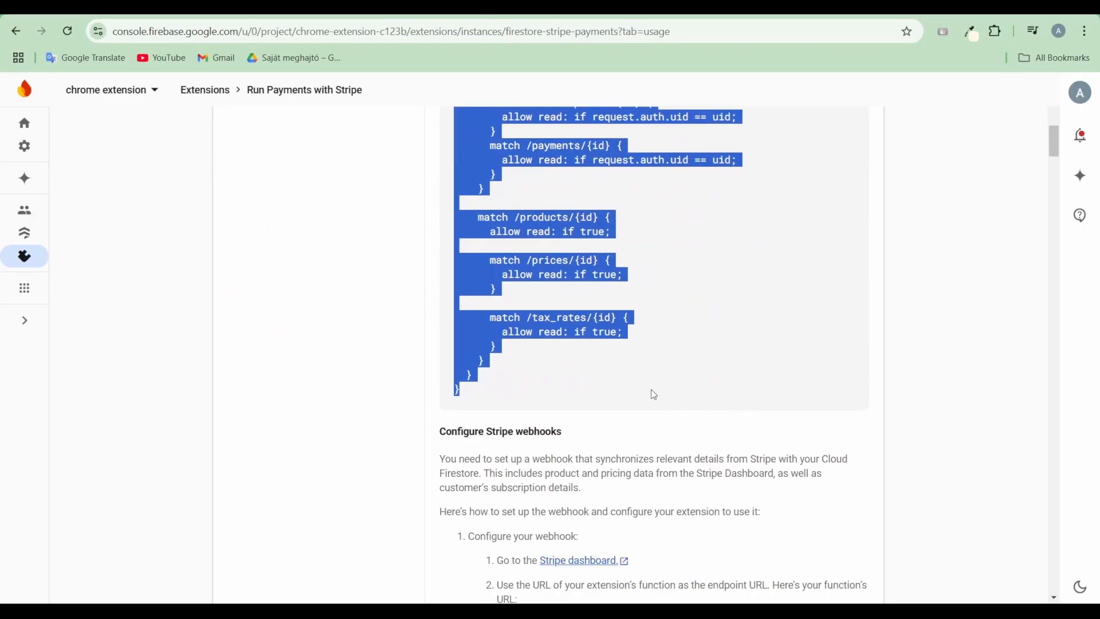
left_click(24, 234)
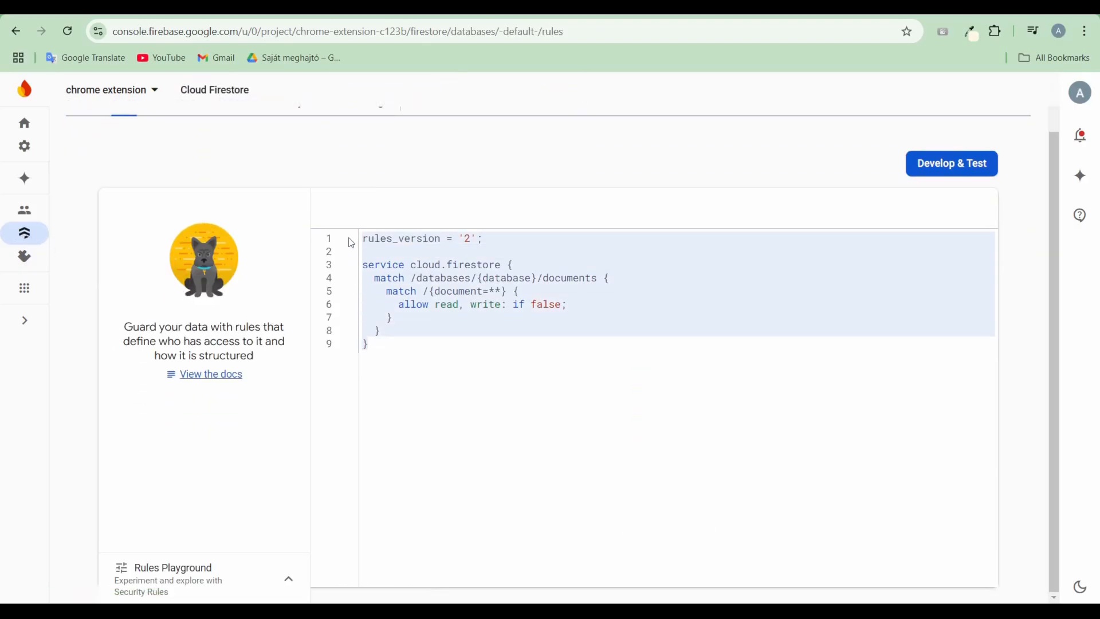
left_click(951, 162)
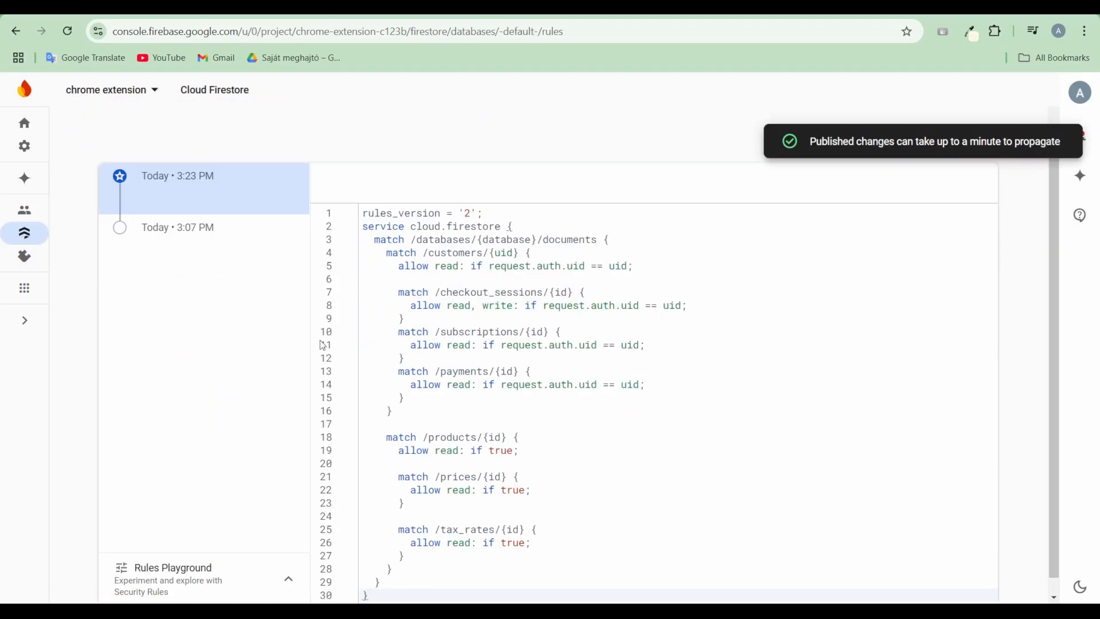
- From the Stripe extension's setup instructions, go to Stripe and start adding a new event destination
left_click(24, 256)
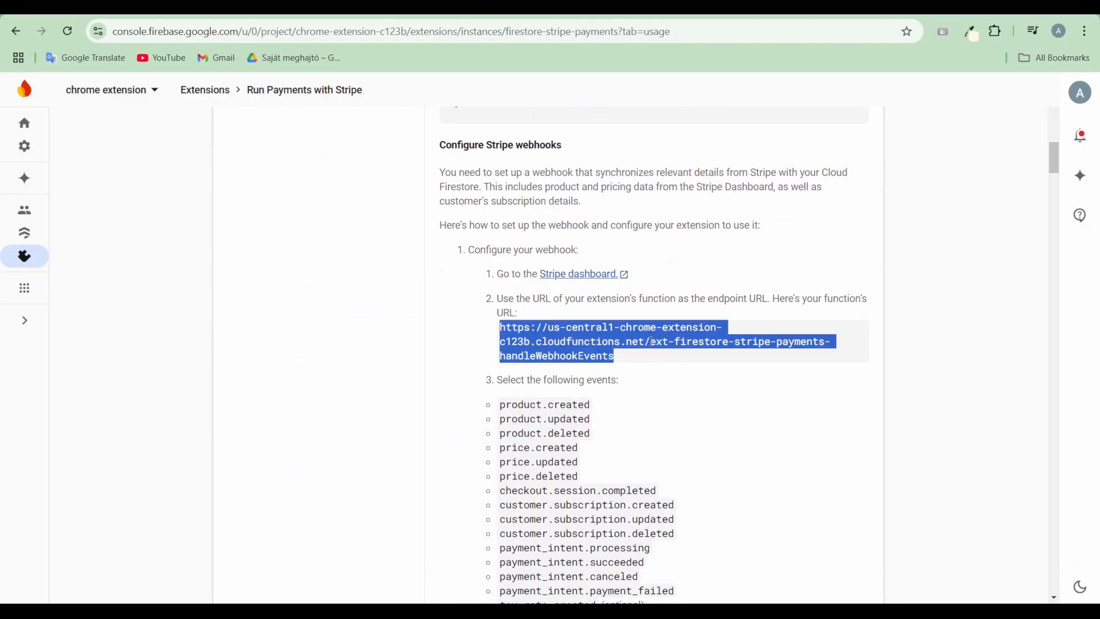
left_click(578, 274)
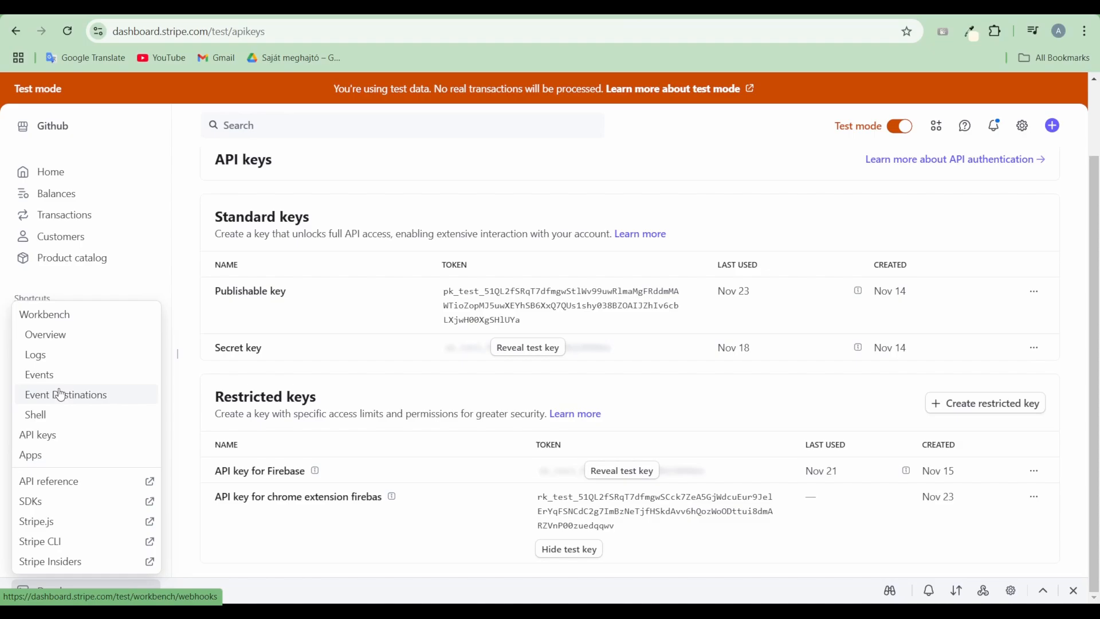
left_click(65, 394)
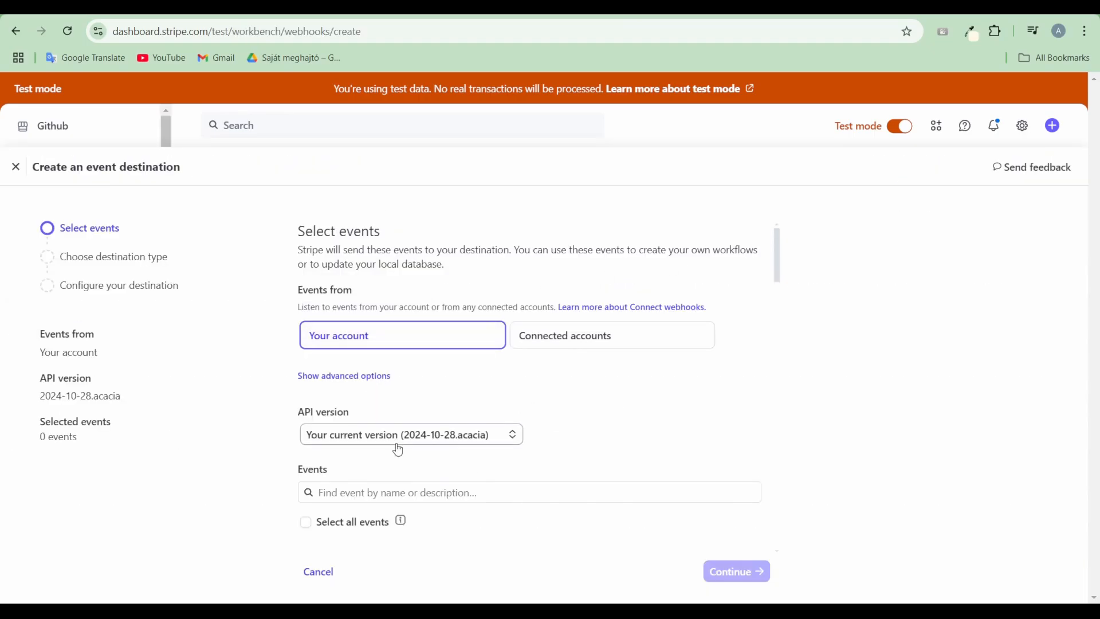
- Select the product, price, customer, tax rate and invoice payment events for the destination
scroll("down", 3)
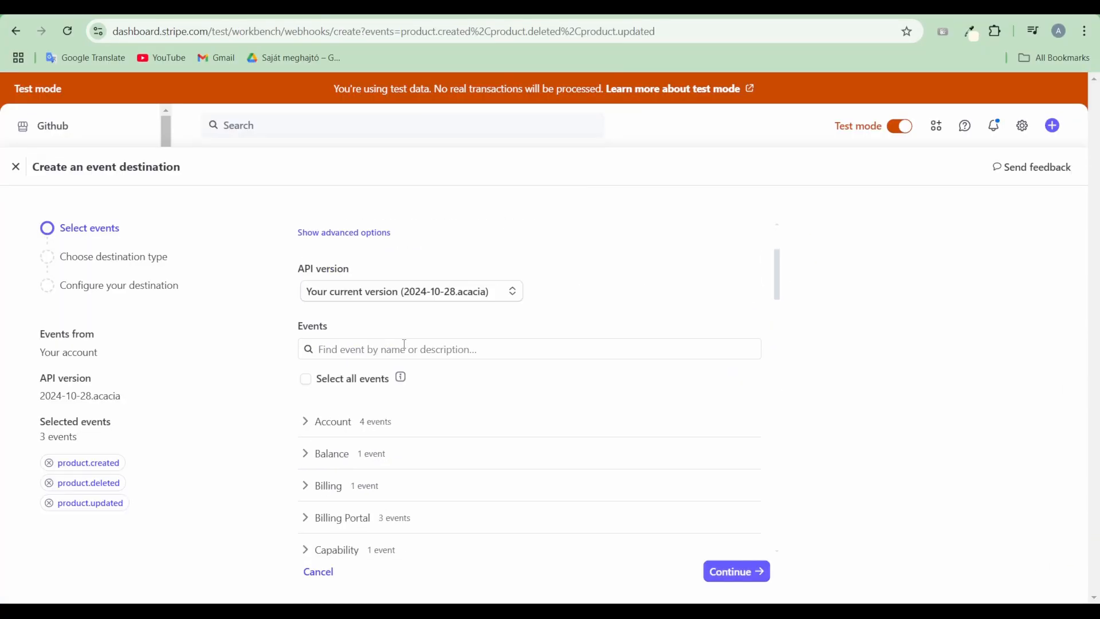
type("pri")
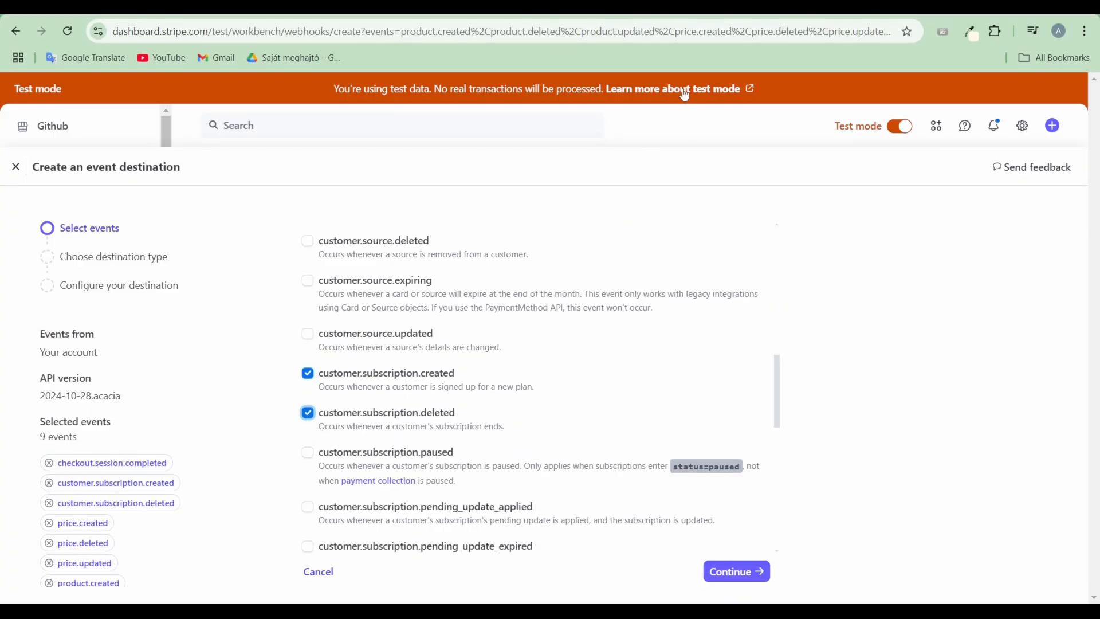
left_click(307, 334)
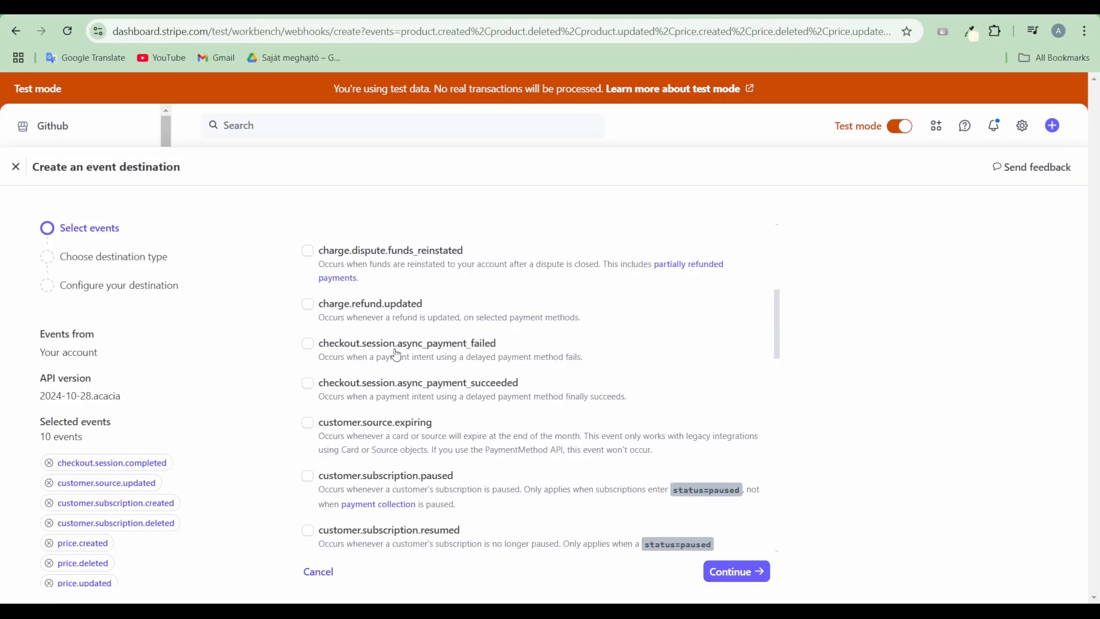
left_click(307, 252)
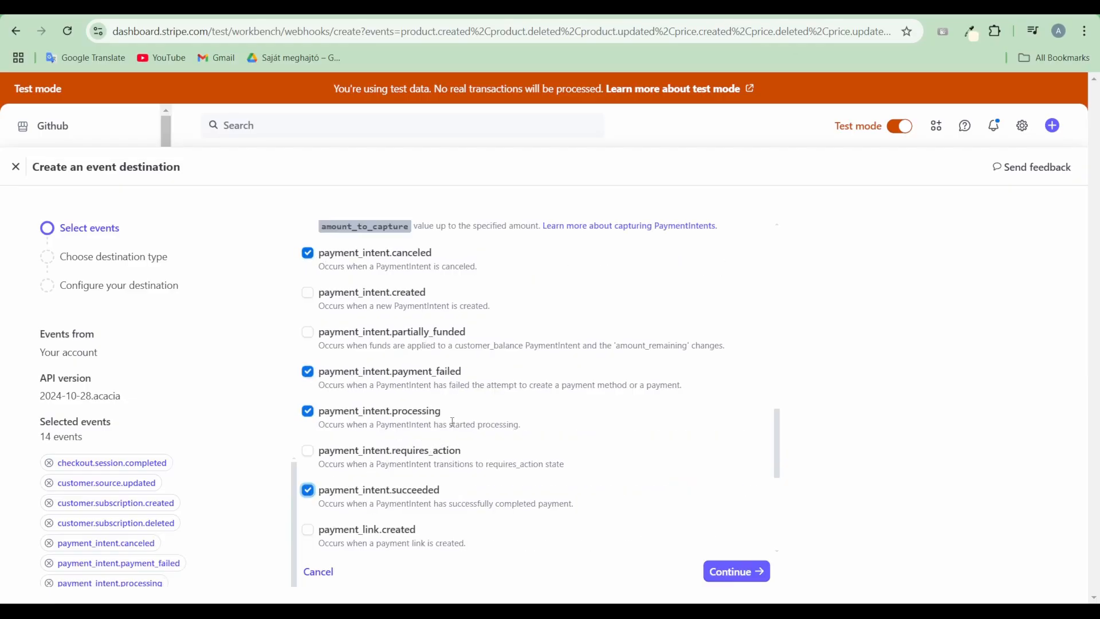
type("tax")
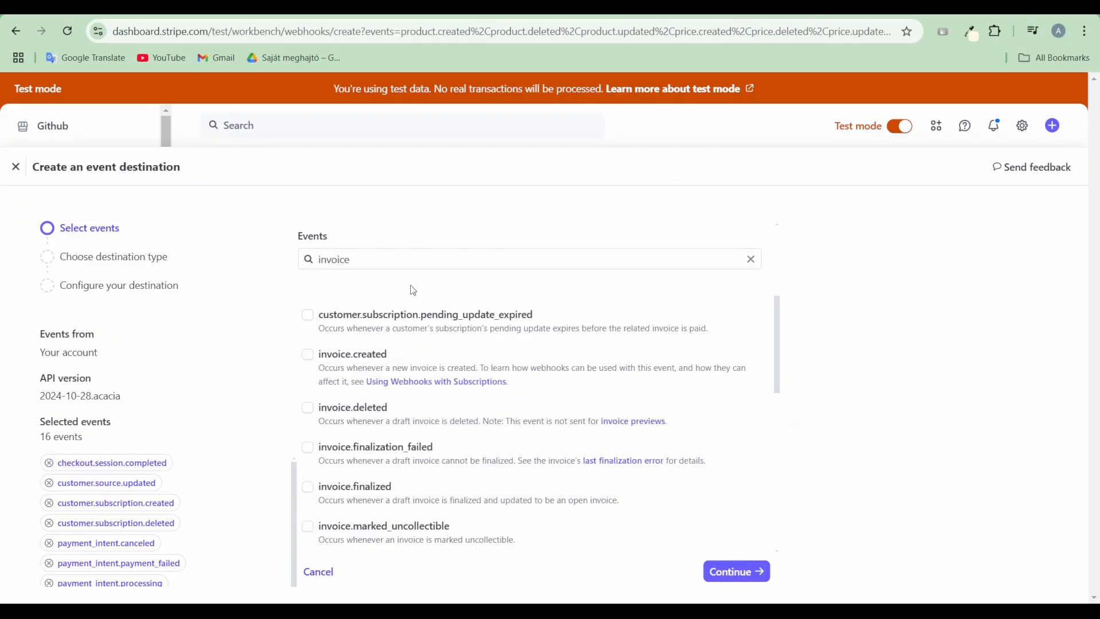
left_click(308, 307)
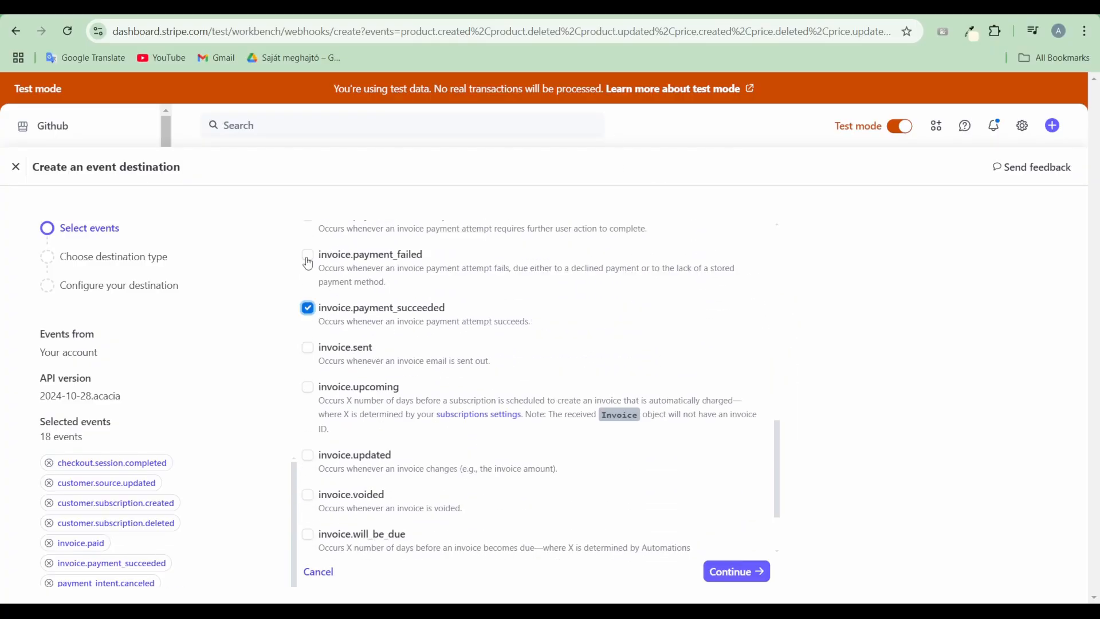
left_click(307, 255)
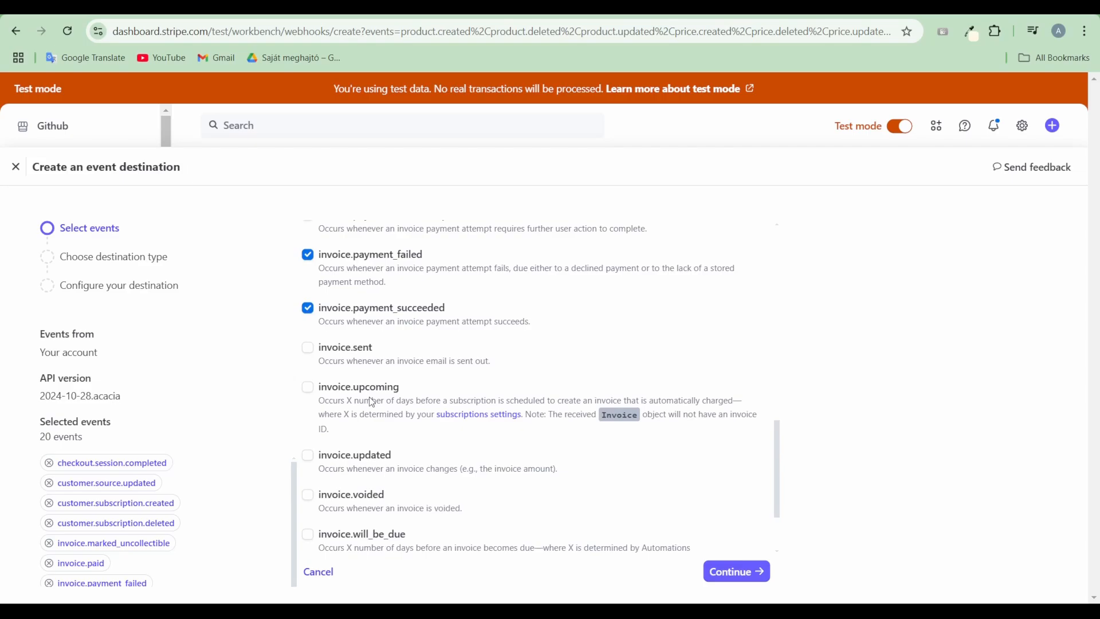
scroll("up", 3)
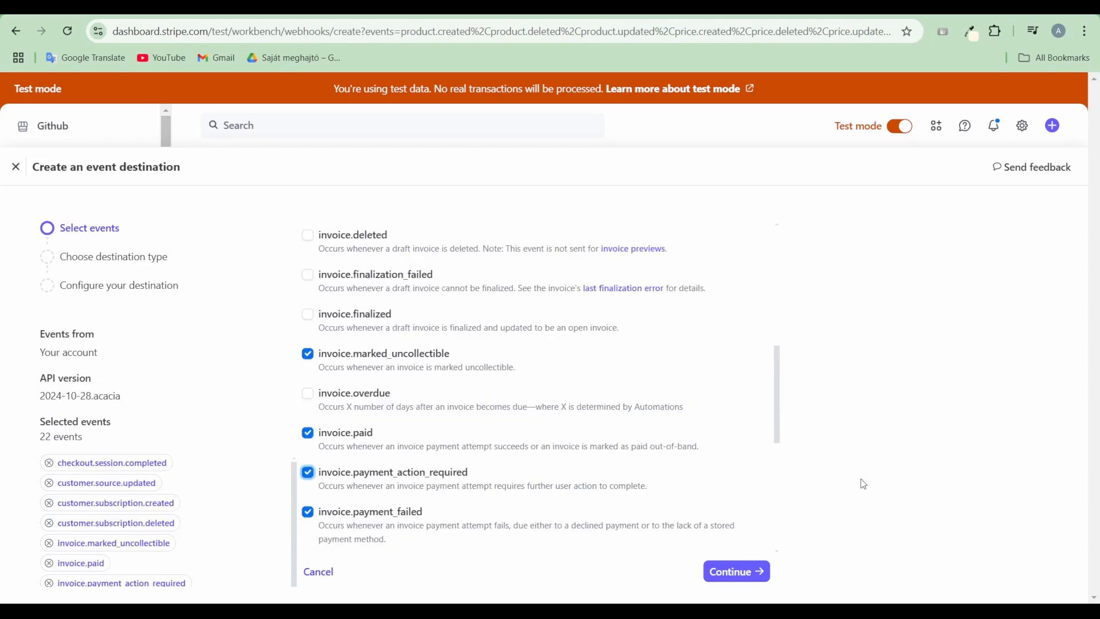
scroll("down", 3)
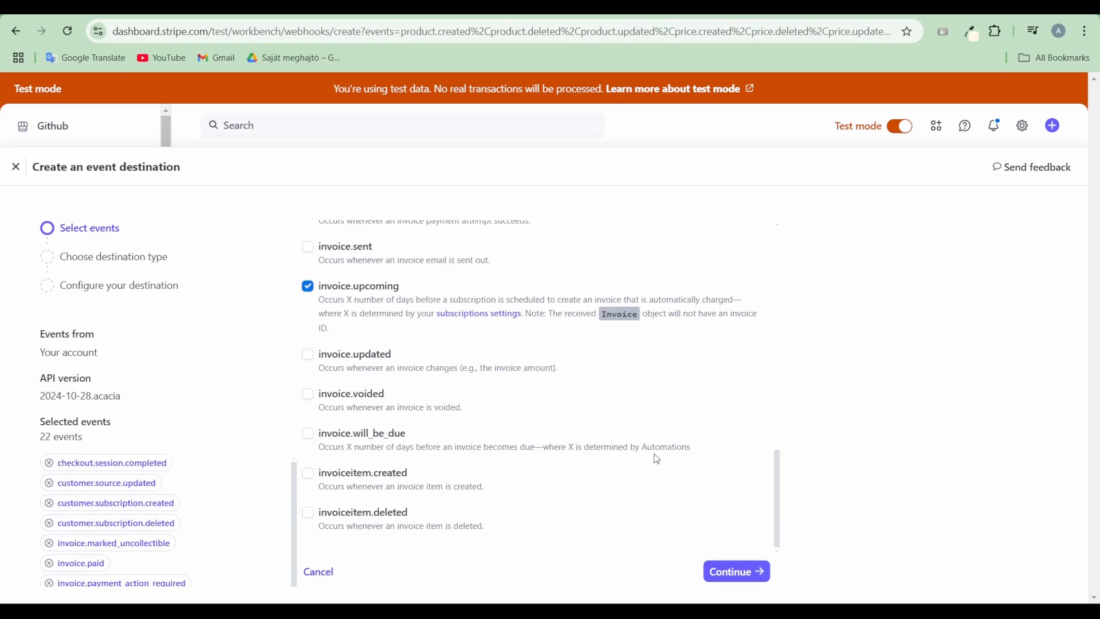
- Set the endpoint URL to the extension's function URL and create the webhook destination
left_click(736, 571)
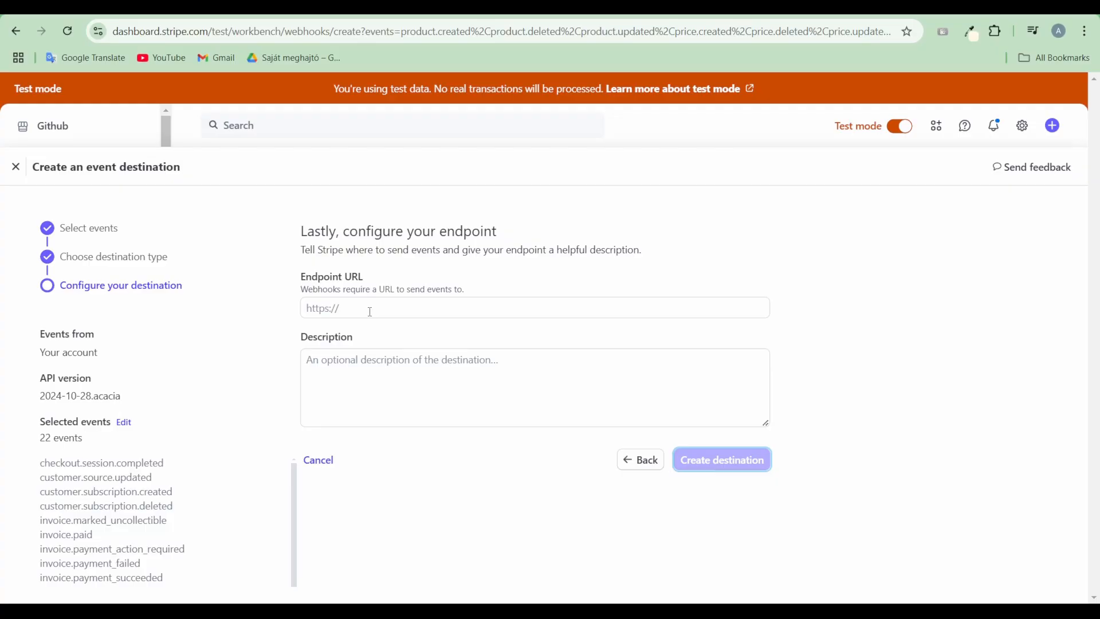
left_click(721, 459)
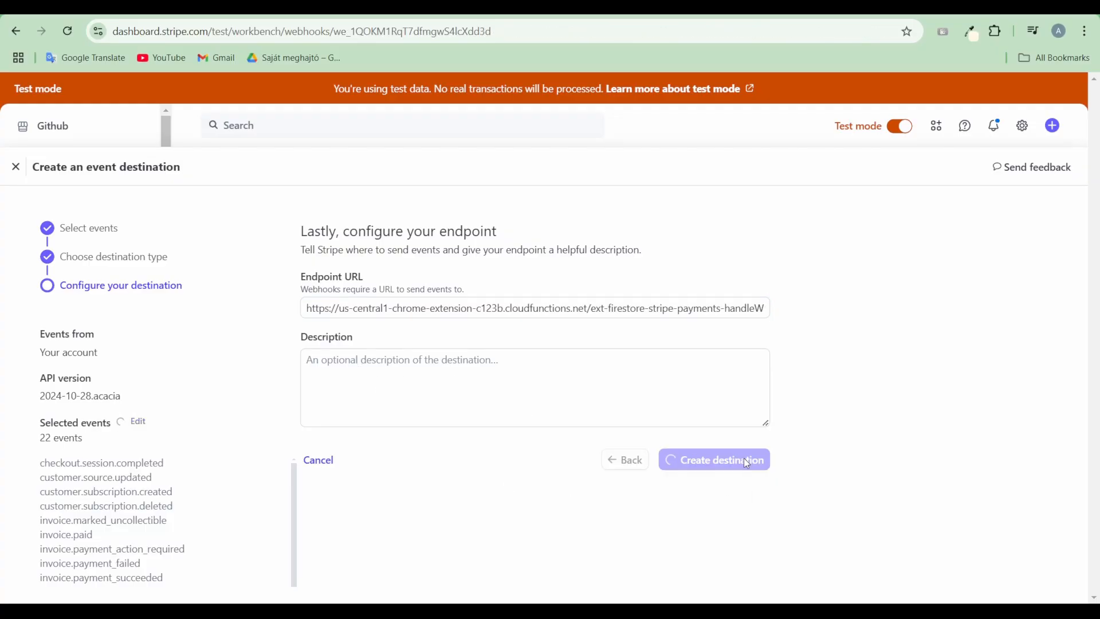
left_click(714, 459)
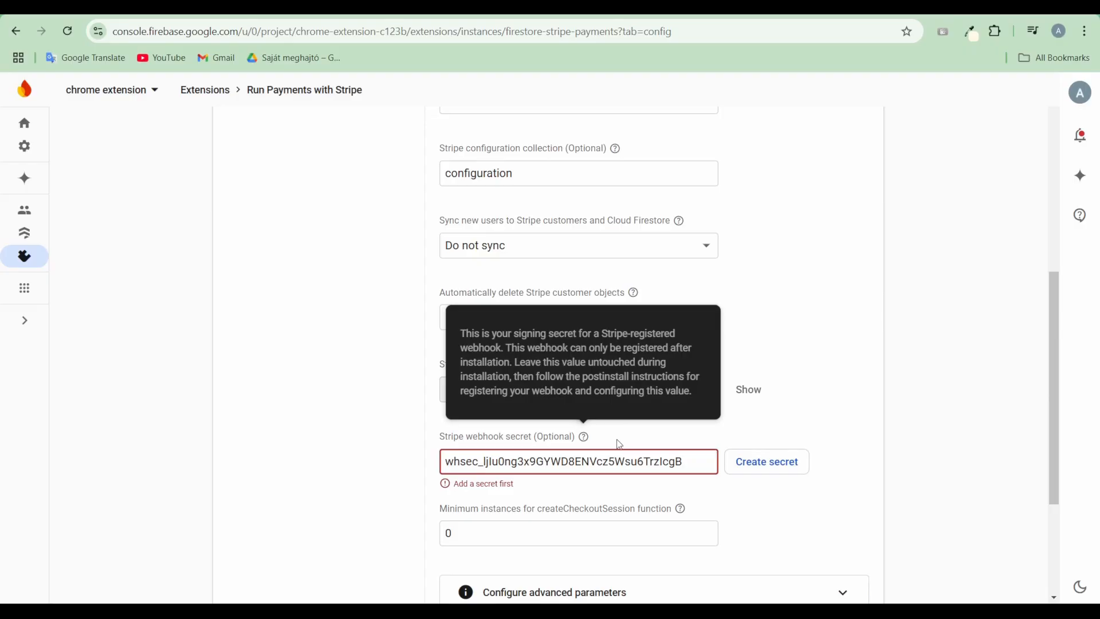
- Save the pasted whsec_ signing secret as the extension's Stripe webhook secret
left_click(765, 462)
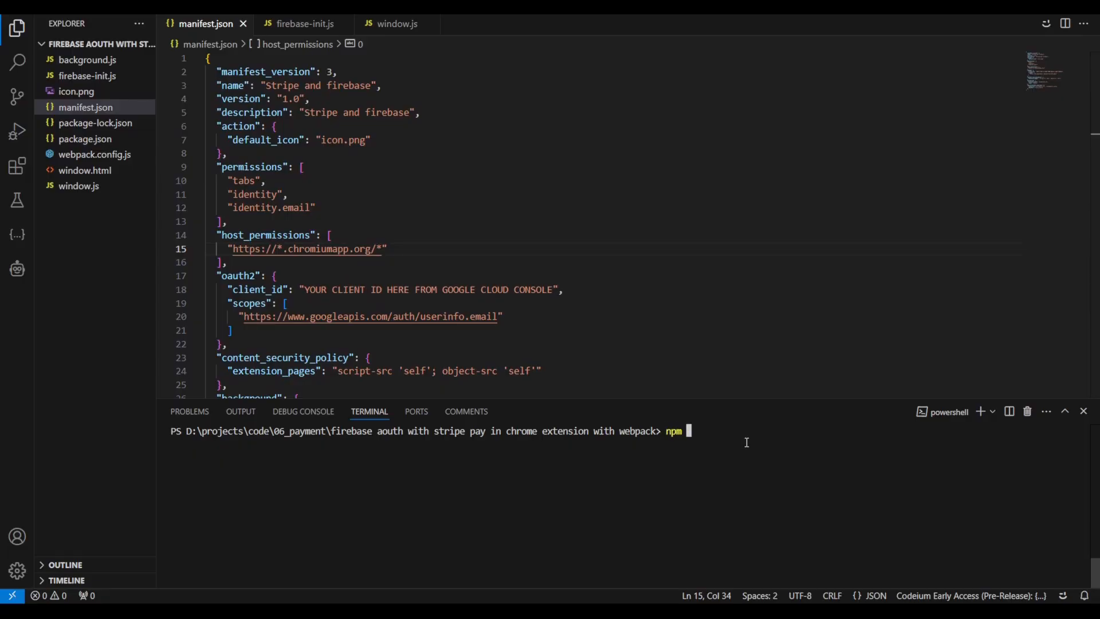
- Run npm --version and npm install firebase in the terminal, then begin the npm run watch command
type("--version")
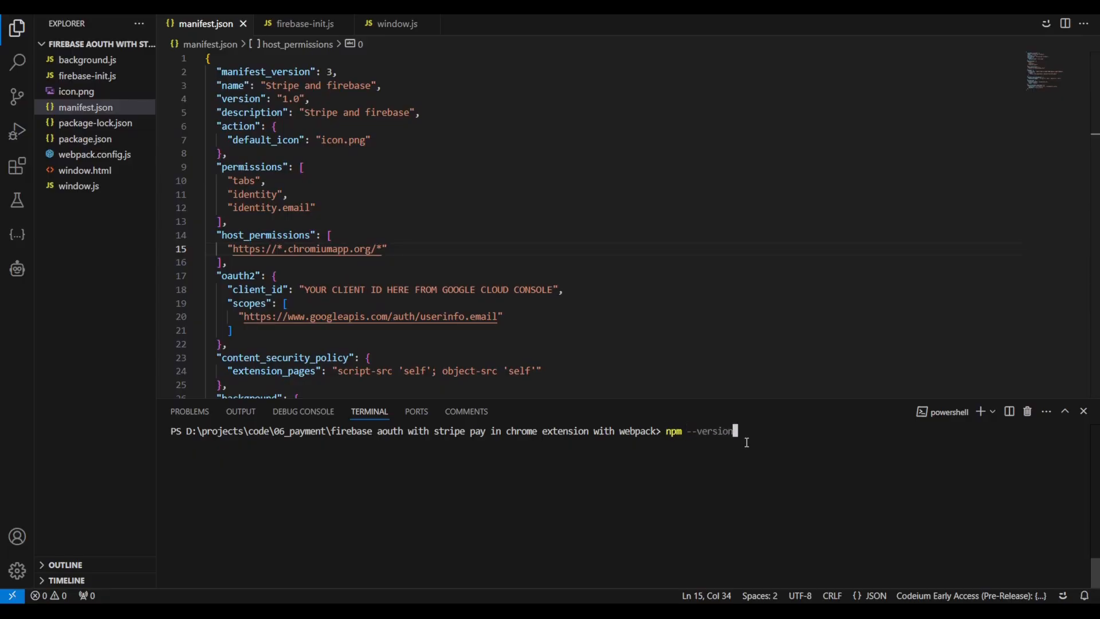
key("Return")
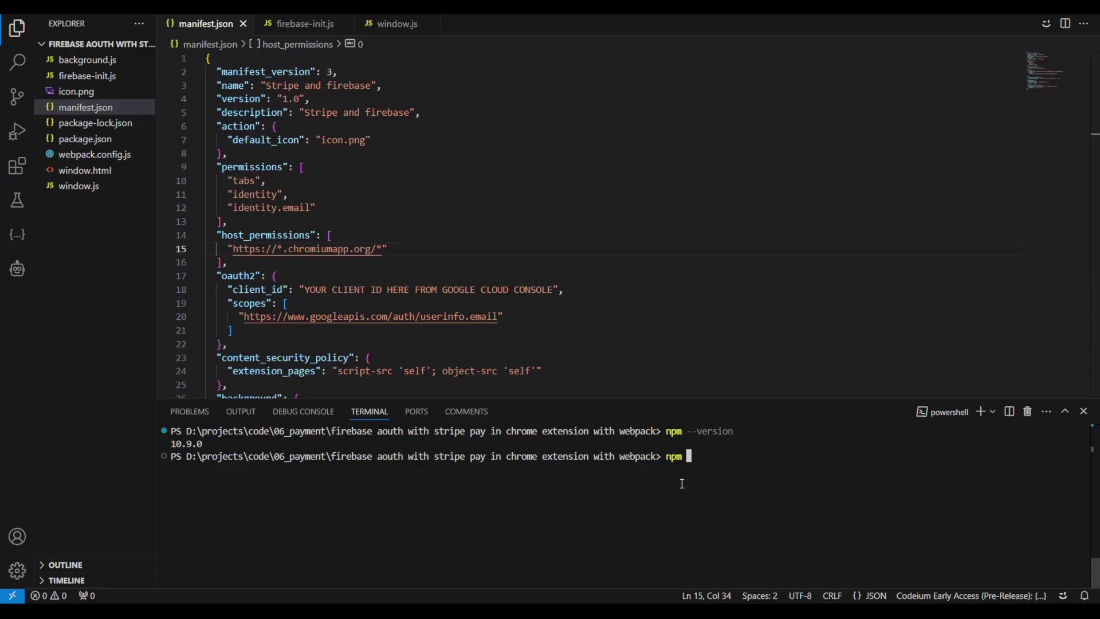
type("install firebase")
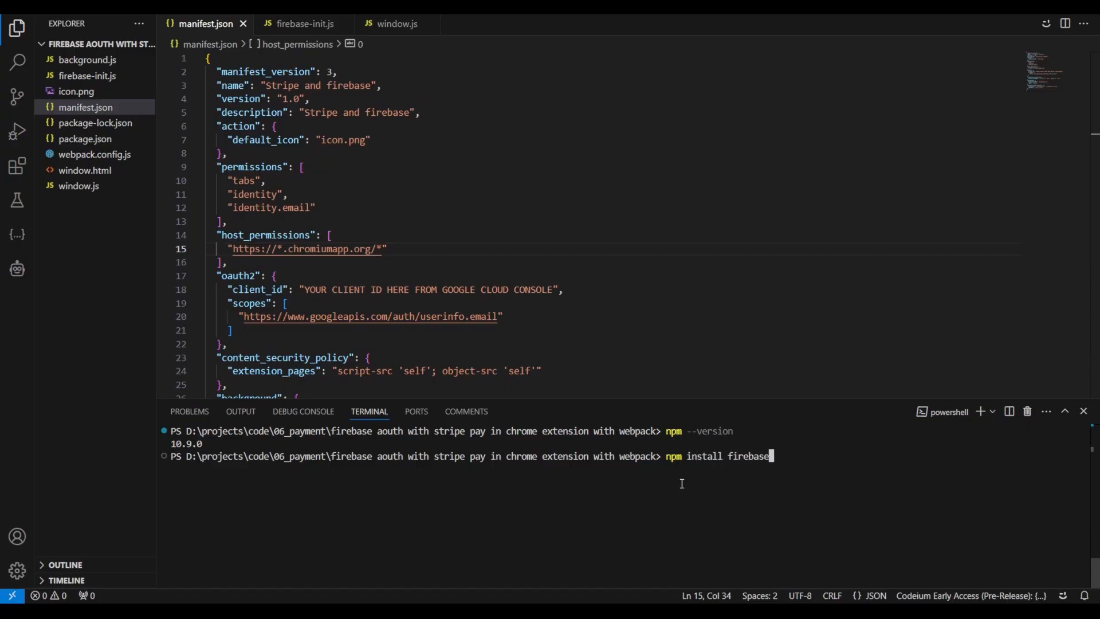
key("Return")
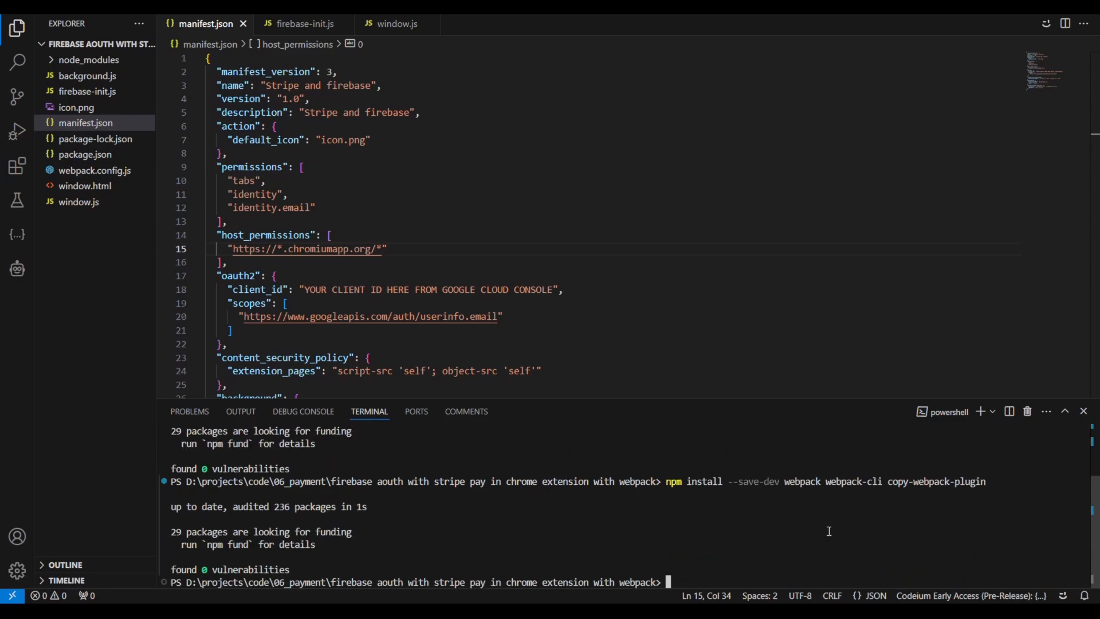
type("npm run w")
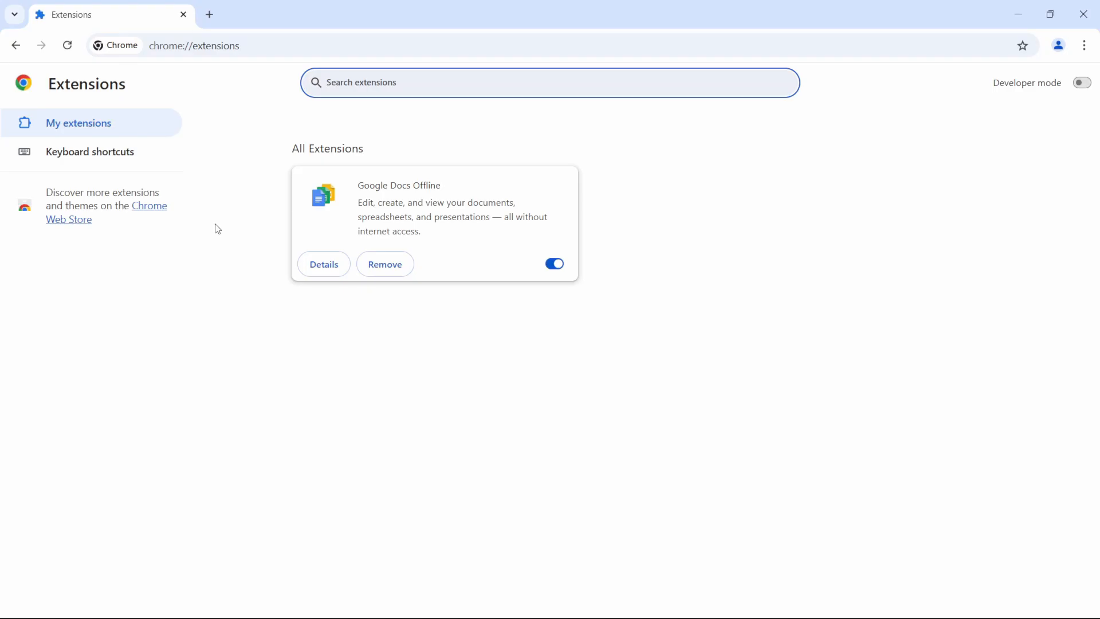
- Enable Developer mode and load the unpacked extension from the project's dist folder
left_click(1081, 82)
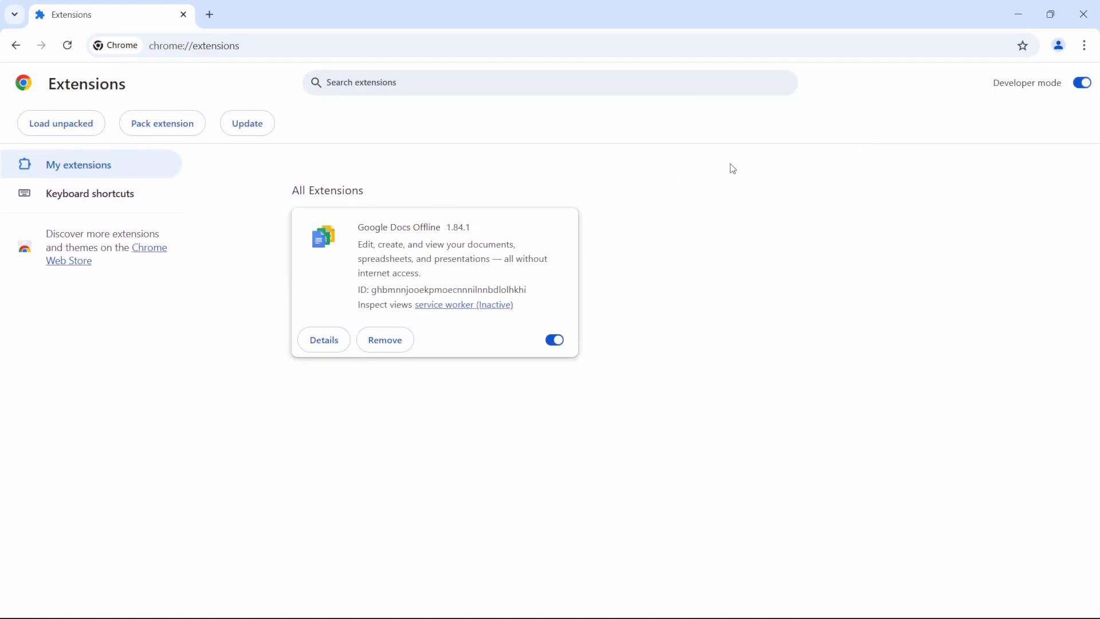
left_click(60, 123)
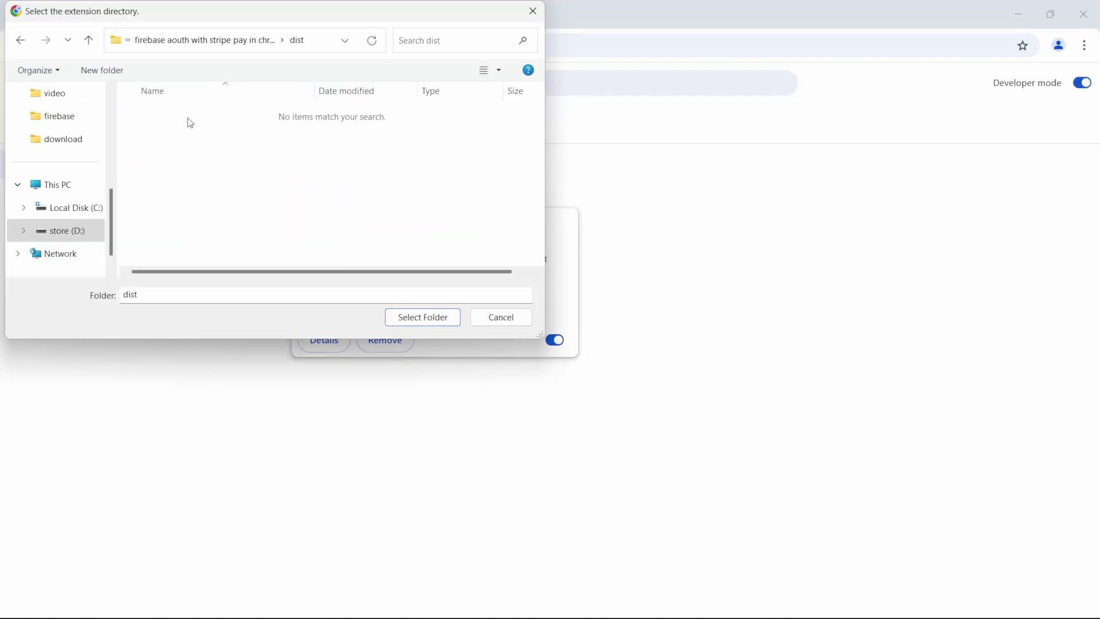
left_click(422, 318)
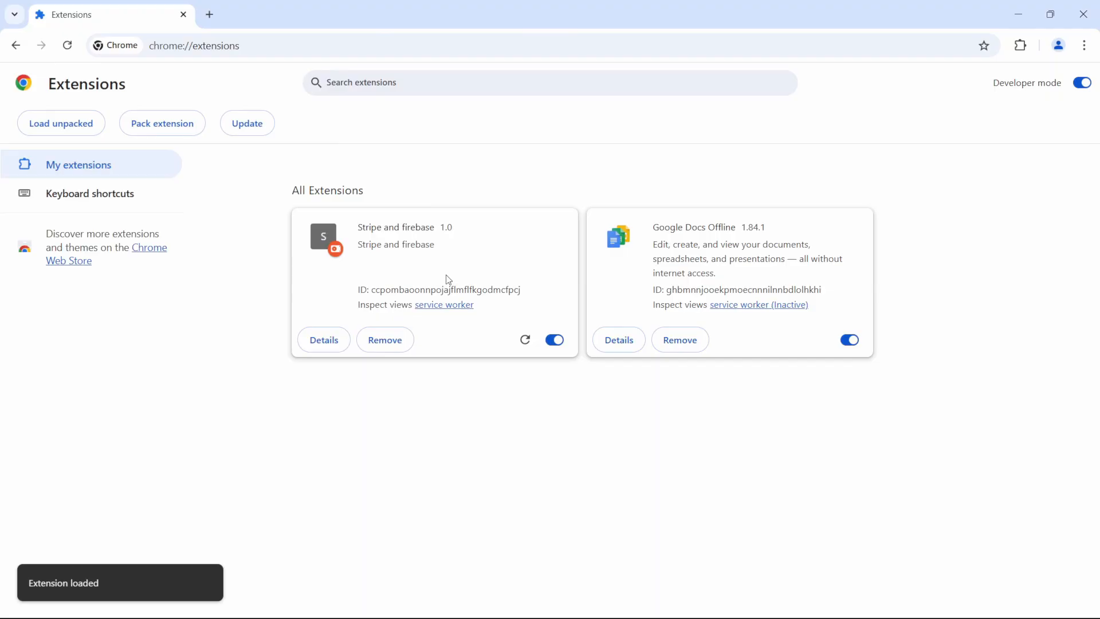
double_click(446, 289)
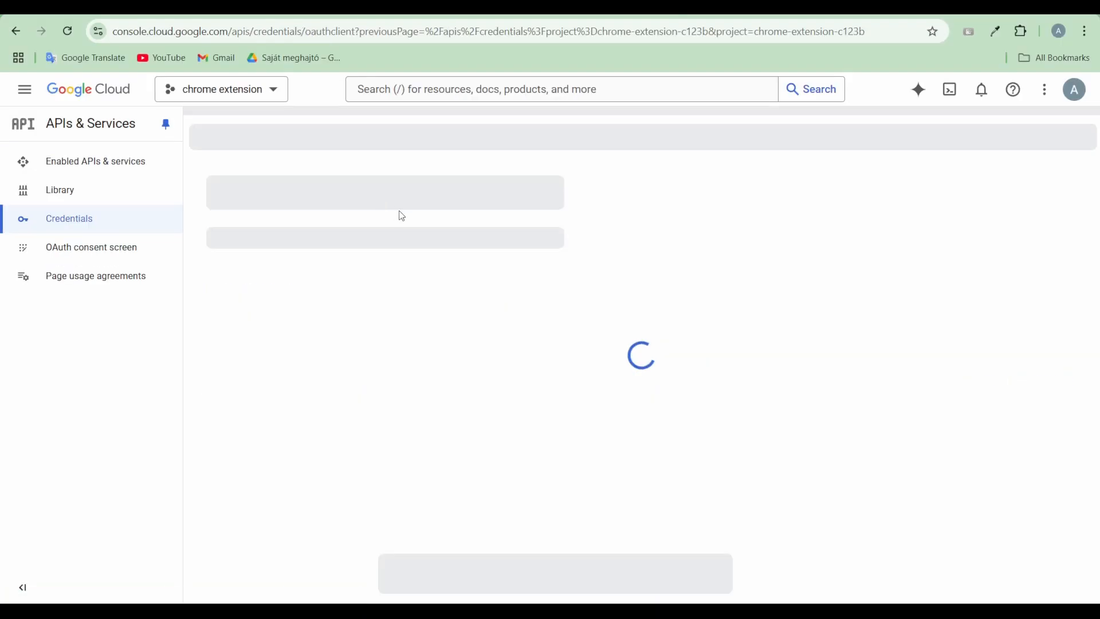
- Create a Chrome Extension OAuth client with item ID ccpombaoonnpojajflmflfkgodmcfpc
left_click(384, 230)
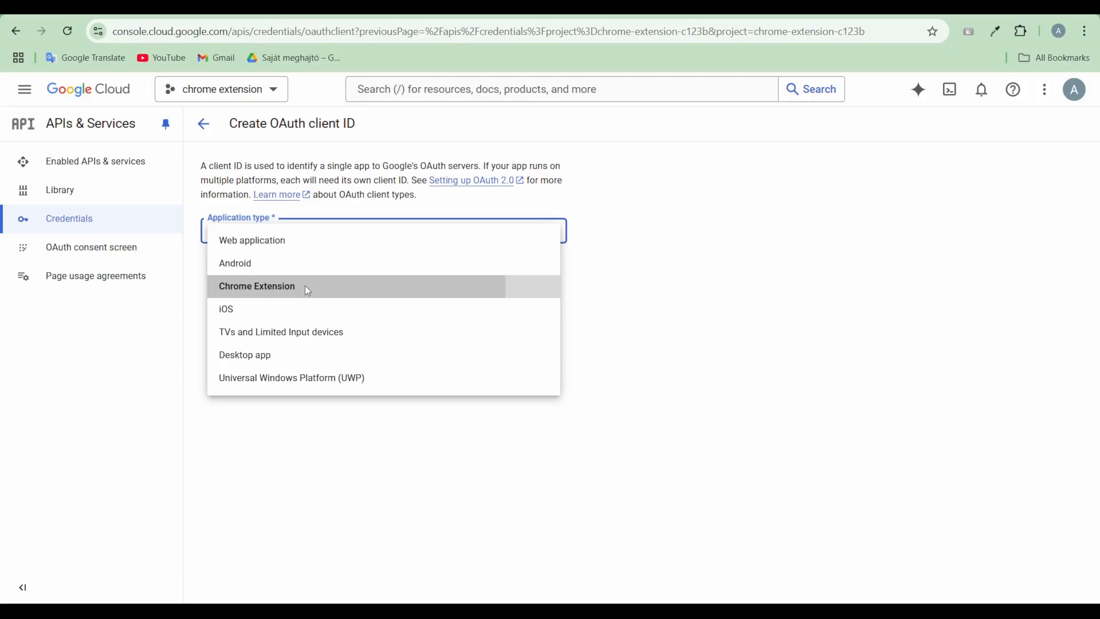
left_click(257, 286)
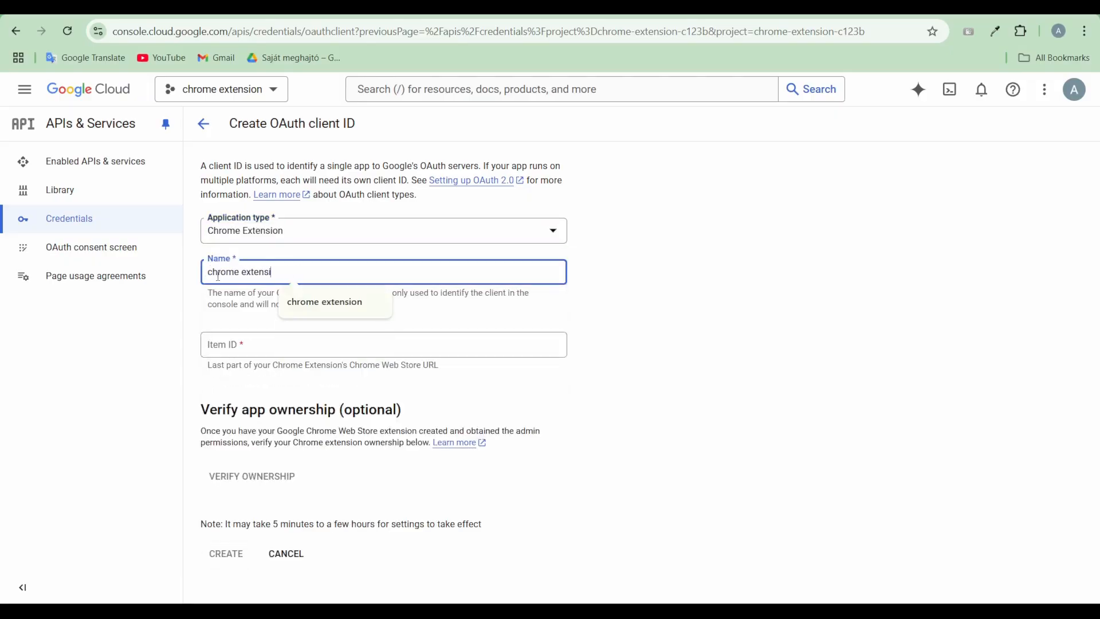
left_click(383, 345)
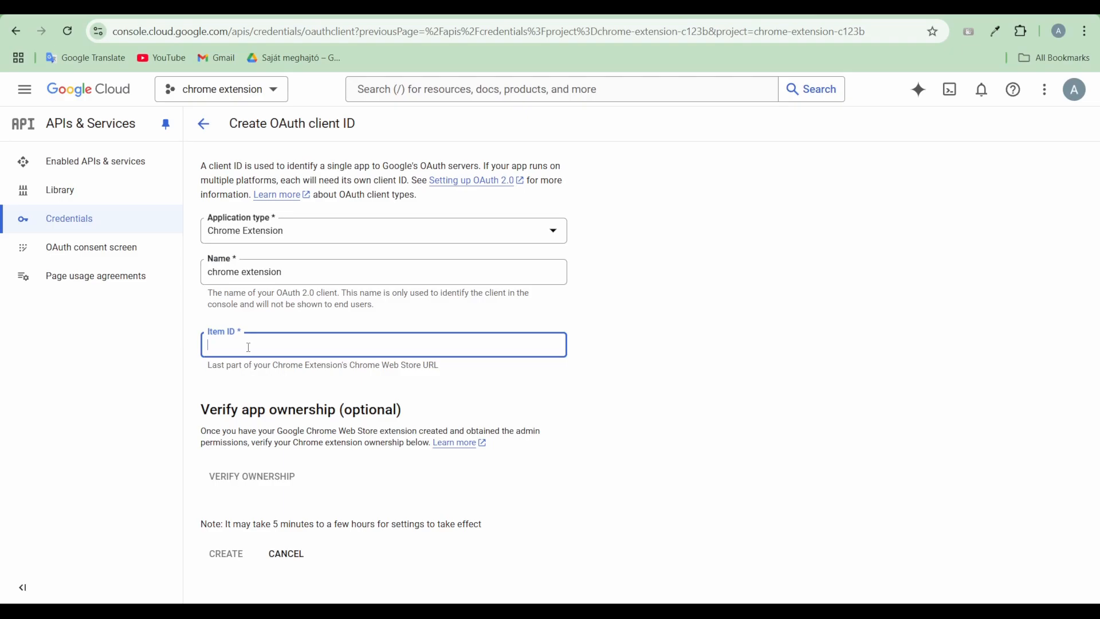
type("ccpombaoonnpojajflmflfkgodmcfpcj")
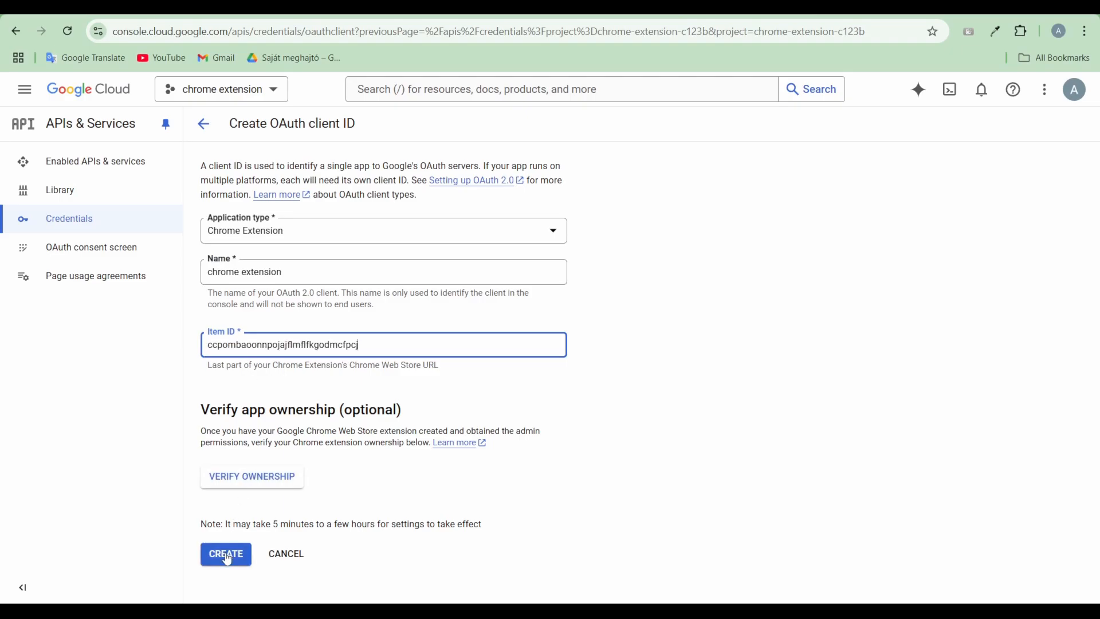
left_click(226, 553)
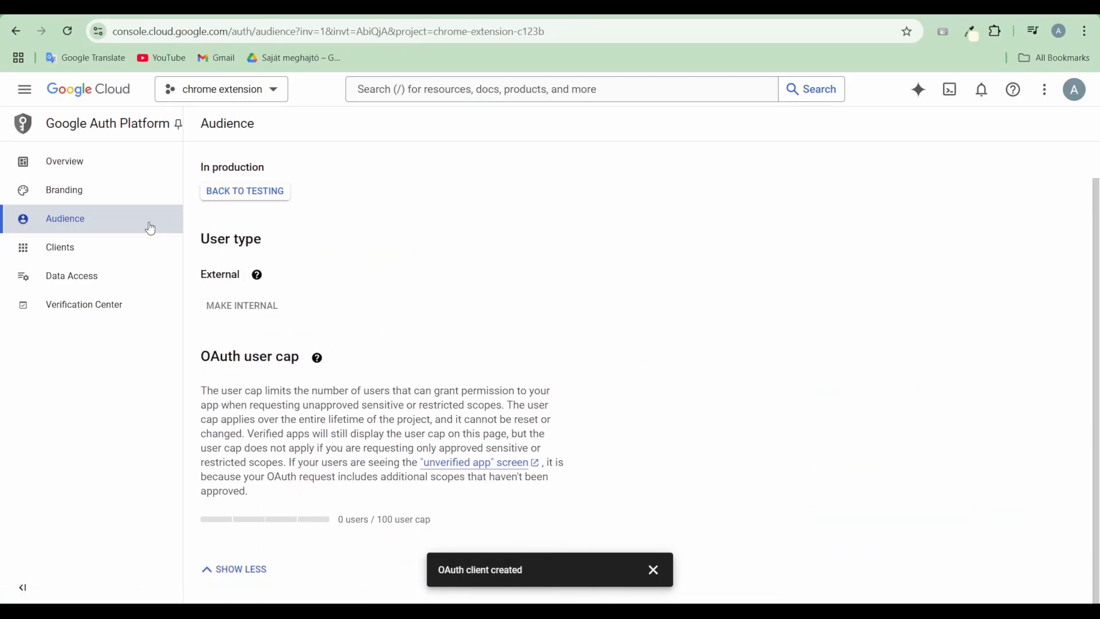
- Copy the new OAuth client ID and edit the consent screen app registration details
left_click(64, 189)
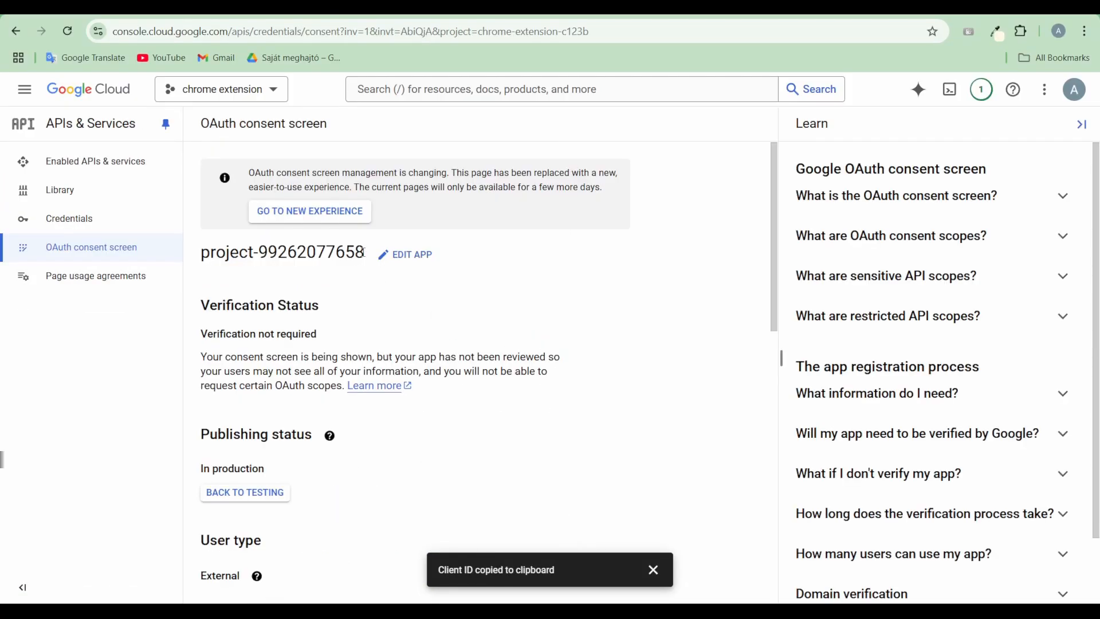
left_click(412, 254)
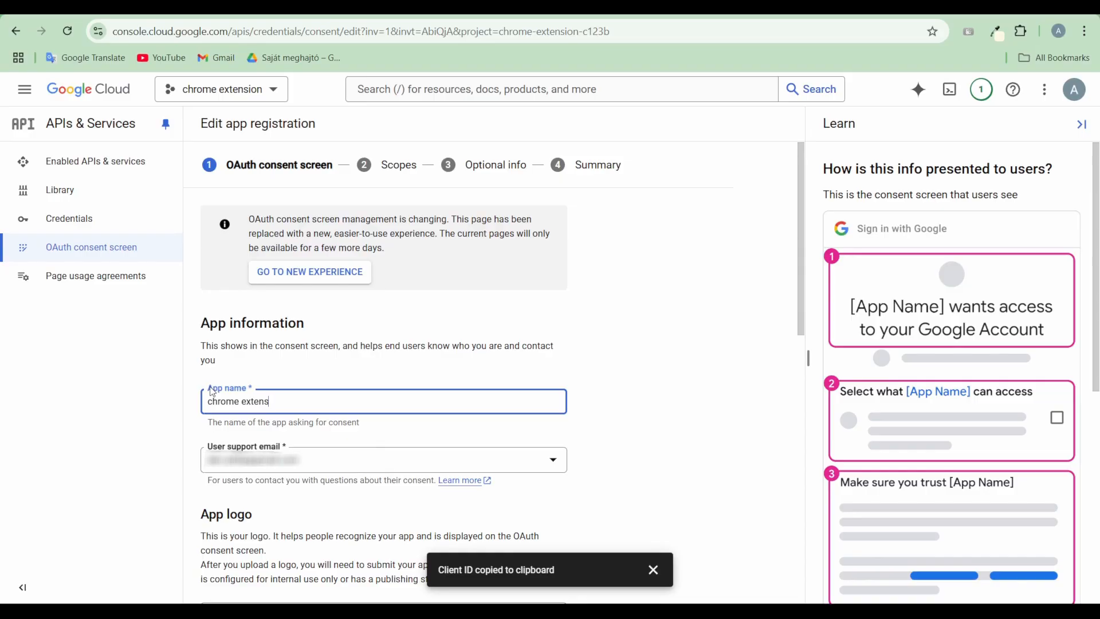
scroll("down", 3)
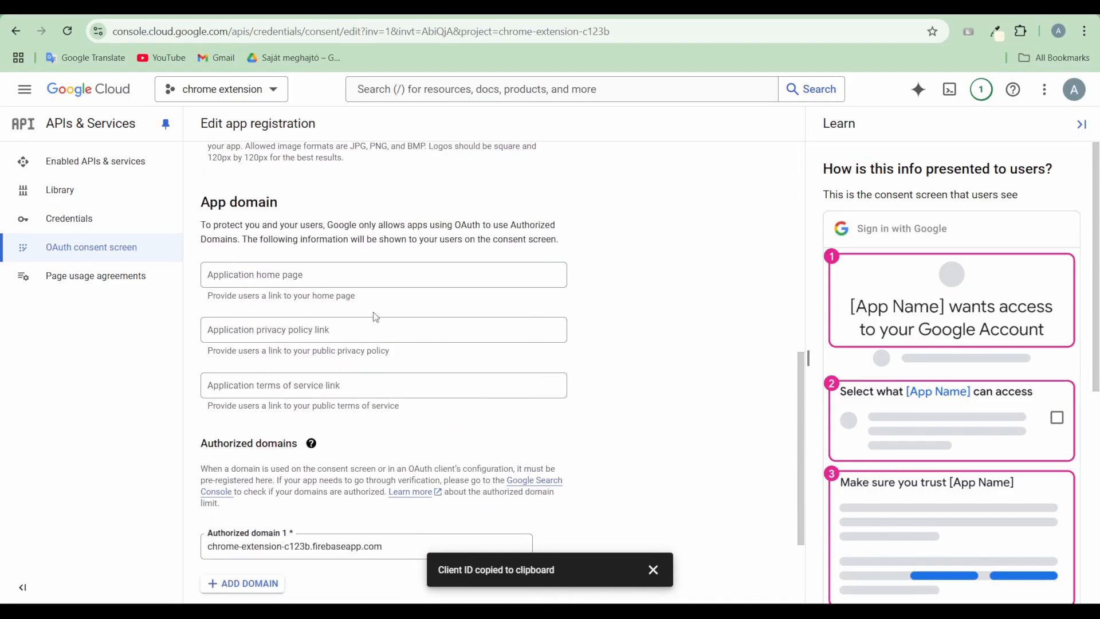
scroll("down", 3)
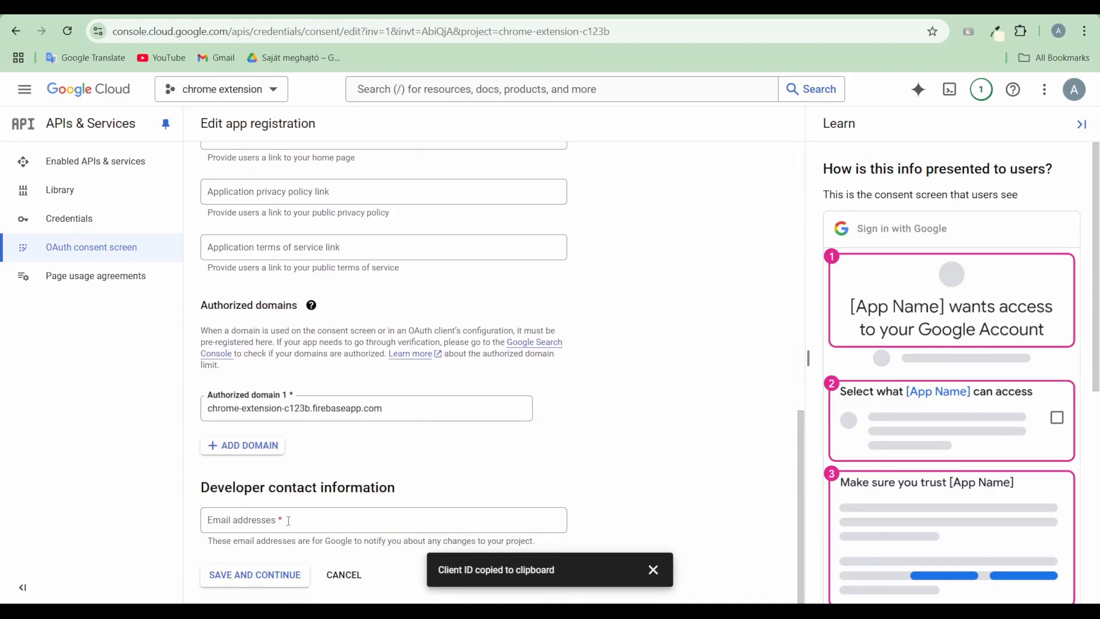
scroll("up", 3)
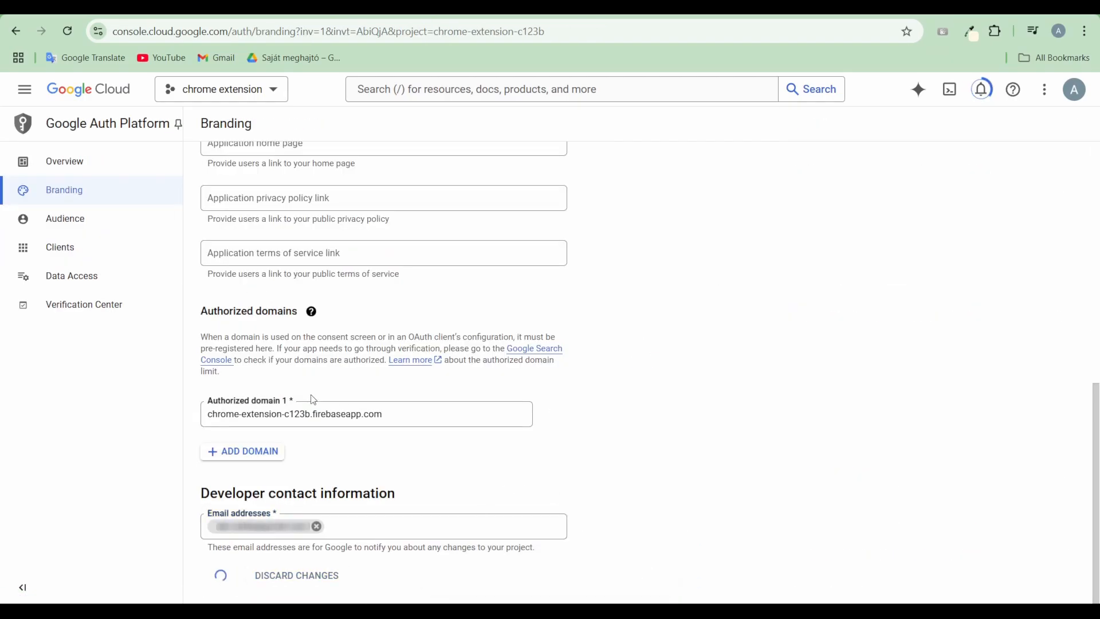
left_click(71, 275)
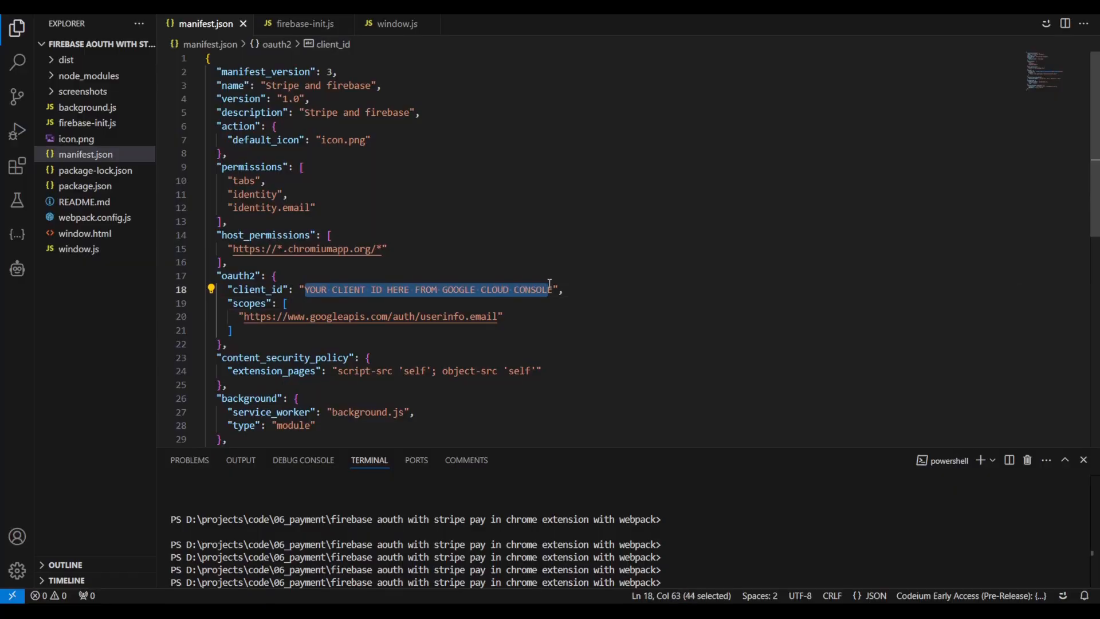
type("99262077658-p82ftnukk771ga23t8qmt611q6mqaag1.apps.googleusercontent.com")
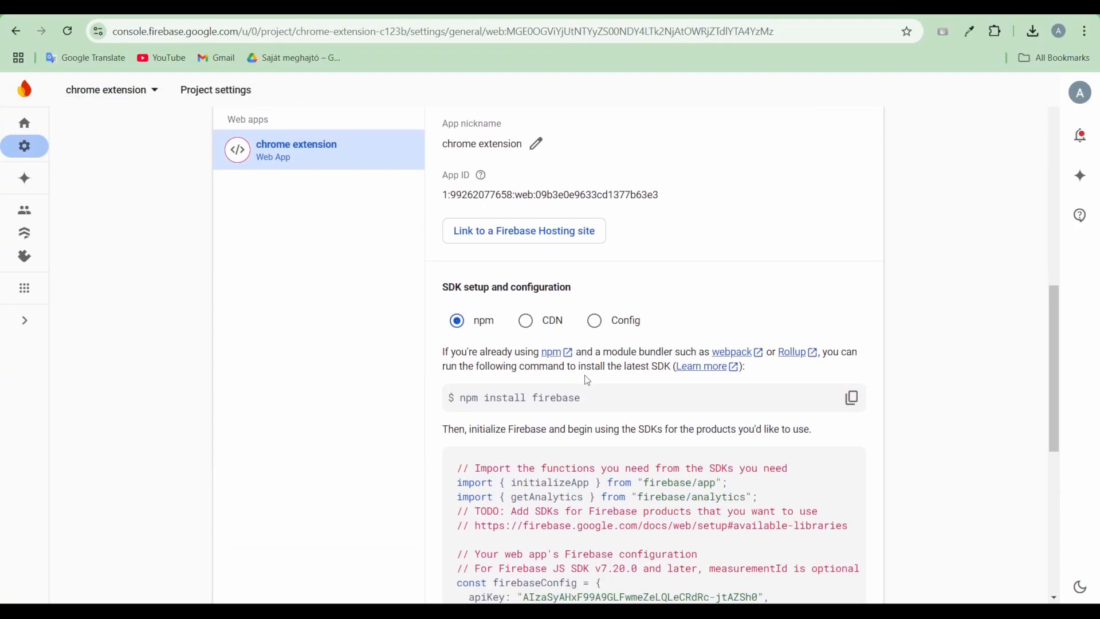
- Scroll through the Firebase project settings before moving to the Stripe product catalog
scroll("down", 3)
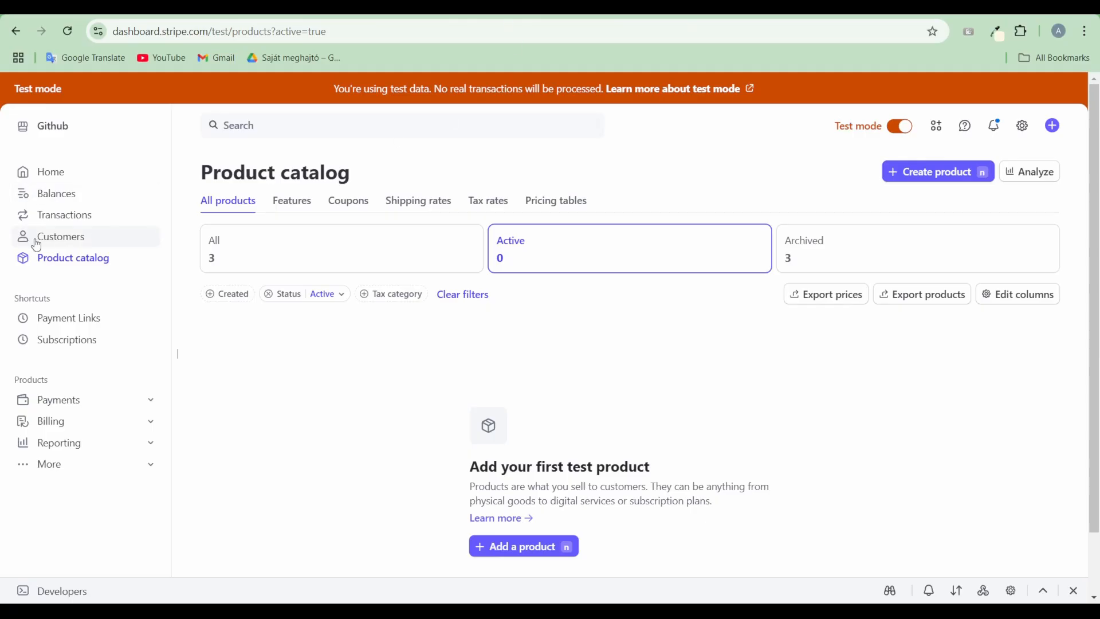
- Add a new product named Test Product described as 'Thank you for your purchase'
left_click(523, 546)
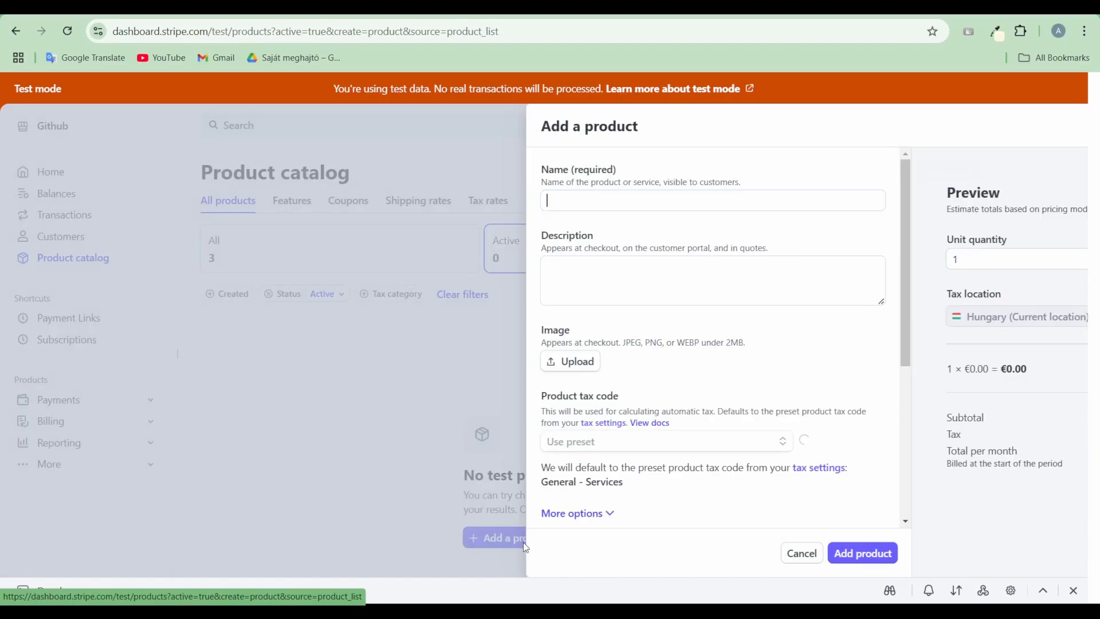
type("Test Product")
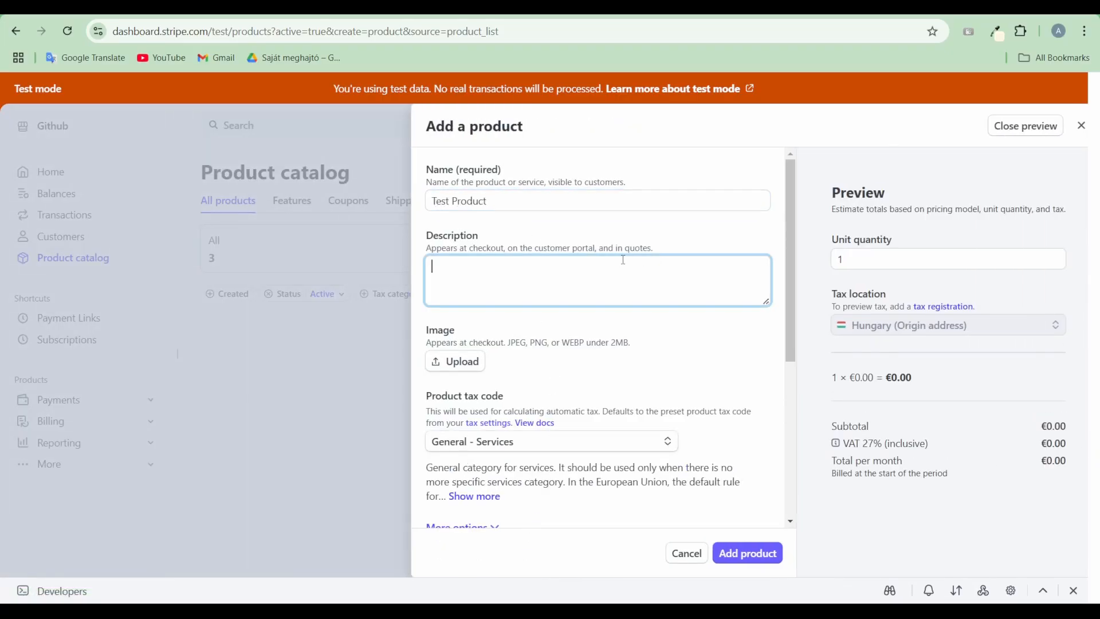
type("Thank you for")
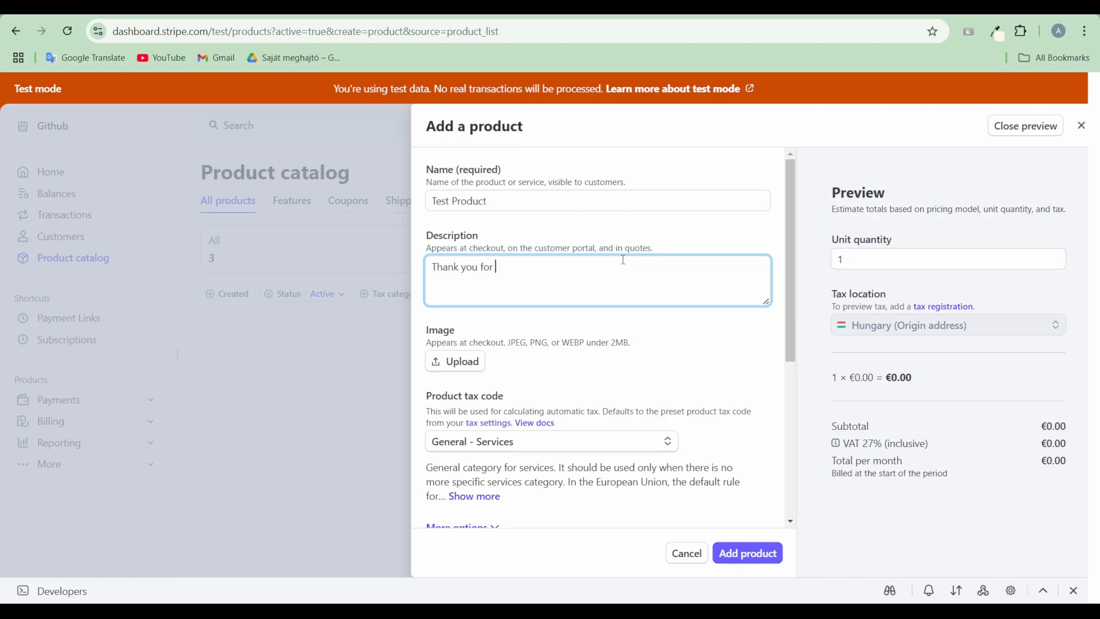
type("your purchase")
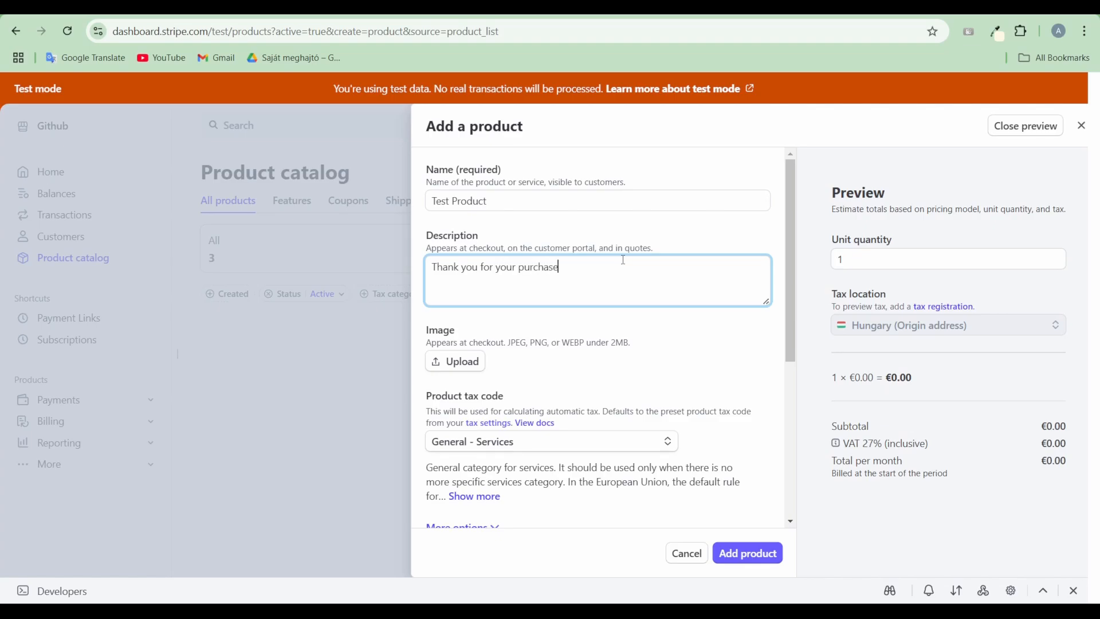
scroll("down", 3)
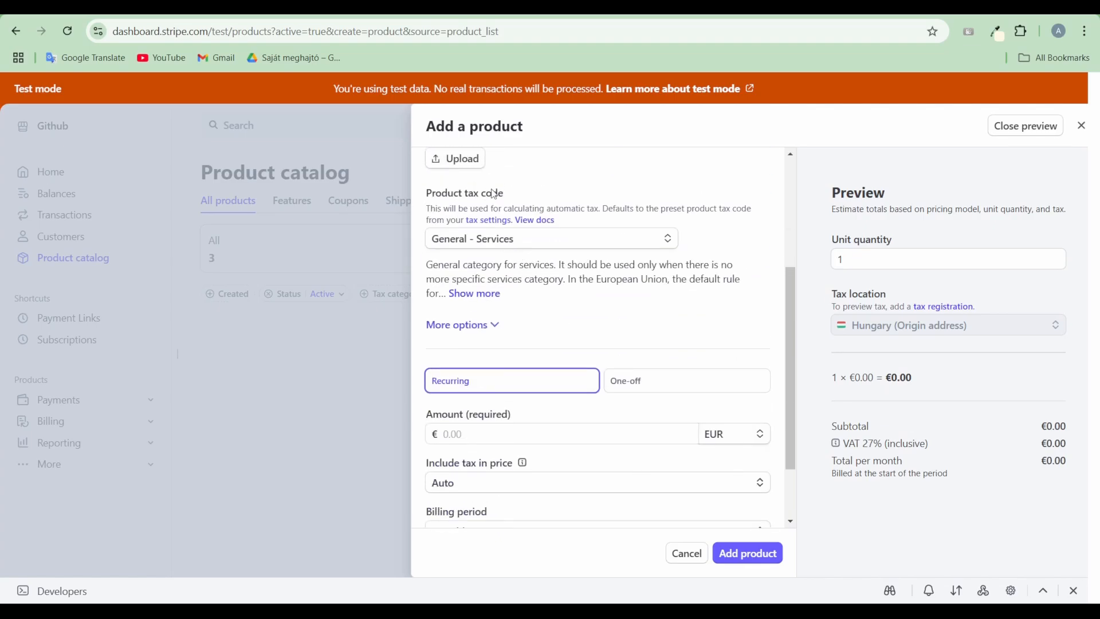
- Price it as a one-off $10.00 USD payment and add it to the catalog
left_click(686, 381)
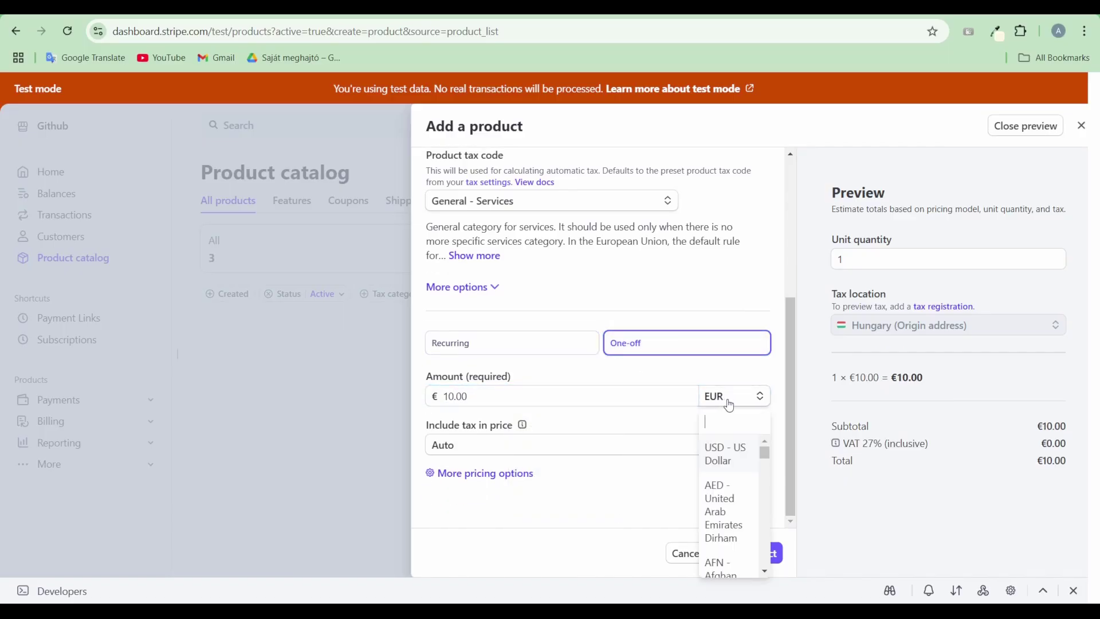
left_click(725, 454)
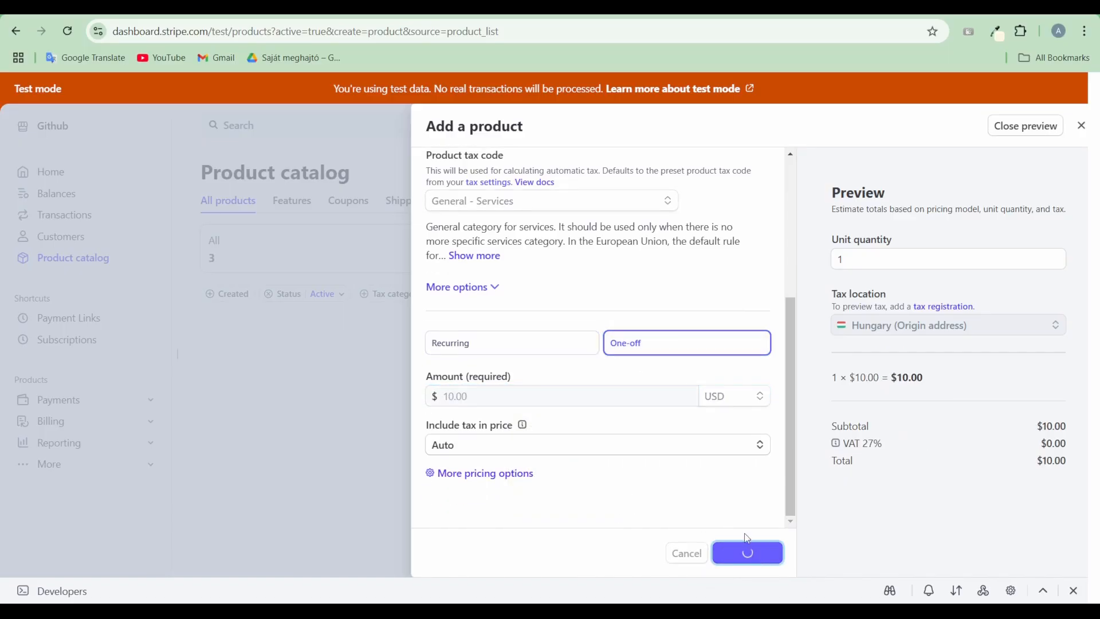
left_click(748, 552)
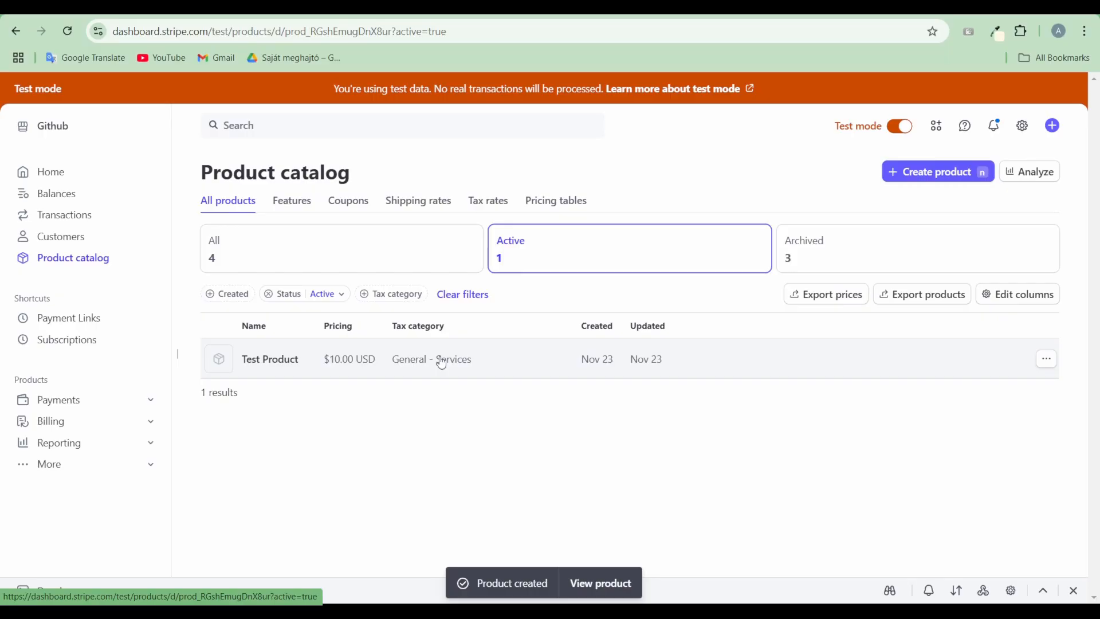
left_click(269, 359)
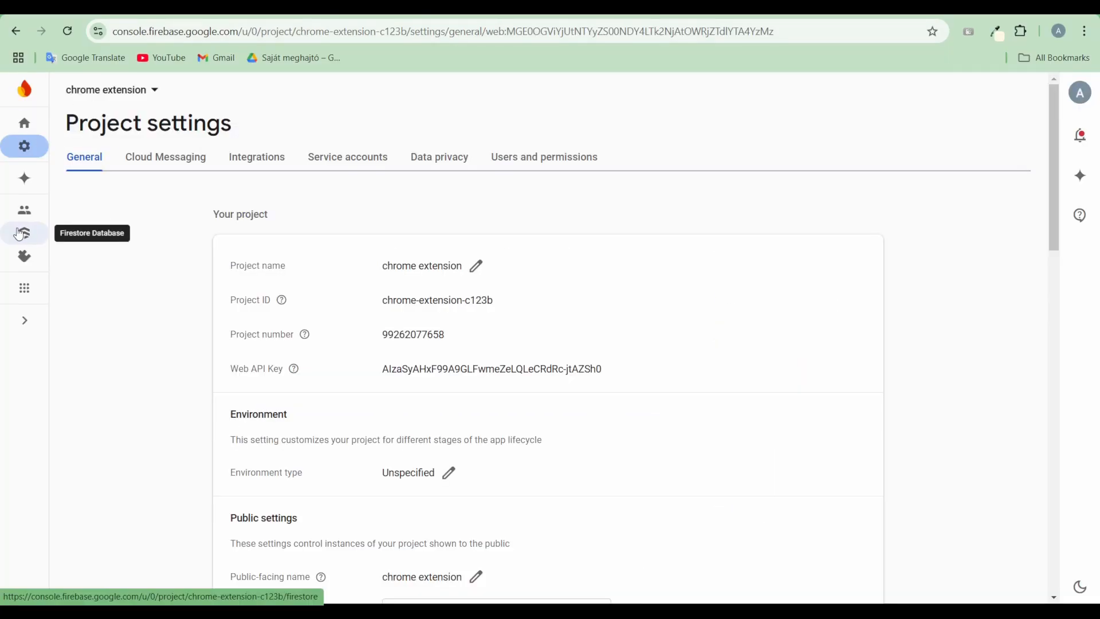
- With the price ID set in window.js, run npm run watch to restart the webpack build
left_click(24, 233)
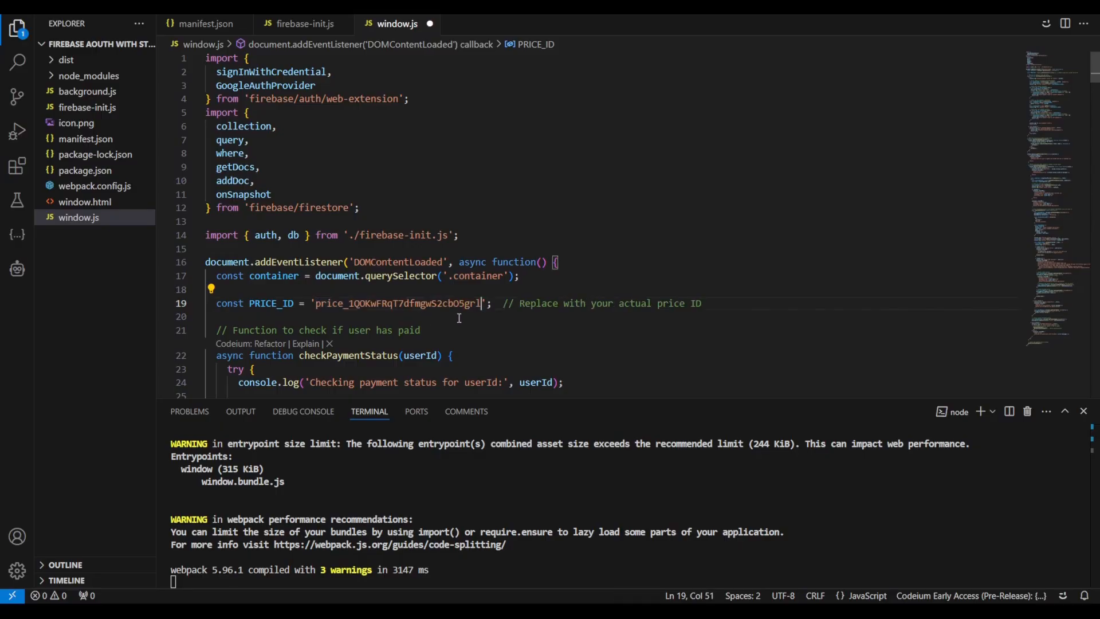
left_click(206, 23)
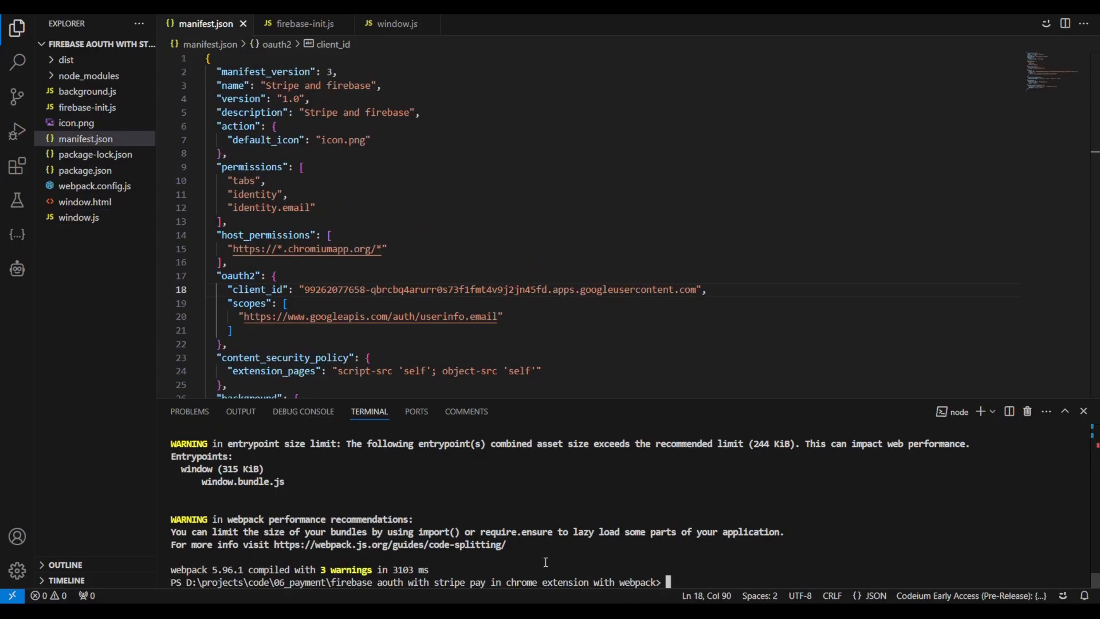
type("npm run watch")
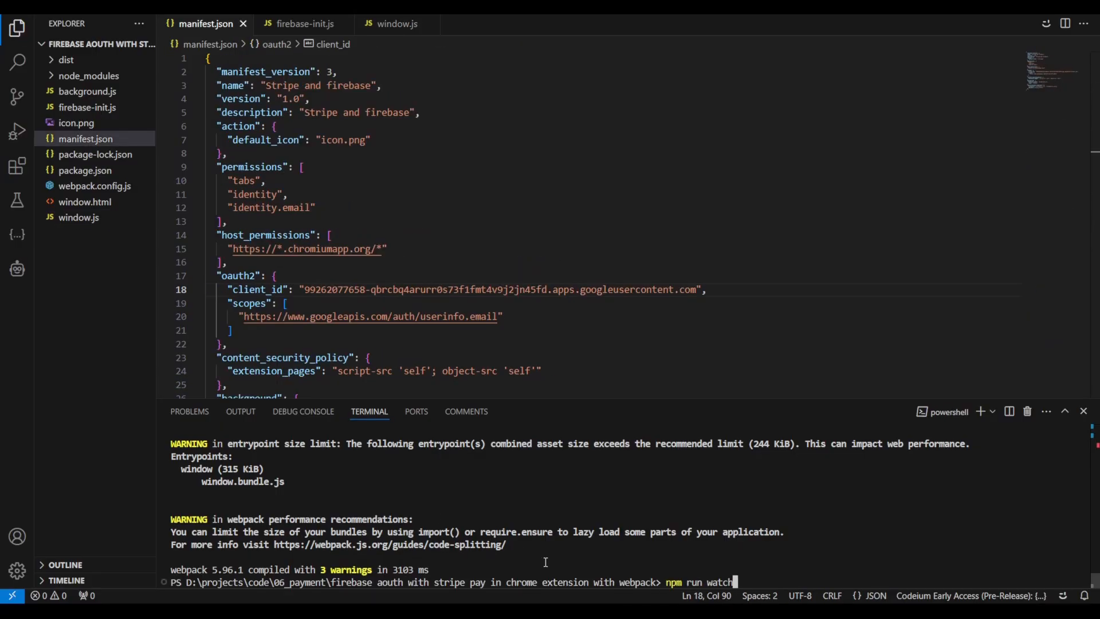
key("Return")
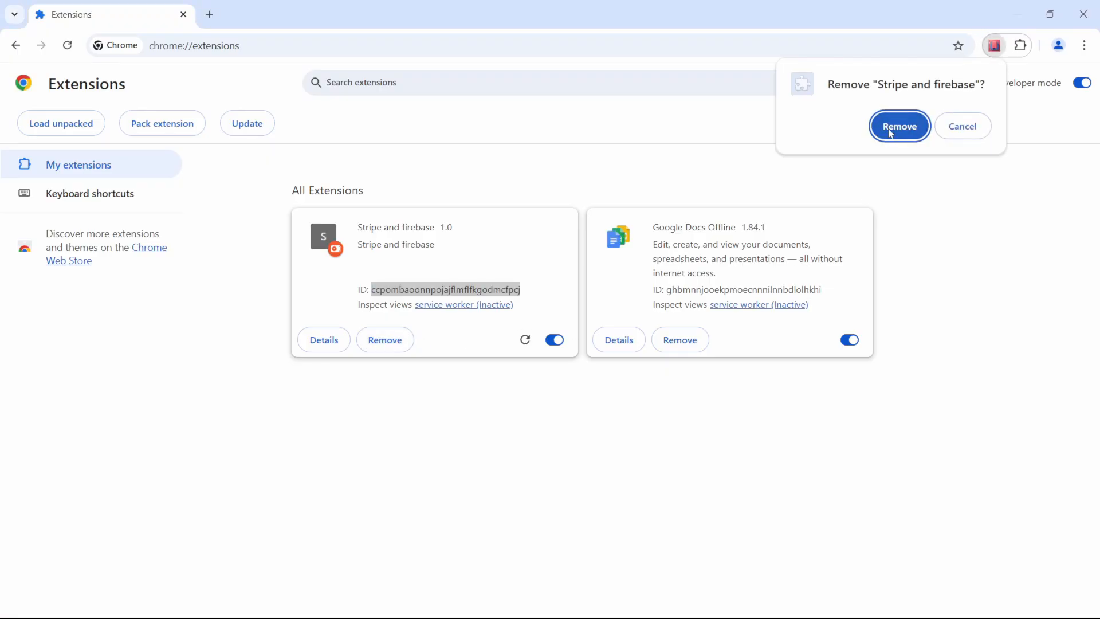
- Reload the built extension and launch the Donation Extension, which requires Chrome sign-in with sync
left_click(899, 126)
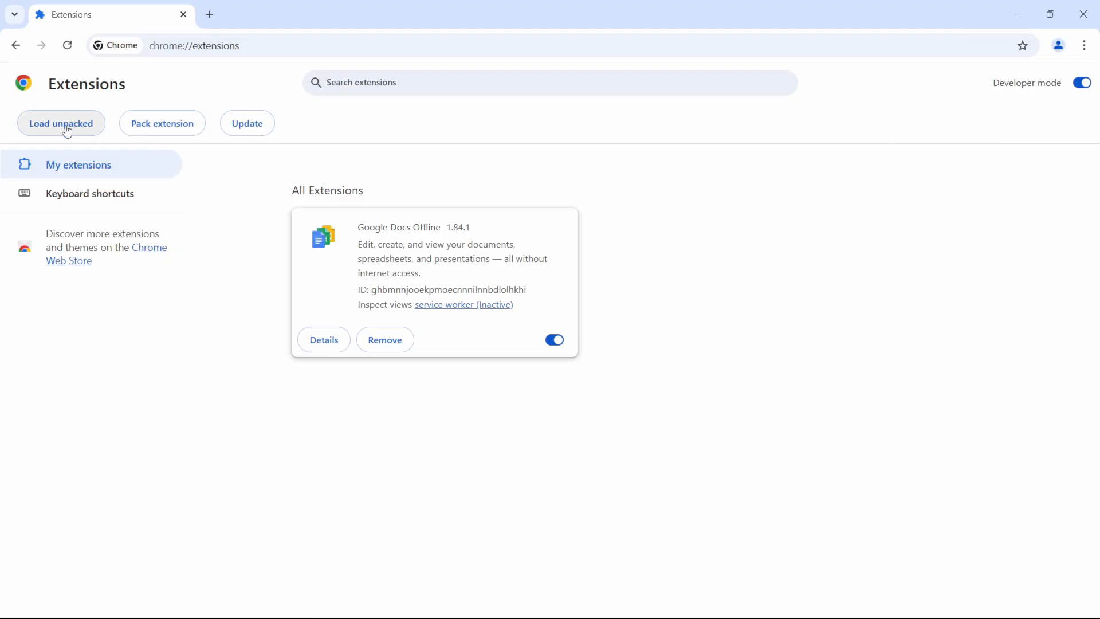
left_click(61, 123)
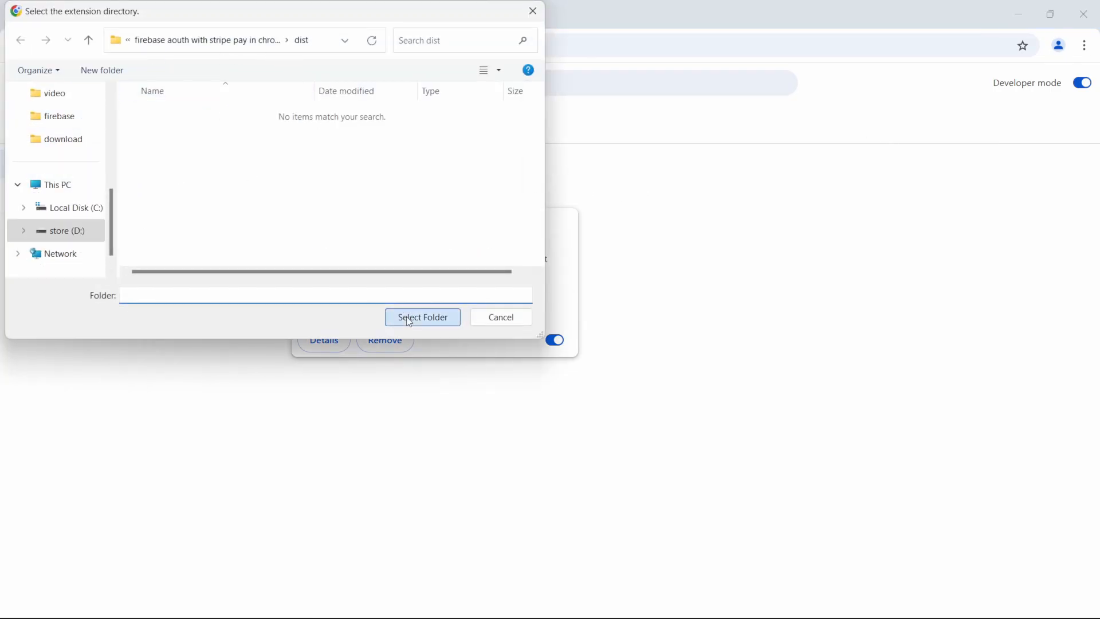
left_click(422, 316)
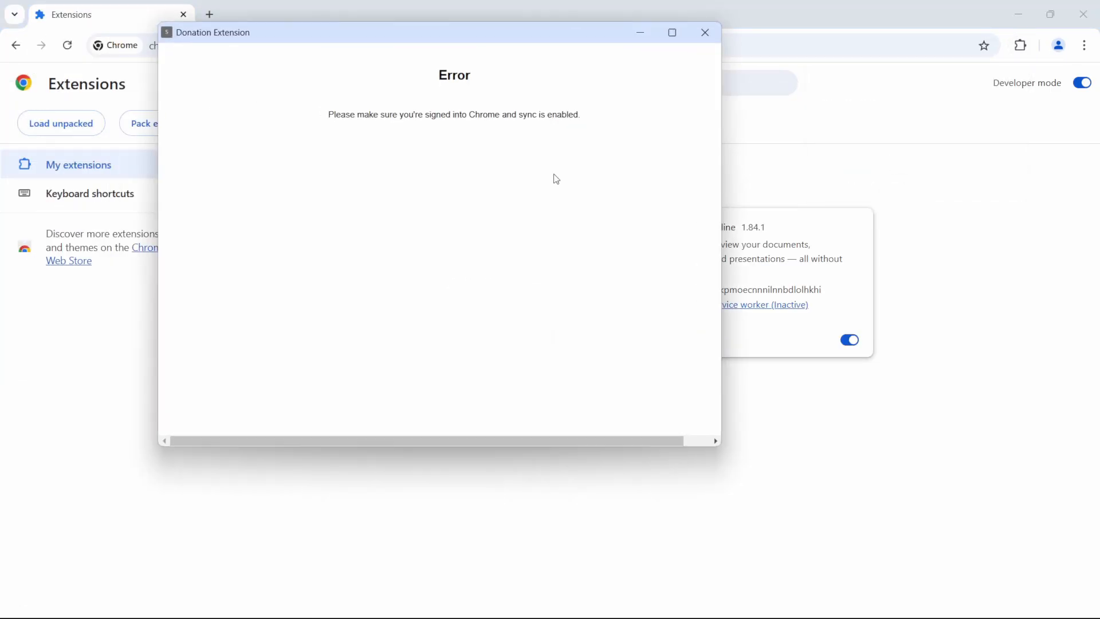
left_click(704, 32)
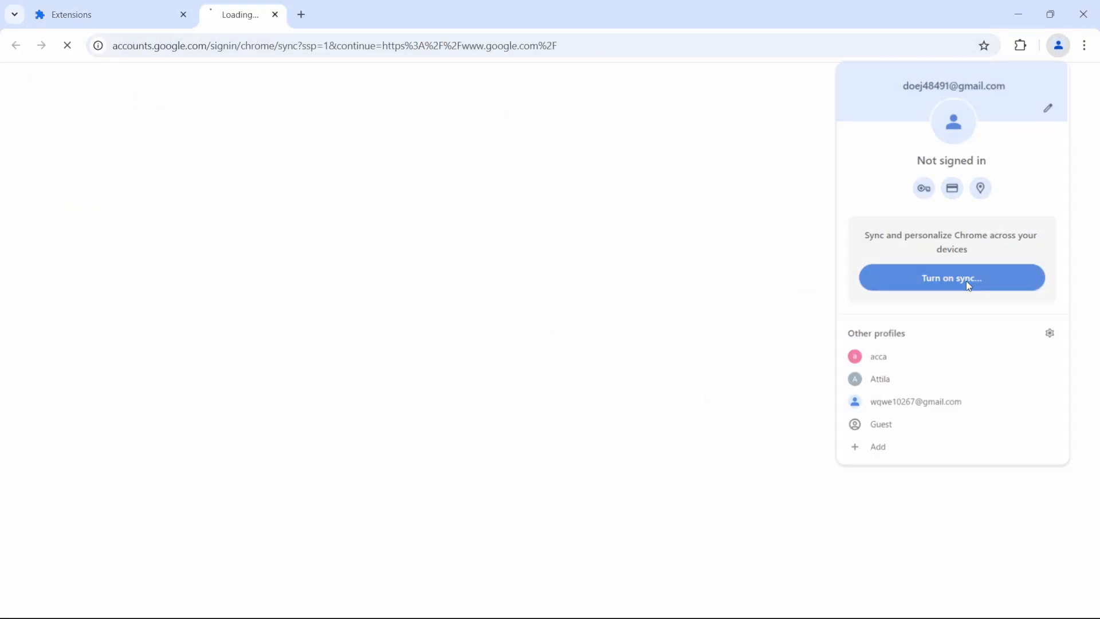
- Sign into Chrome with the account email and password and turn on sync
left_click(951, 278)
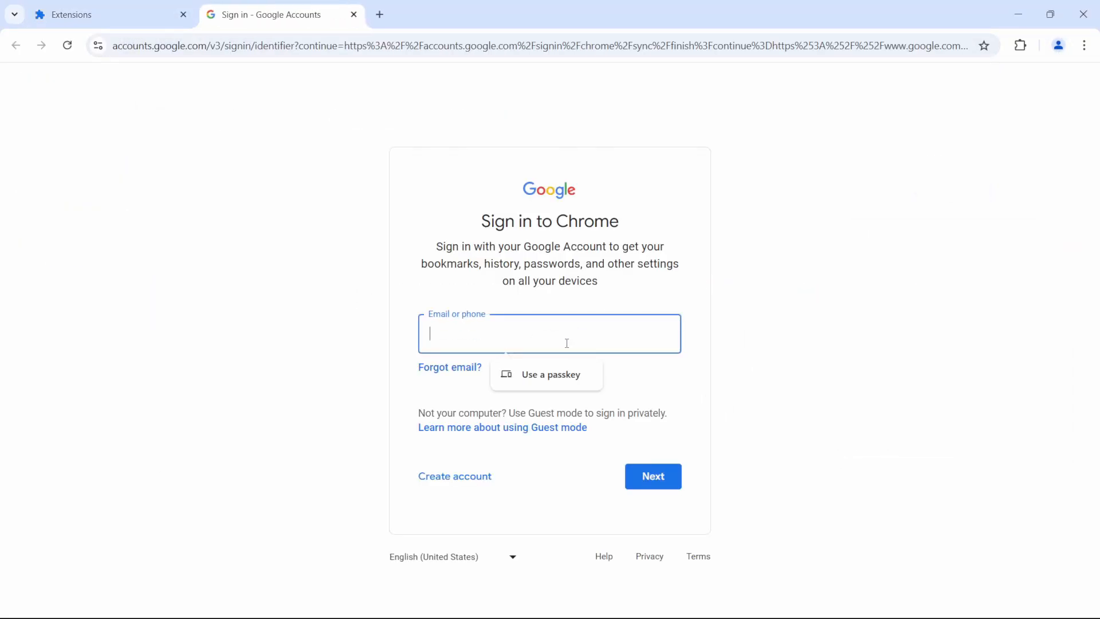
left_click(652, 476)
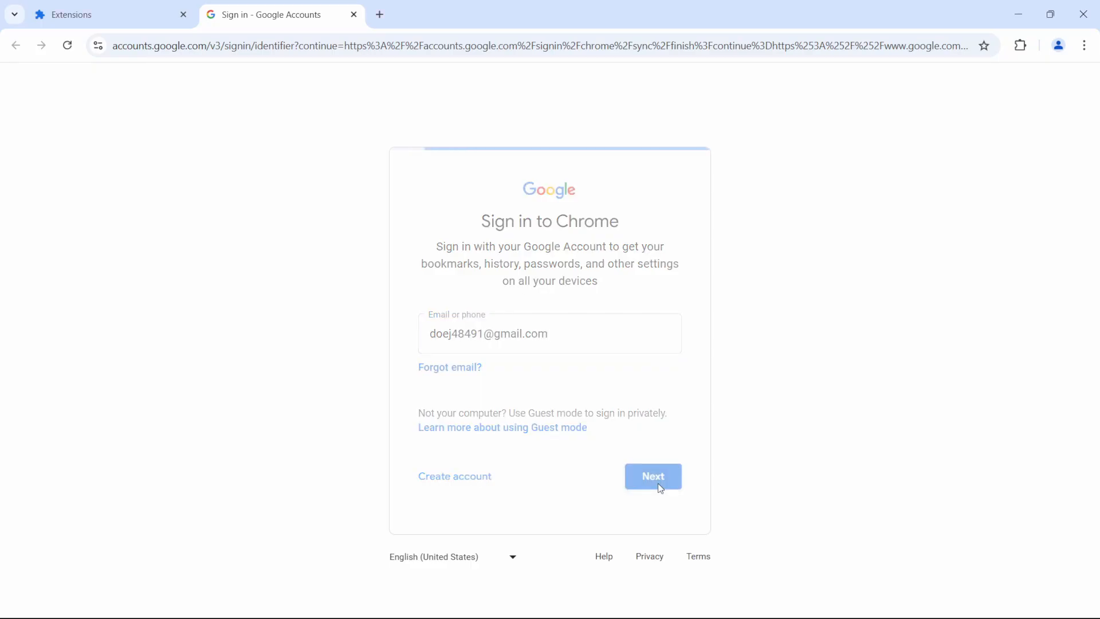
left_click(652, 476)
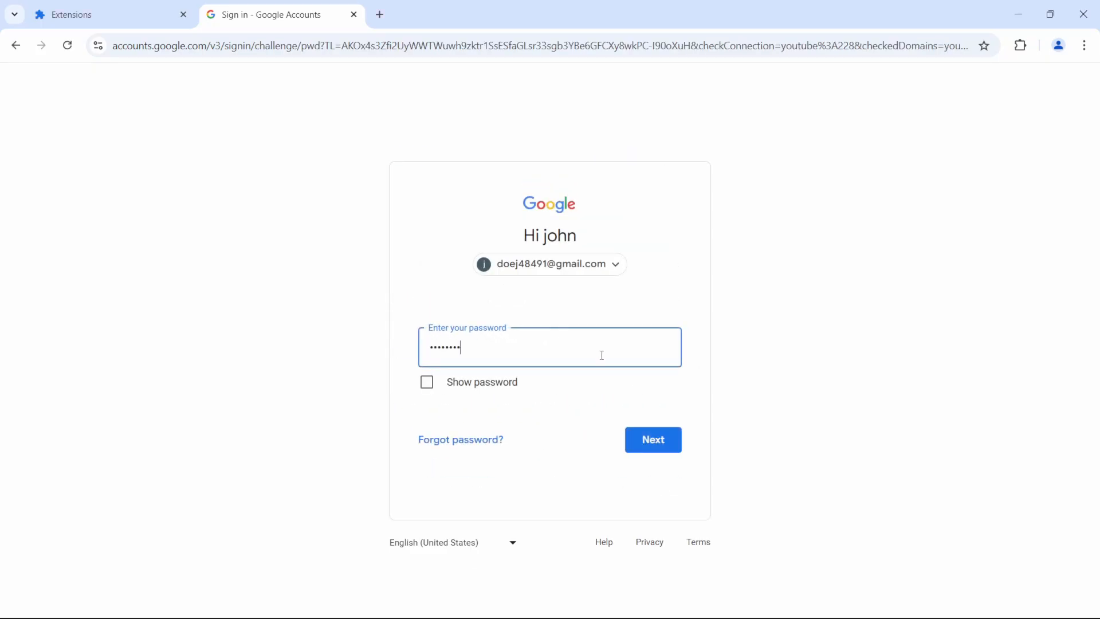
left_click(653, 439)
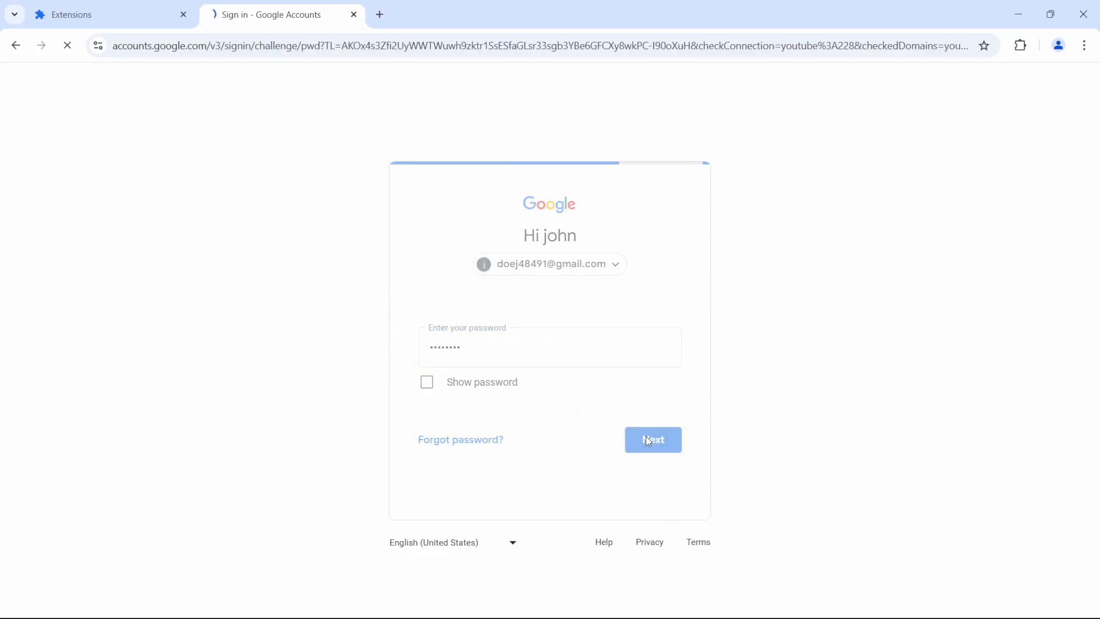
left_click(652, 439)
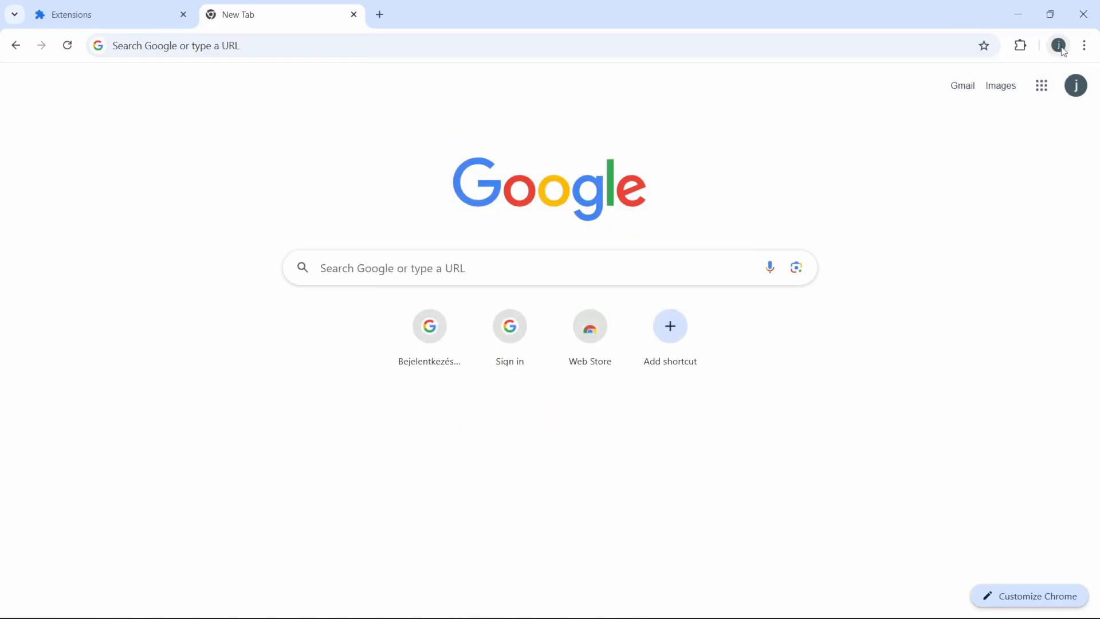
- Reopen the Donation Extension and allow its Sign in with Google, showing the Firebase UID
left_click(1020, 44)
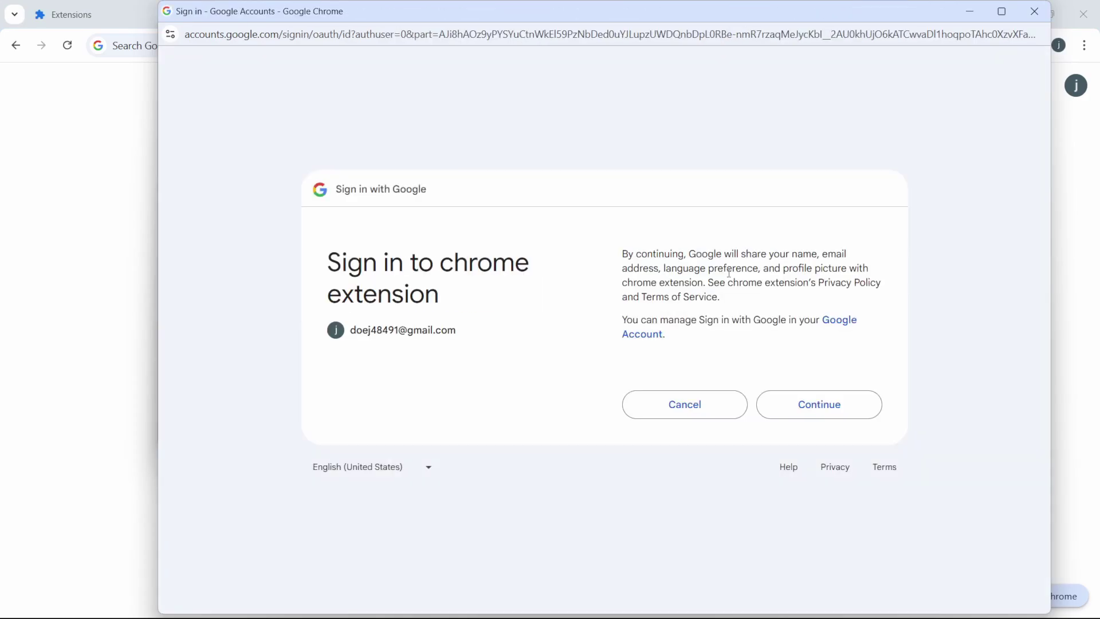
left_click(819, 405)
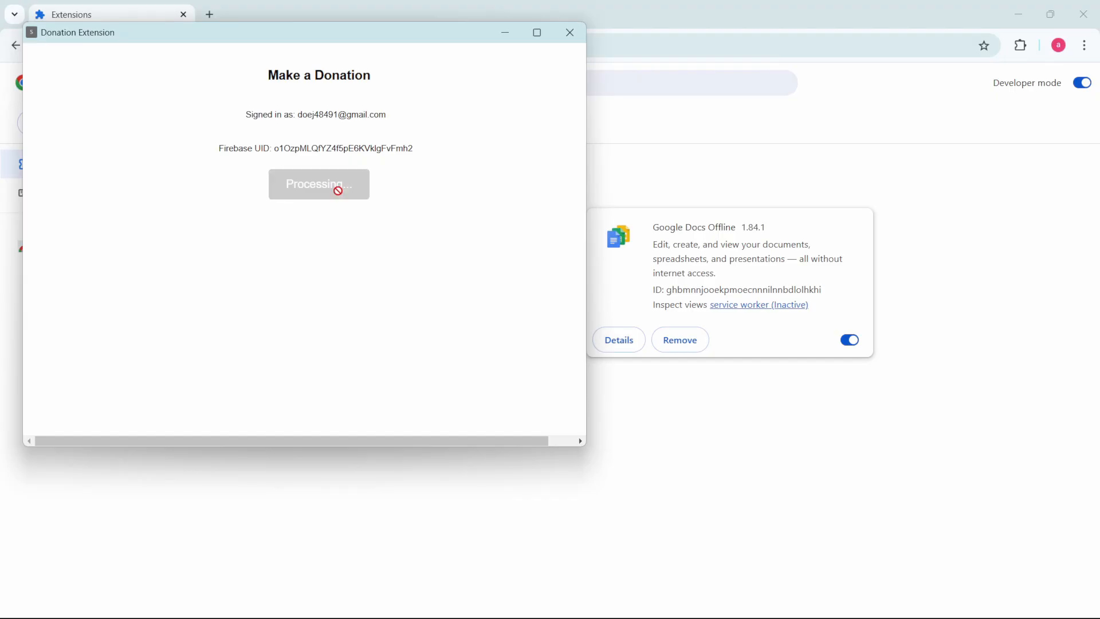
- Start Make Donation and view the new customer document with Stripe id in Firestore customers
left_click(319, 183)
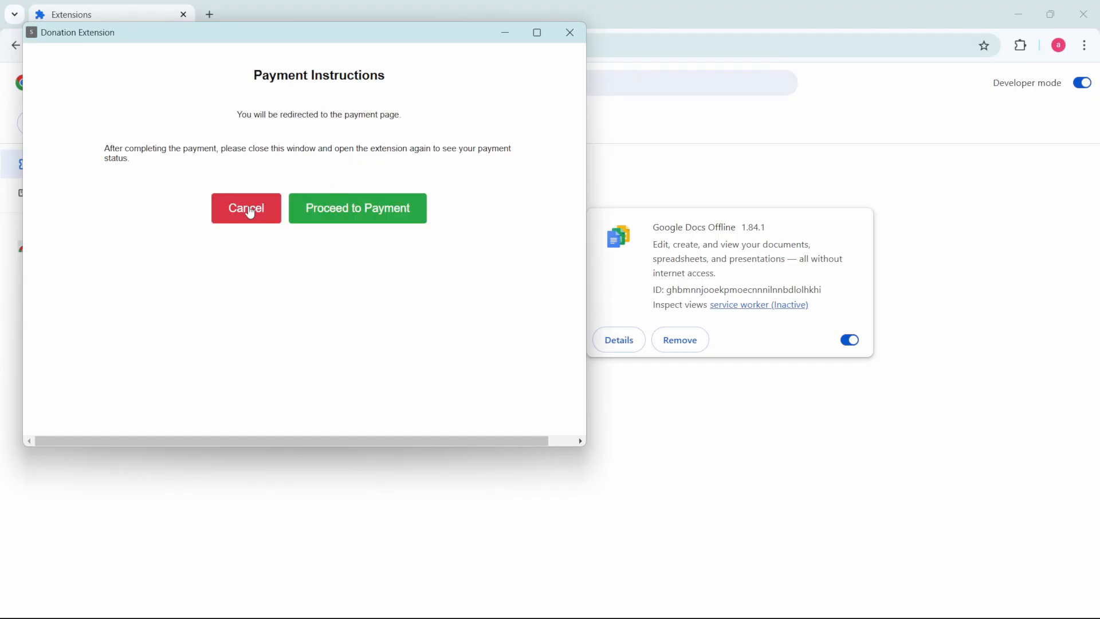
left_click(245, 207)
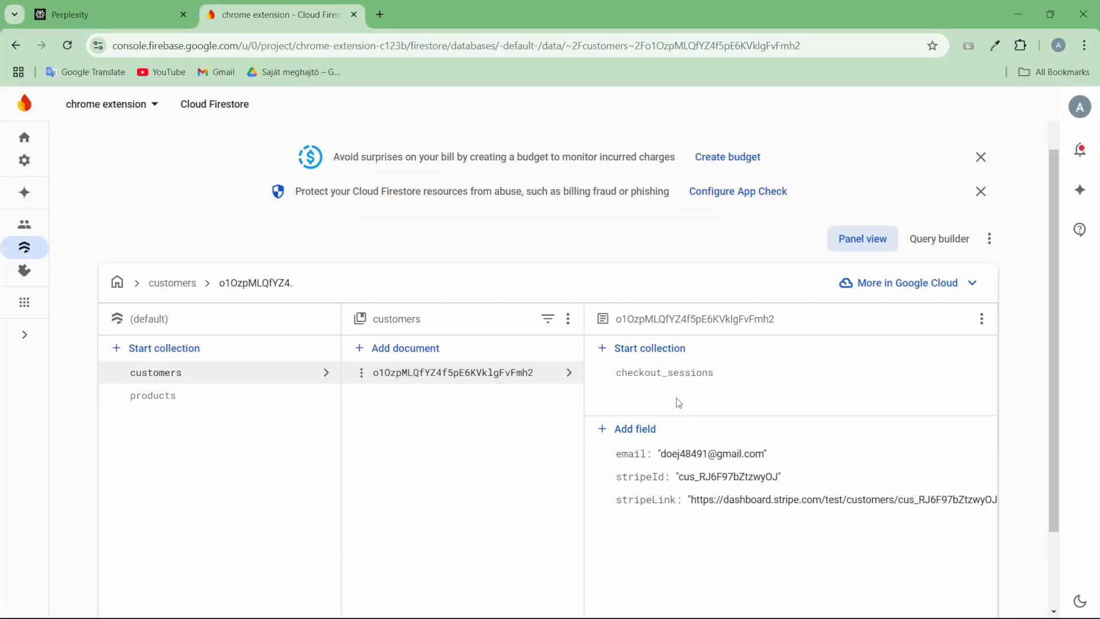
left_click(665, 373)
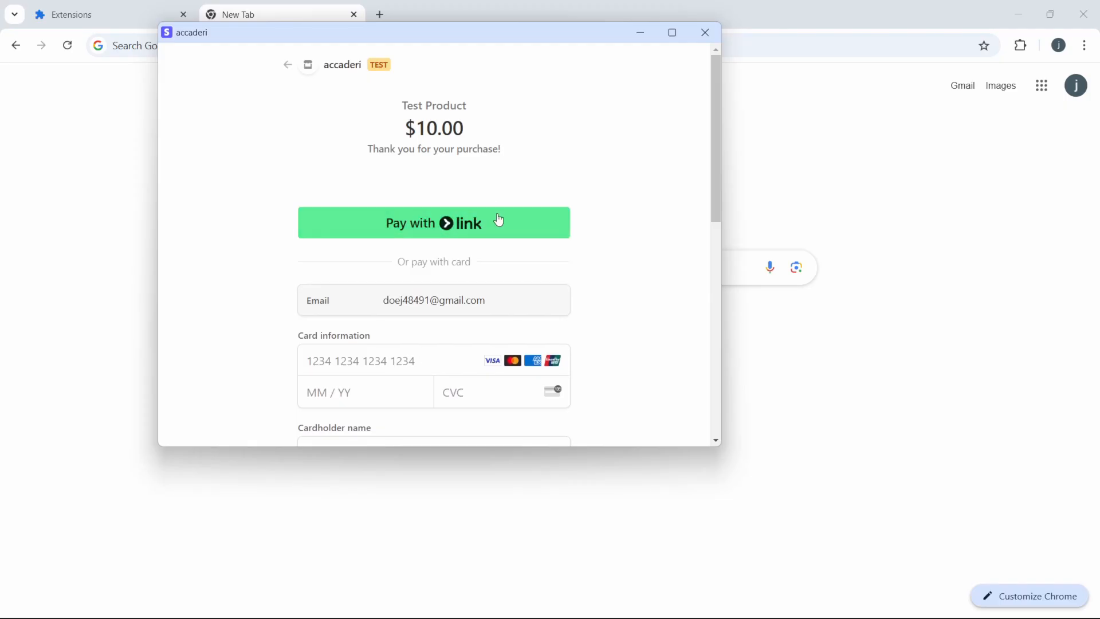
type("4242 4242 4242 4242")
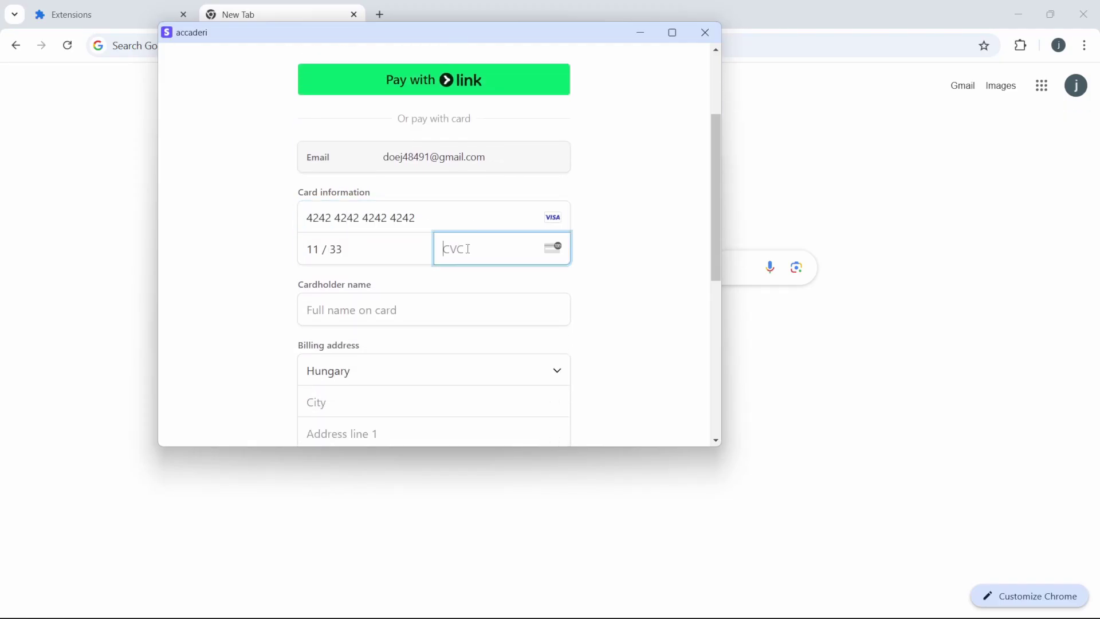
type("john doe")
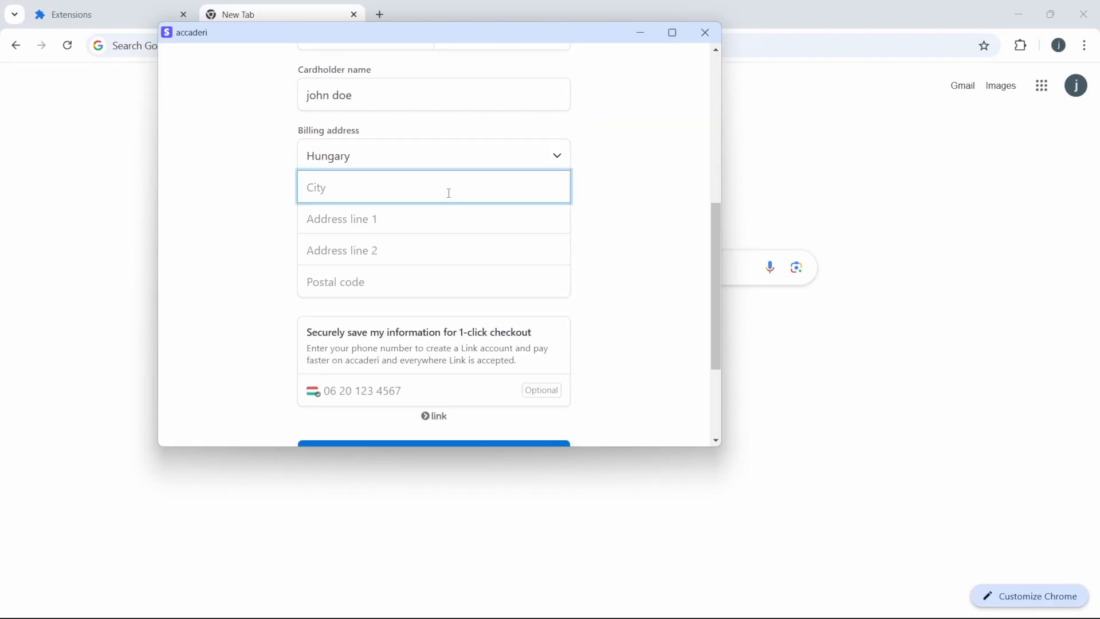
type("budapest")
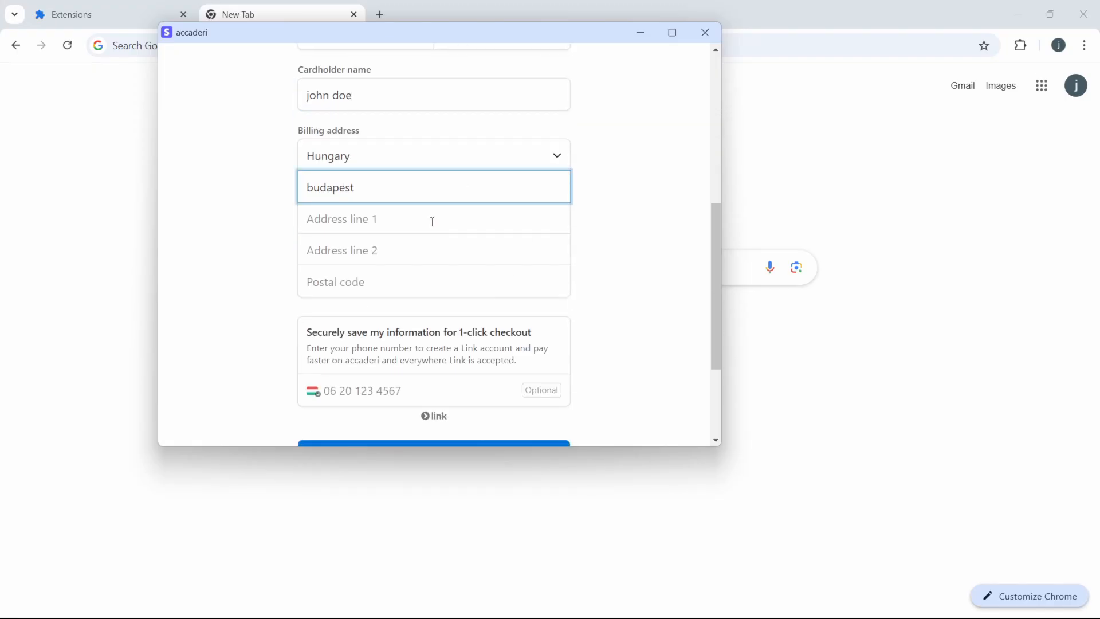
type("121 stg")
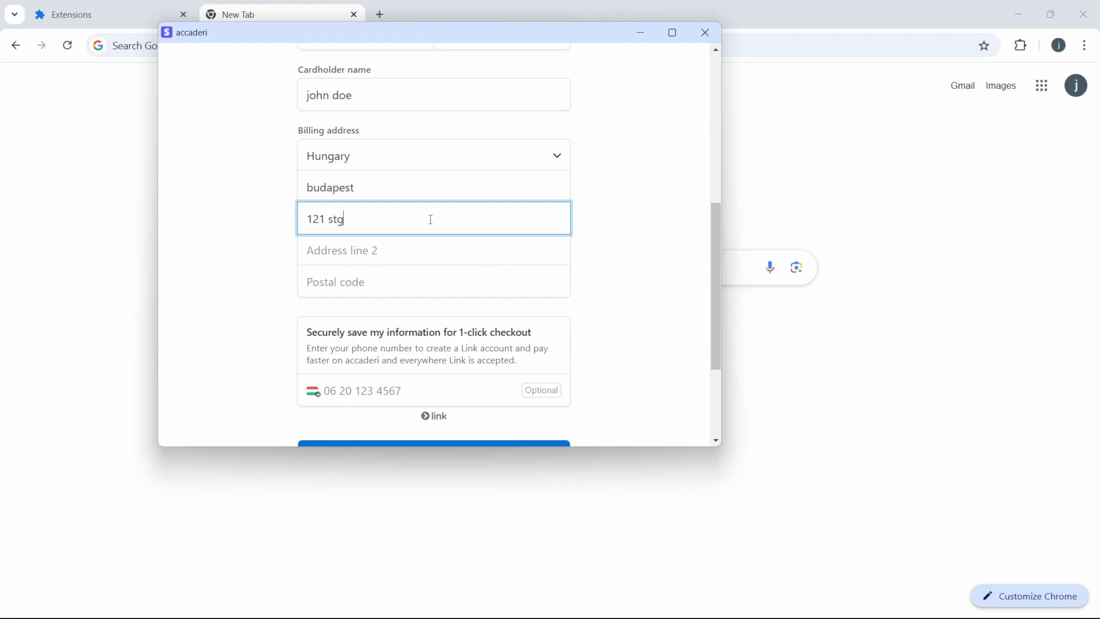
type("str")
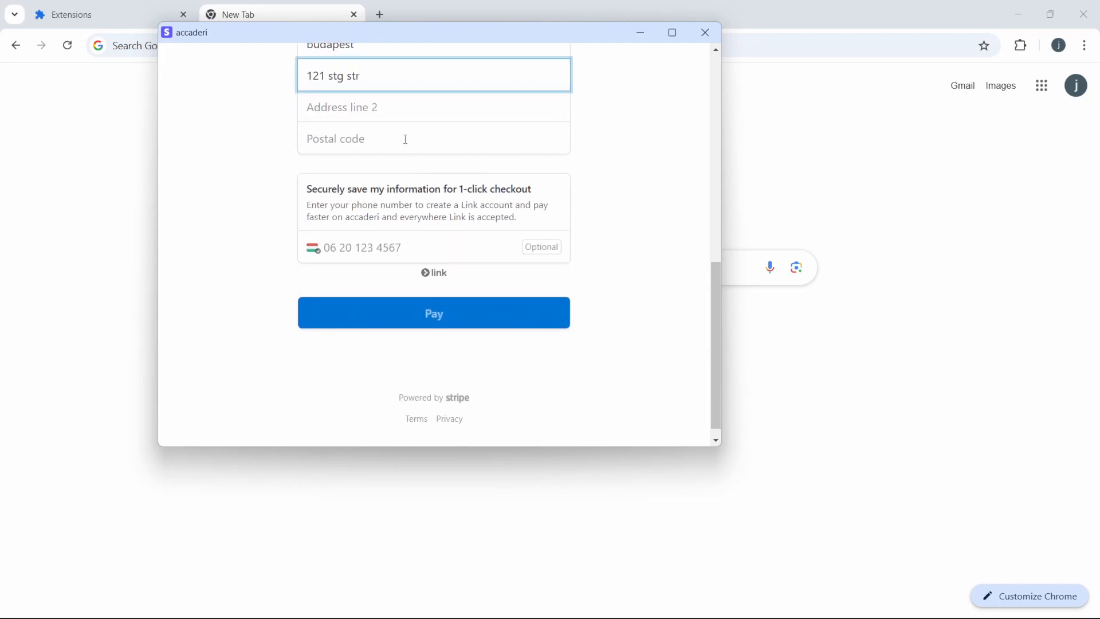
type("1111")
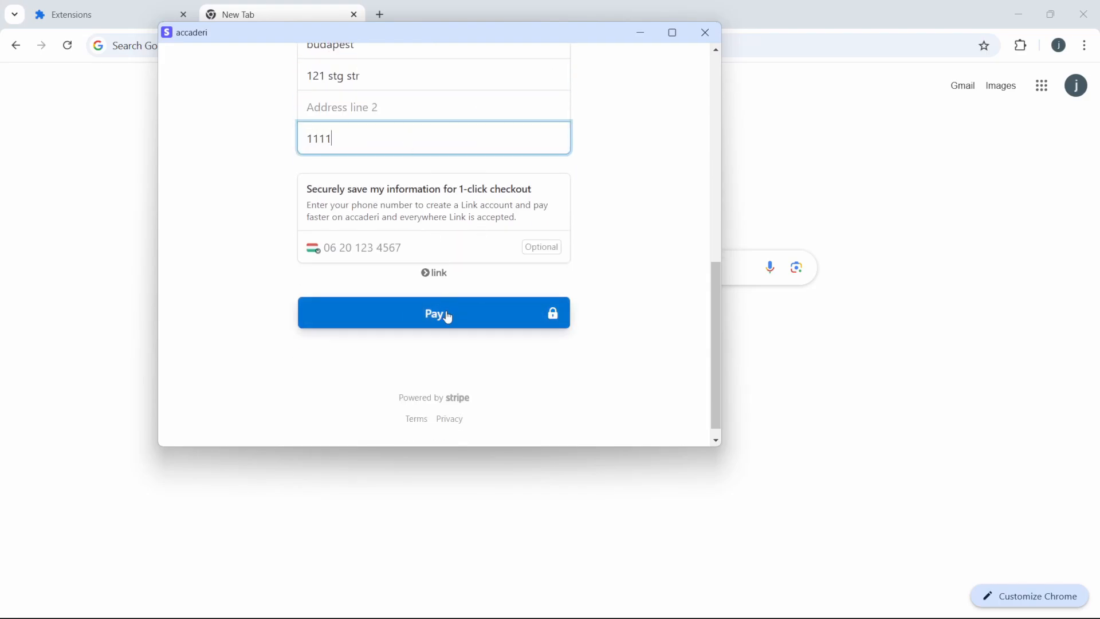
left_click(434, 313)
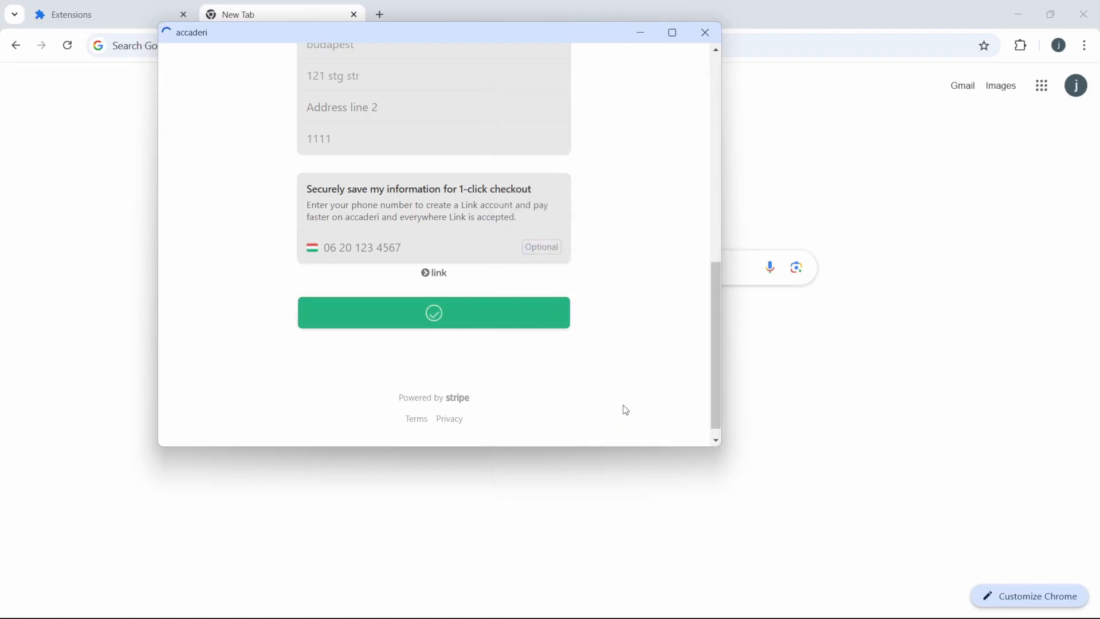
left_click(433, 311)
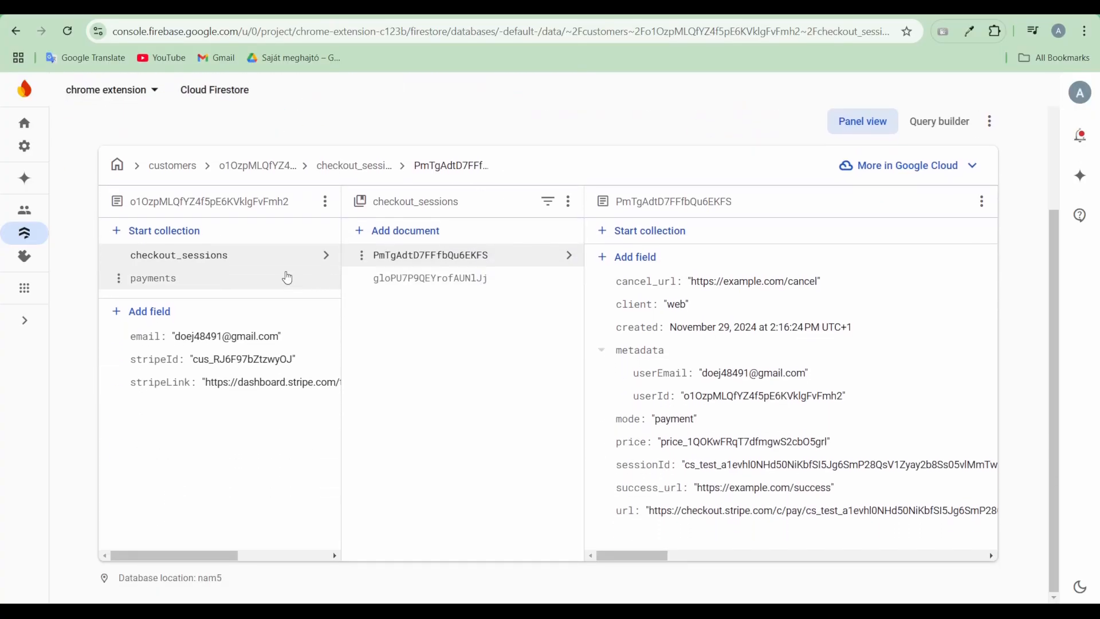
mouse_move(189, 280)
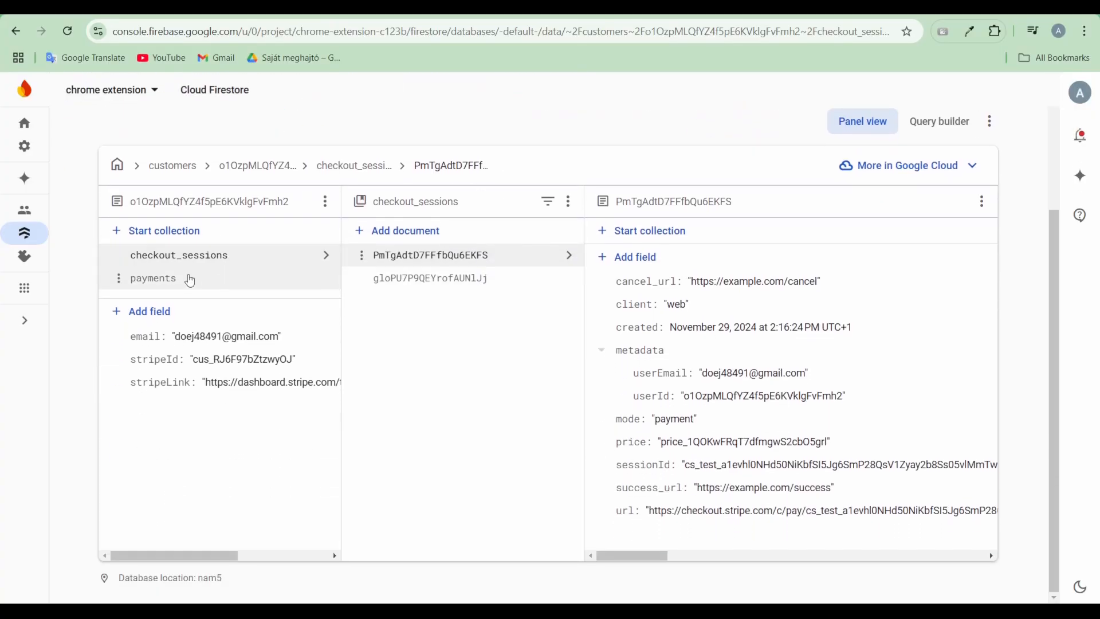
- View the recorded payment document in the customer's payments collection in Firestore
left_click(152, 277)
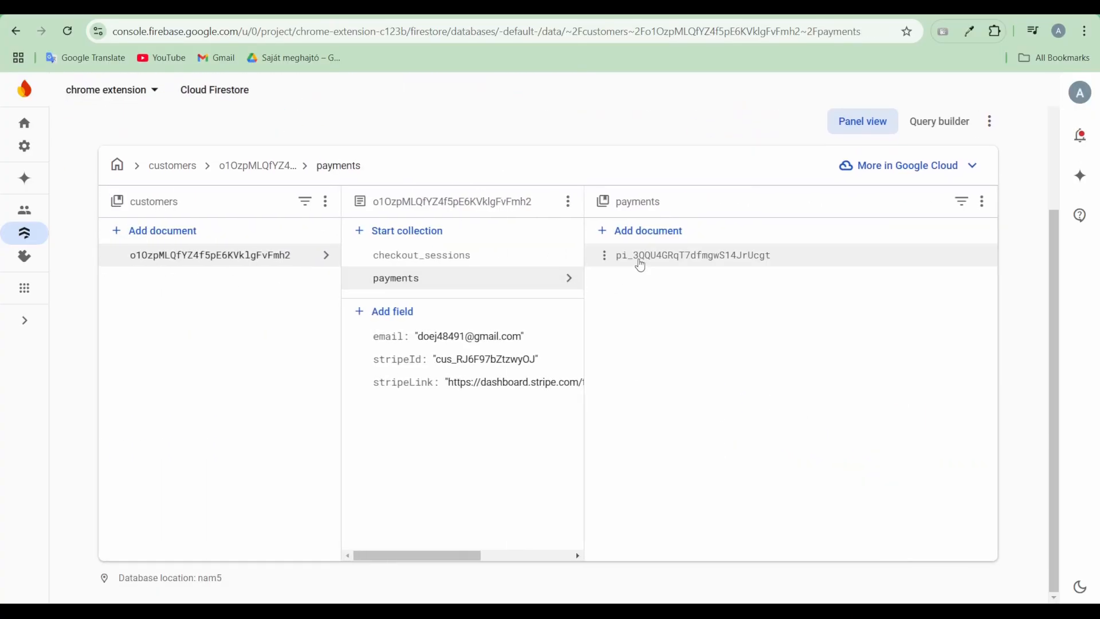
left_click(692, 255)
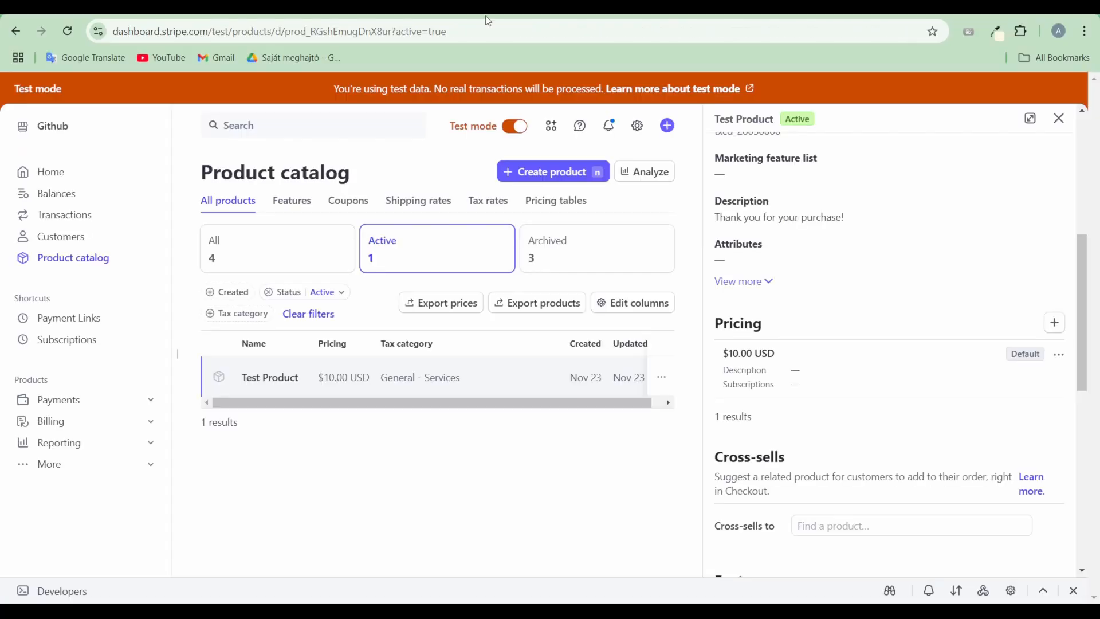
mouse_move(660, 377)
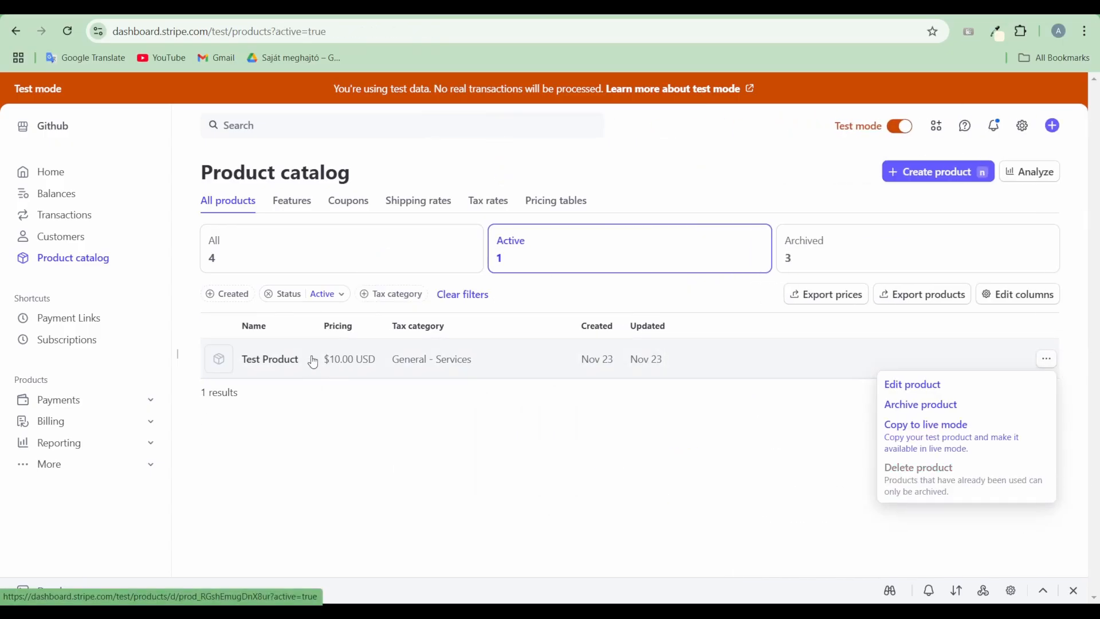
mouse_move(104, 273)
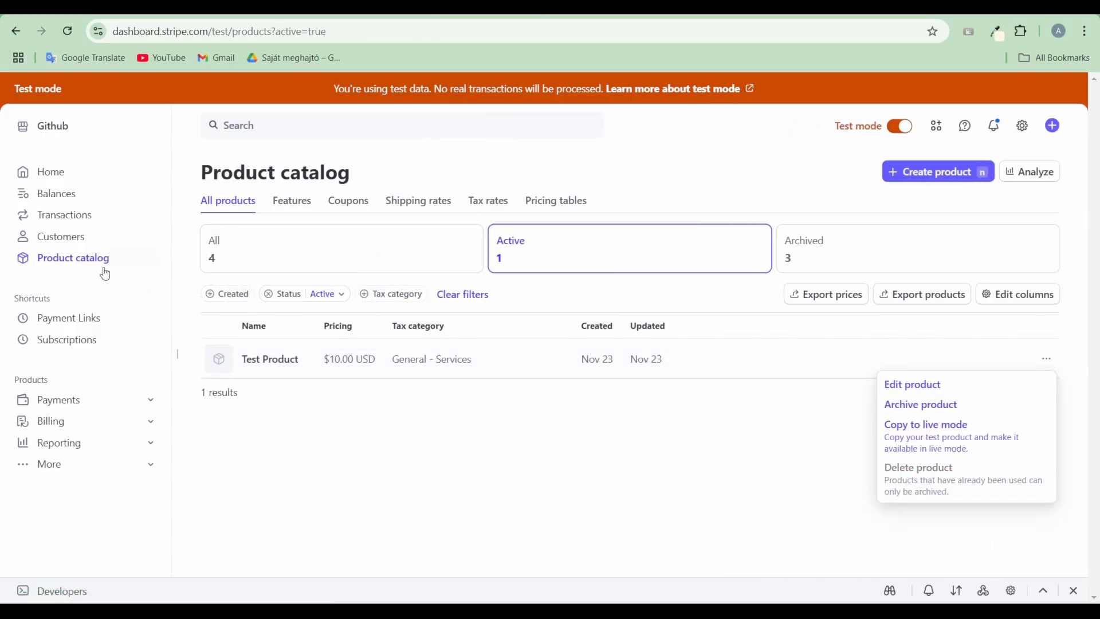
- Close the Test Product detail panel and reopen the Donation Extension to check payment status
left_click(66, 214)
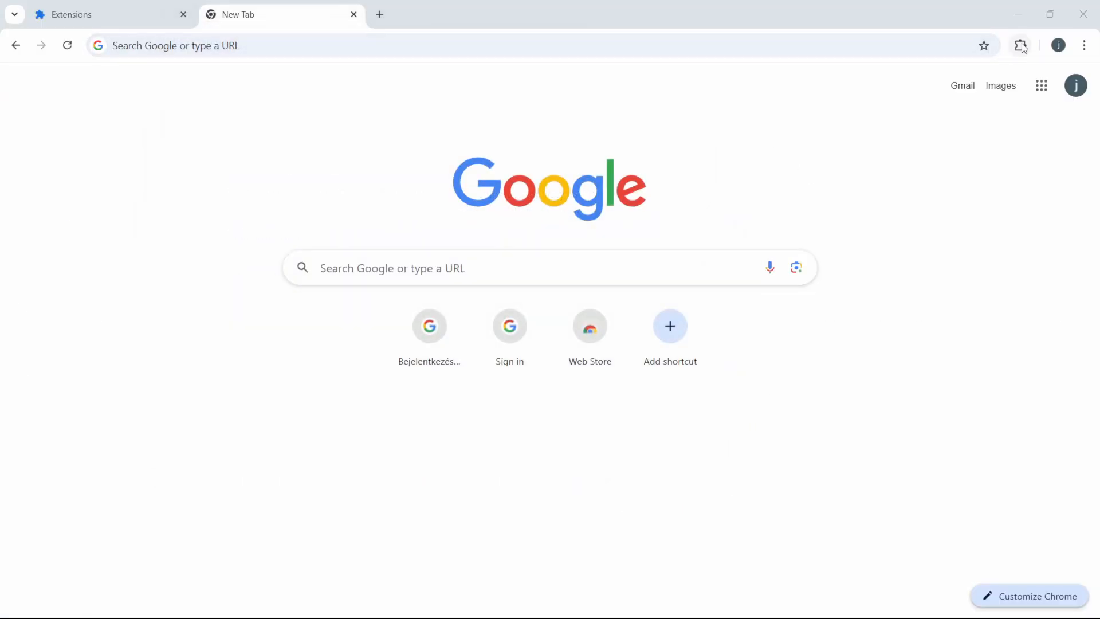
left_click(1021, 45)
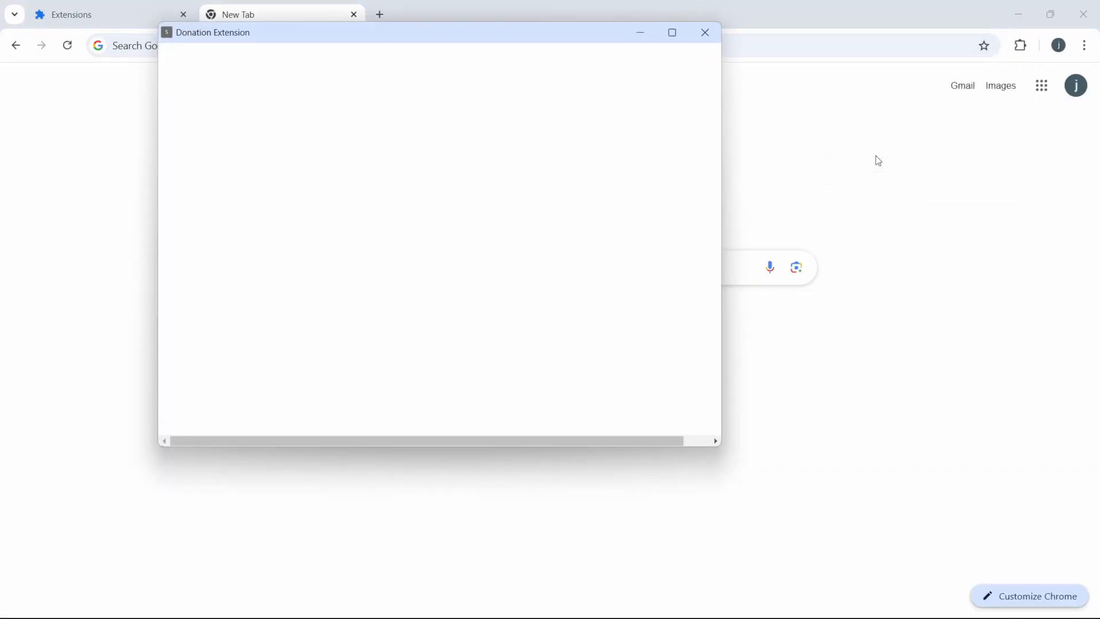